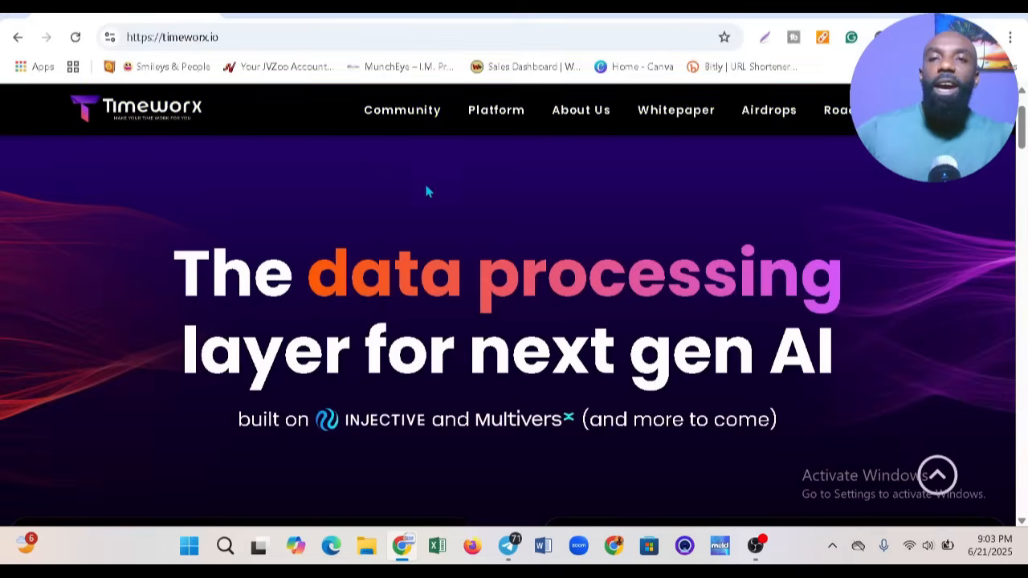
mouse_move(630, 286)
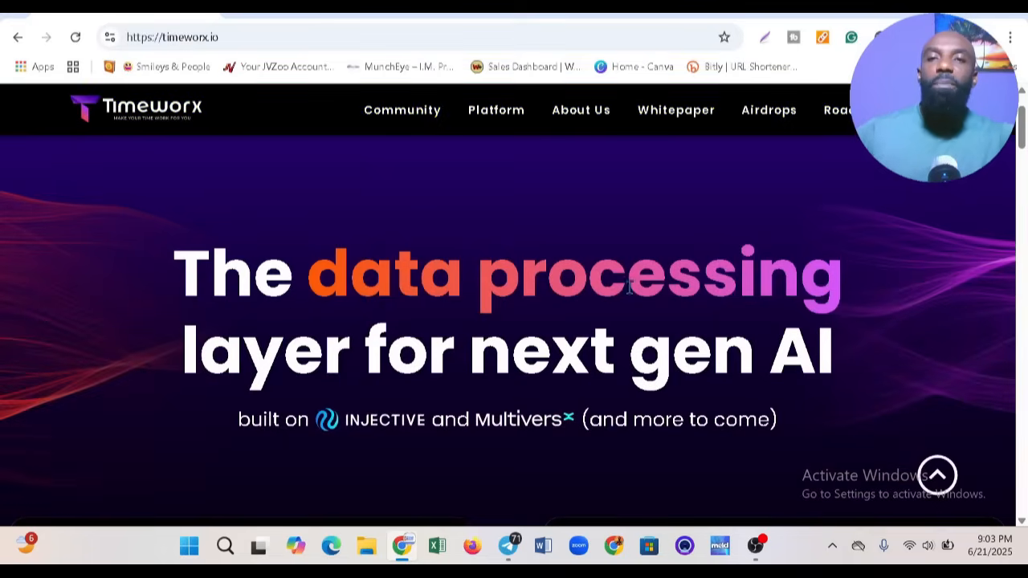
mouse_move(761, 367)
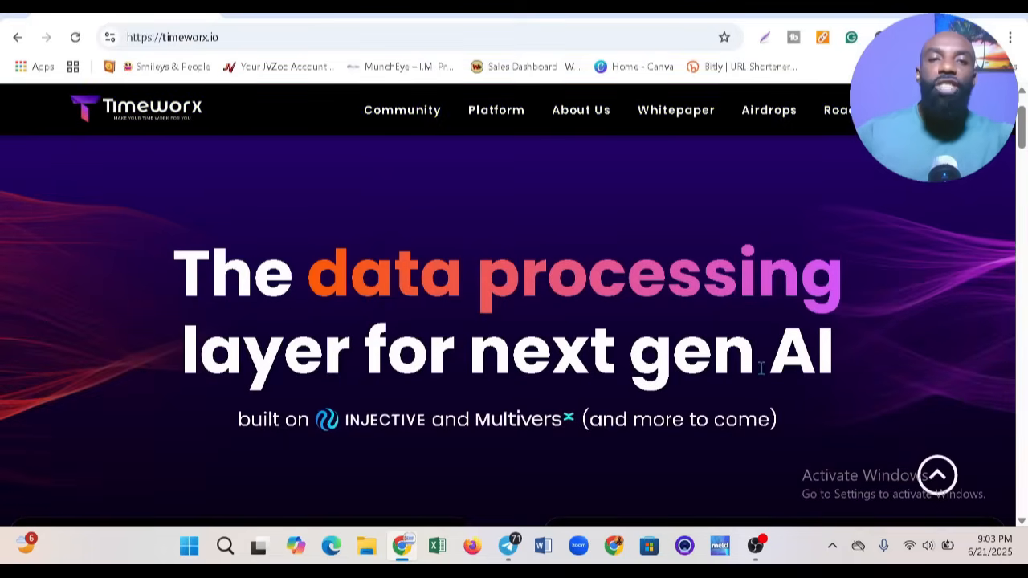
- Scroll down through the Timeworx site content toward the top navigation's Whitepaper link
scroll("down", 3)
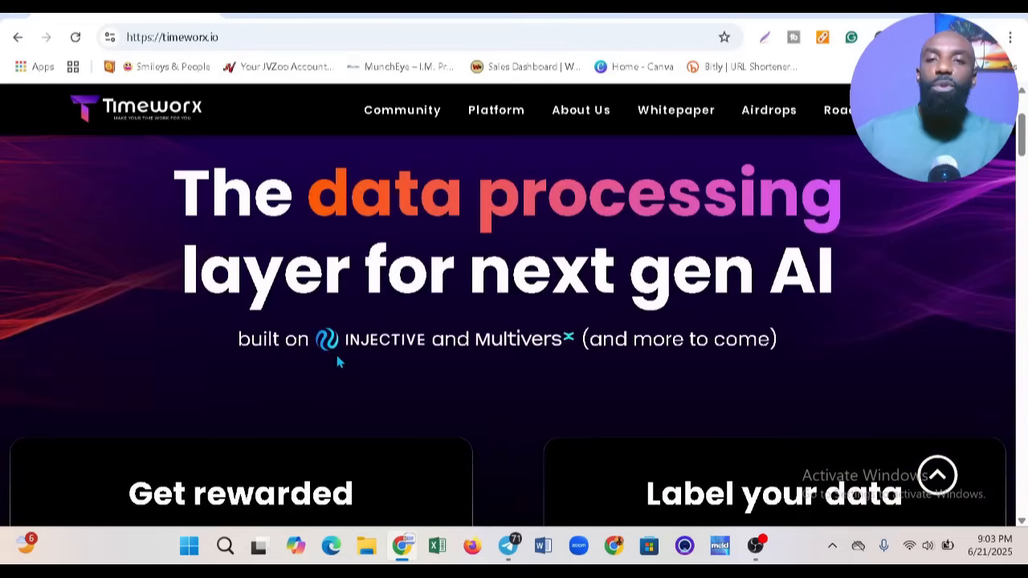
mouse_move(623, 366)
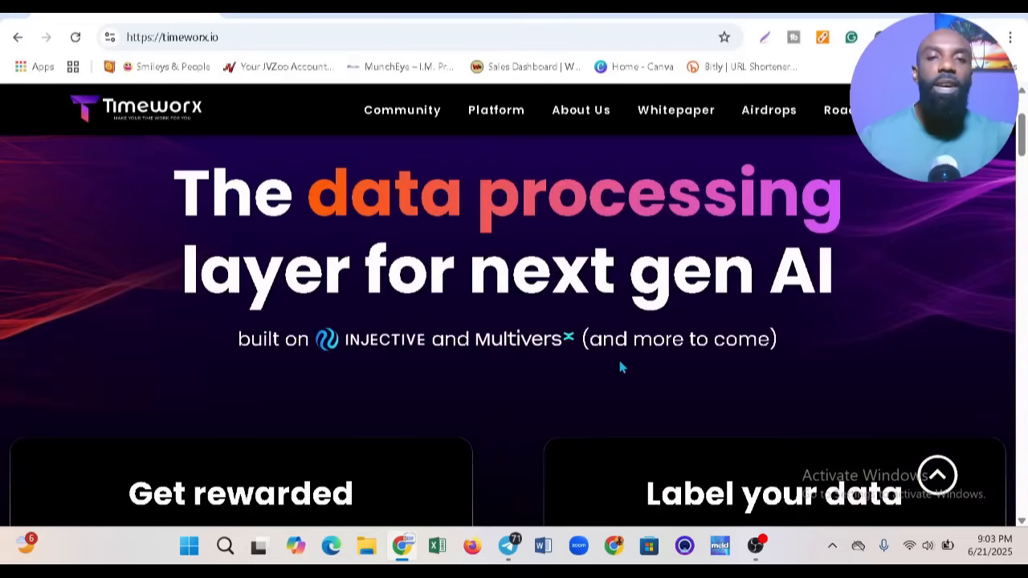
mouse_move(382, 367)
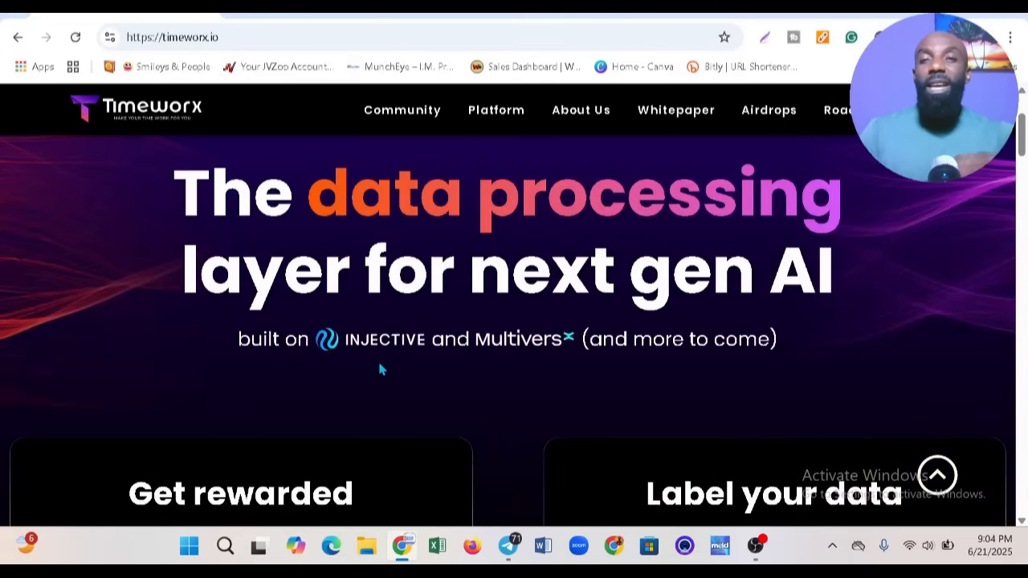
mouse_move(389, 346)
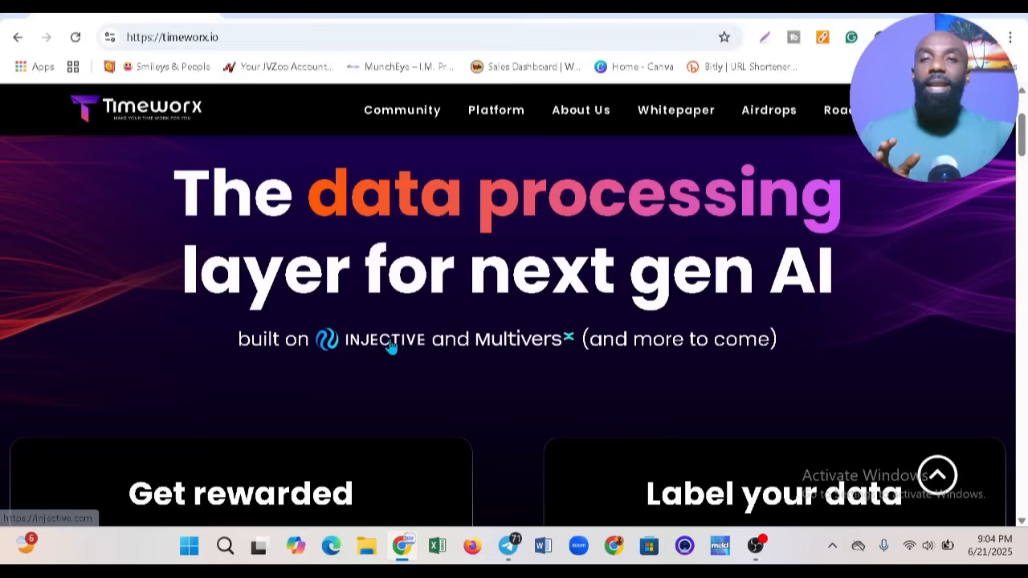
mouse_move(498, 371)
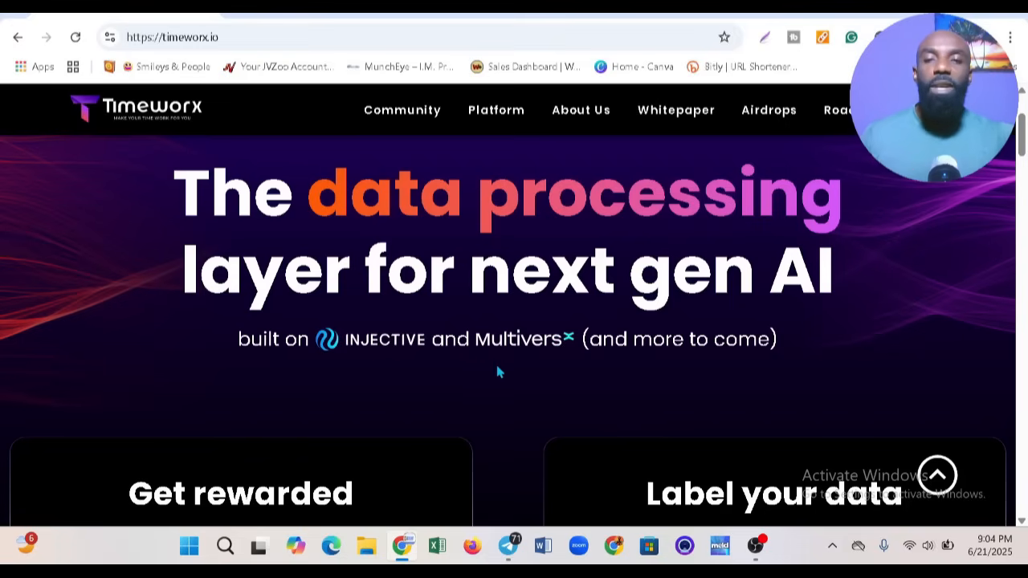
scroll("down", 3)
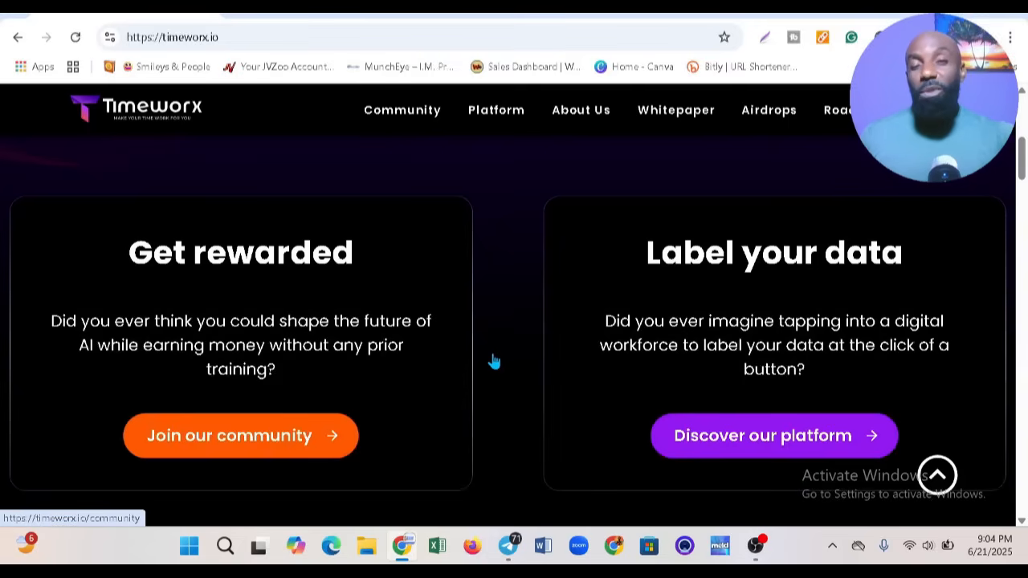
scroll("up", 3)
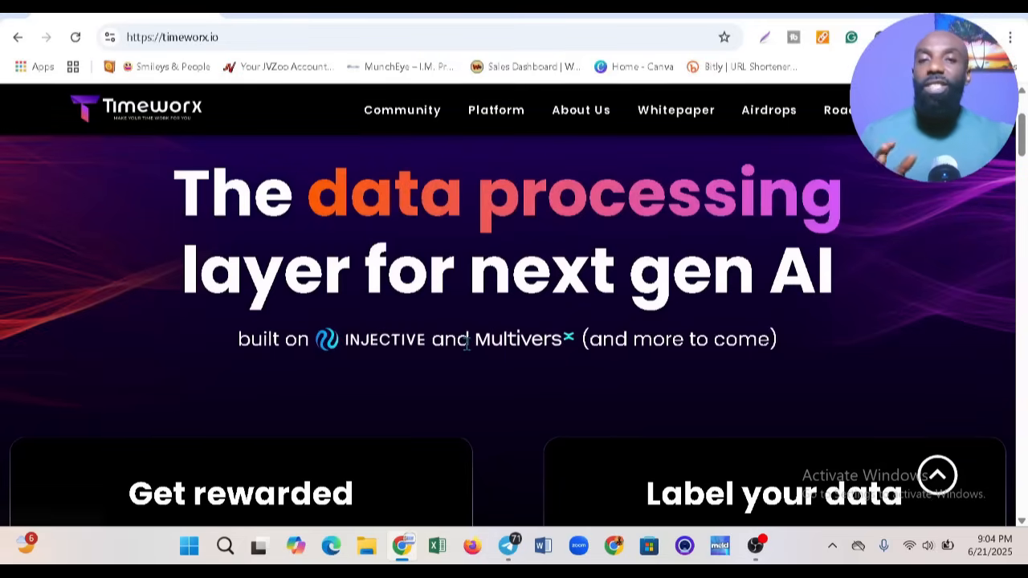
scroll("down", 3)
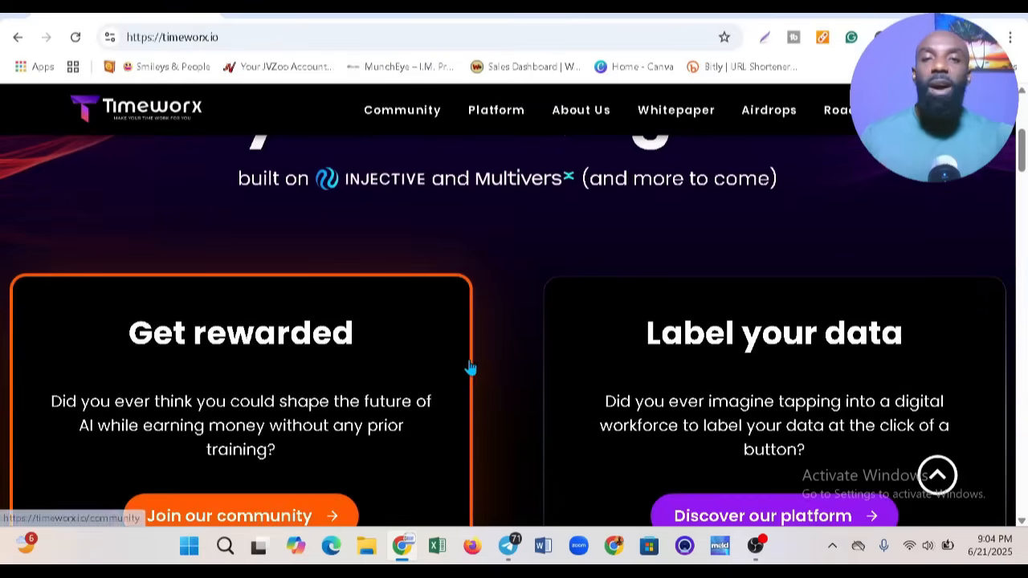
scroll("down", 3)
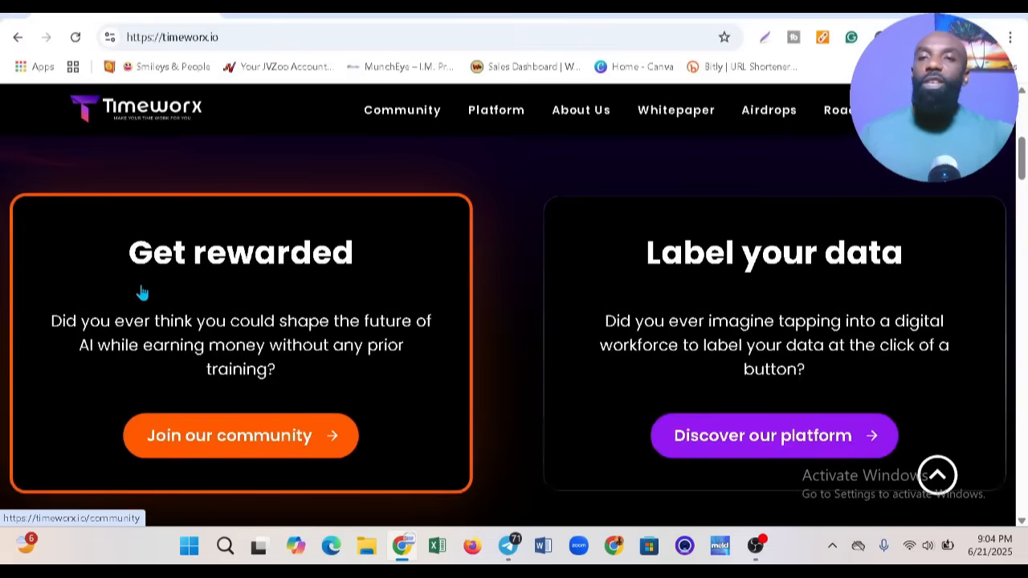
mouse_move(716, 287)
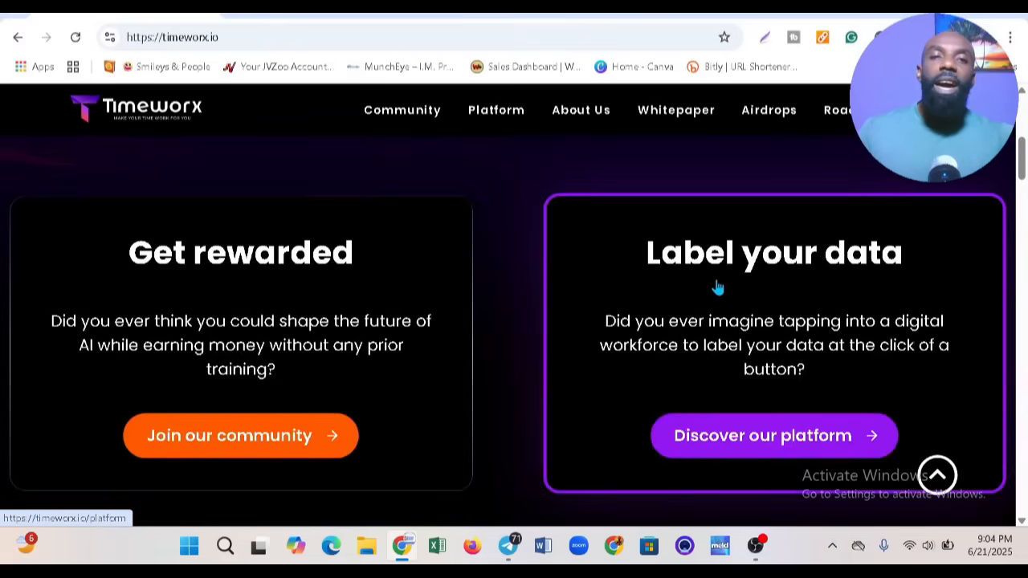
scroll("down", 3)
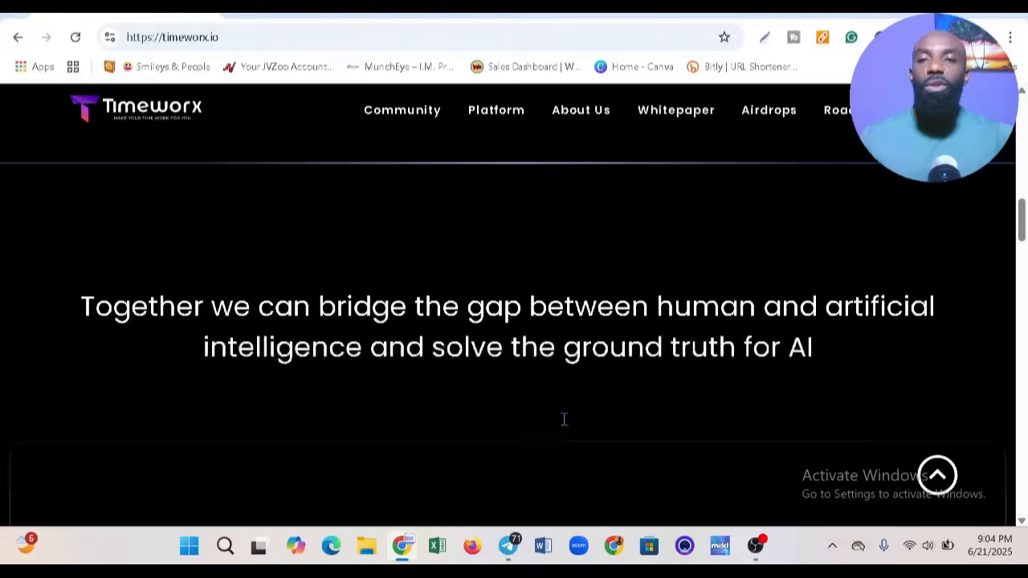
scroll("down", 3)
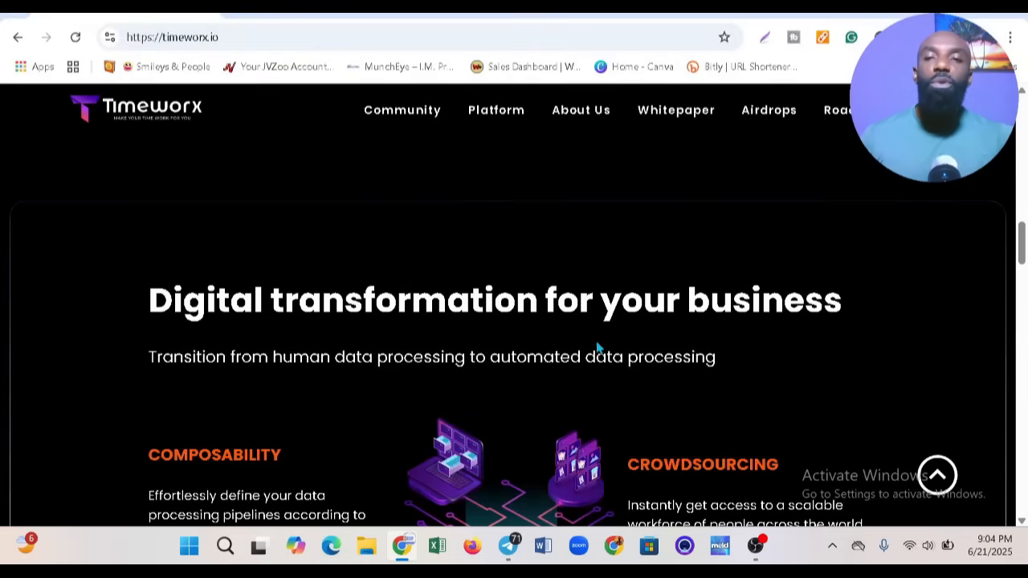
scroll("down", 3)
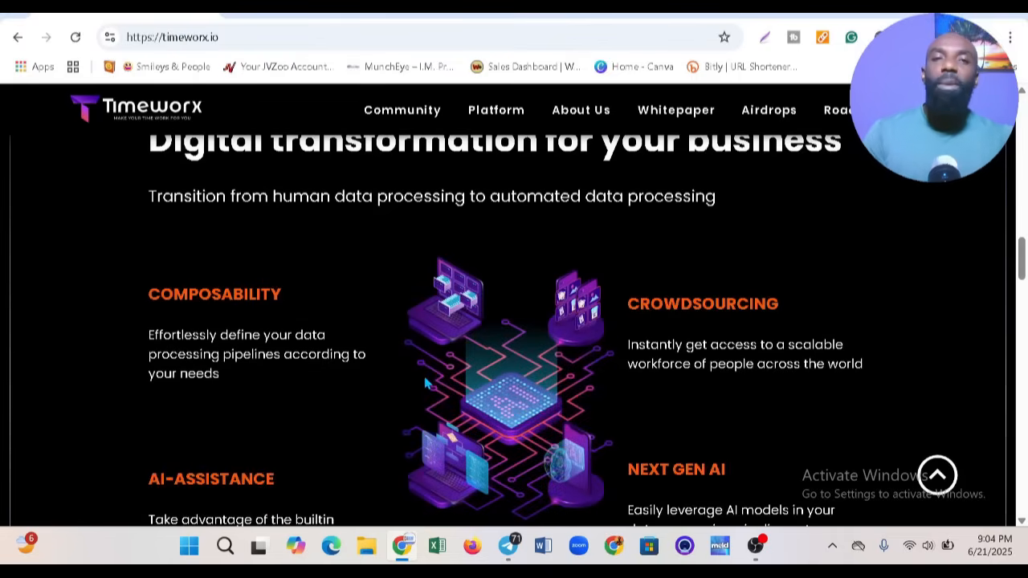
mouse_move(411, 376)
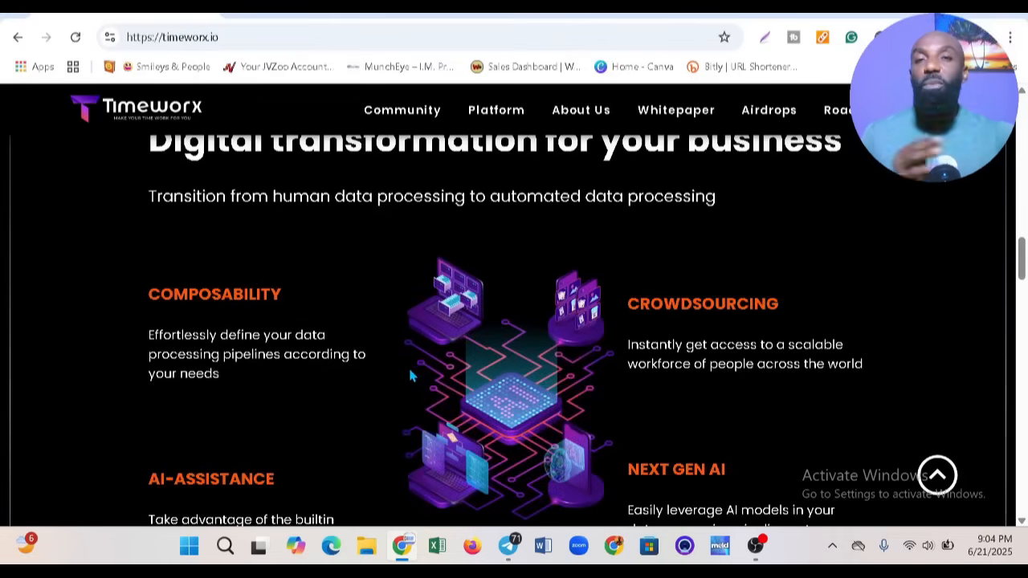
scroll("up", 3)
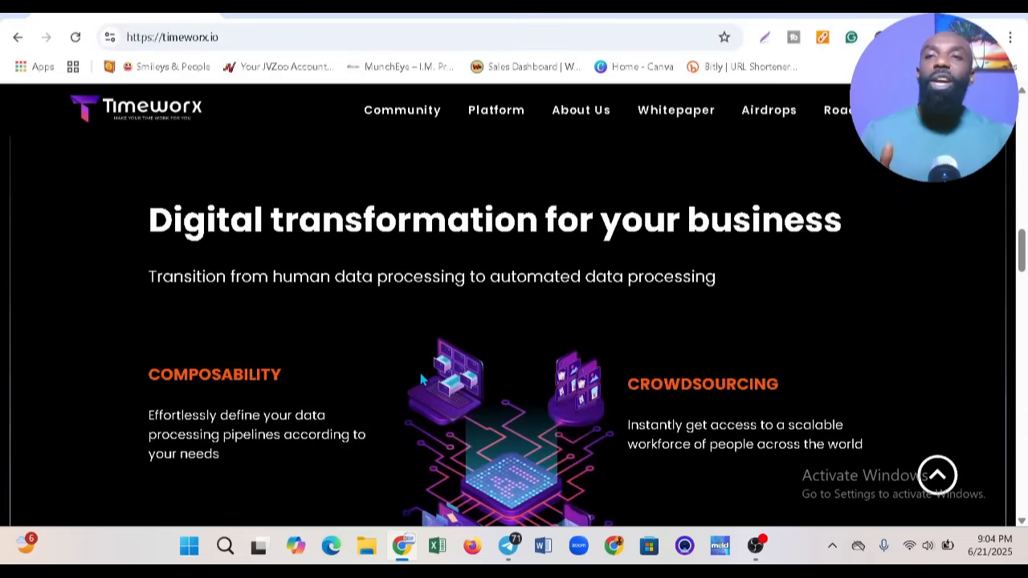
scroll("down", 3)
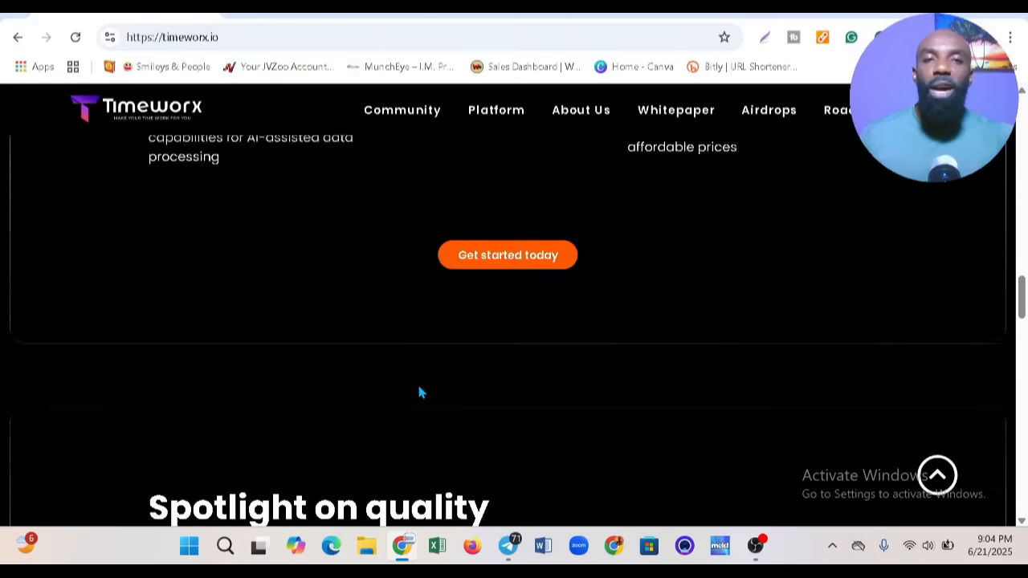
scroll("down", 3)
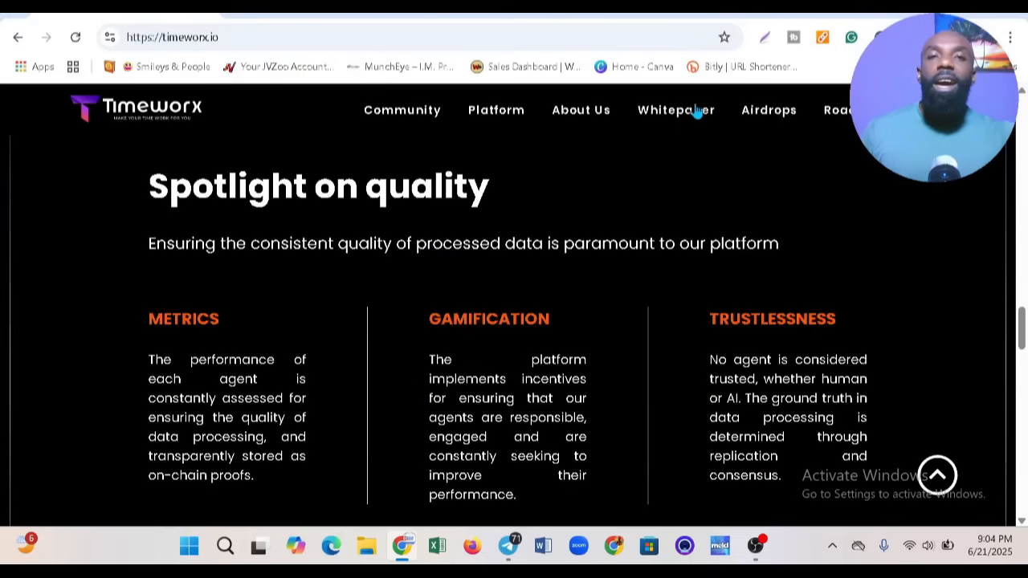
- Go to the Timeworx Whitepaper on GitBook and read its Our Vision introduction page
left_click(674, 110)
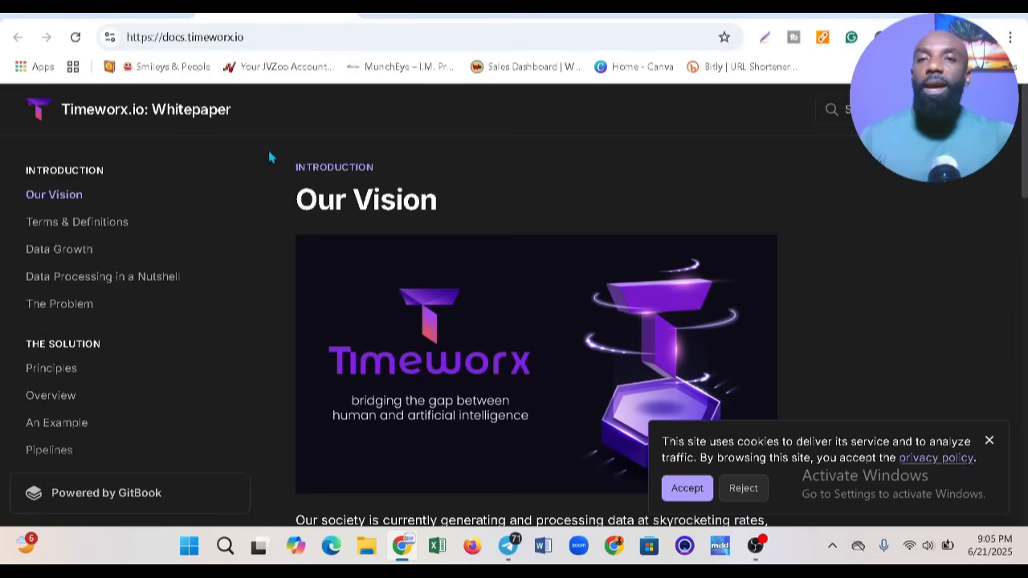
scroll("down", 3)
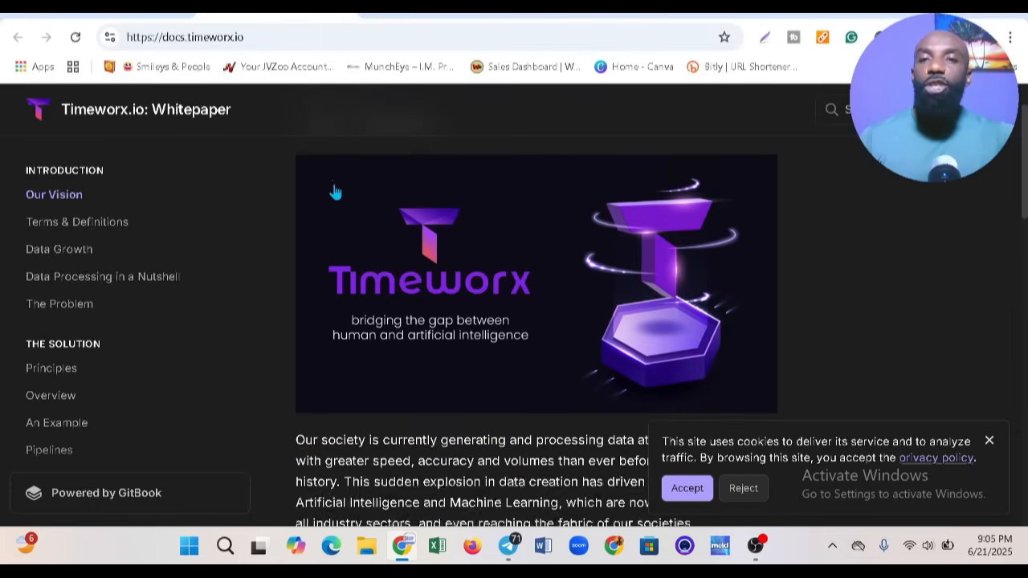
scroll("down", 3)
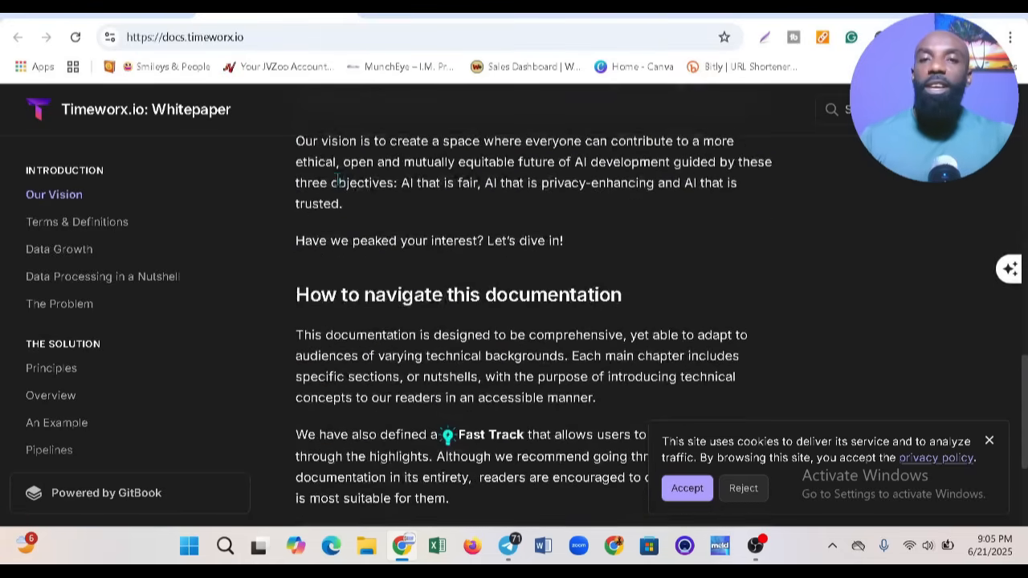
scroll("up", 3)
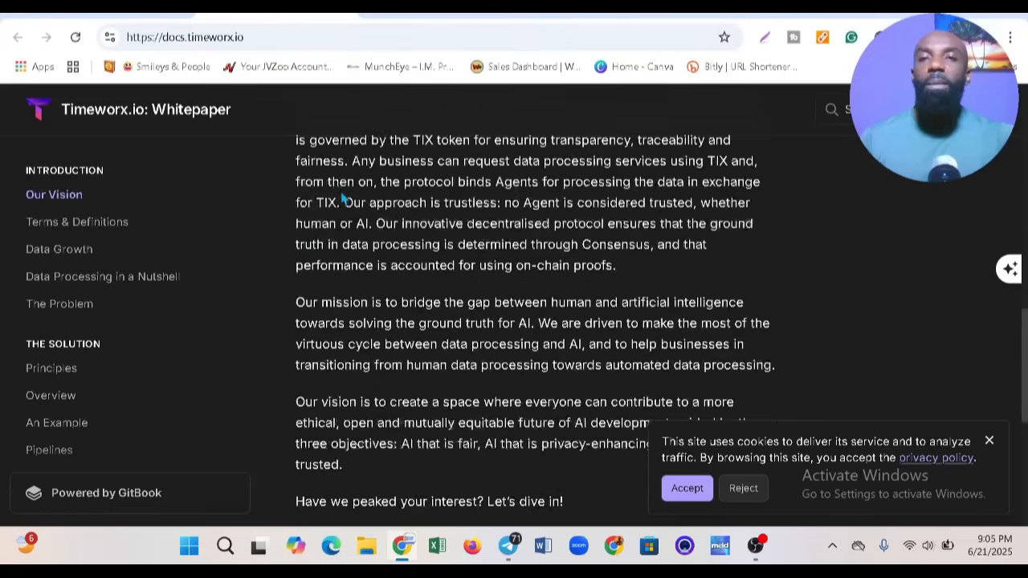
scroll("up", 3)
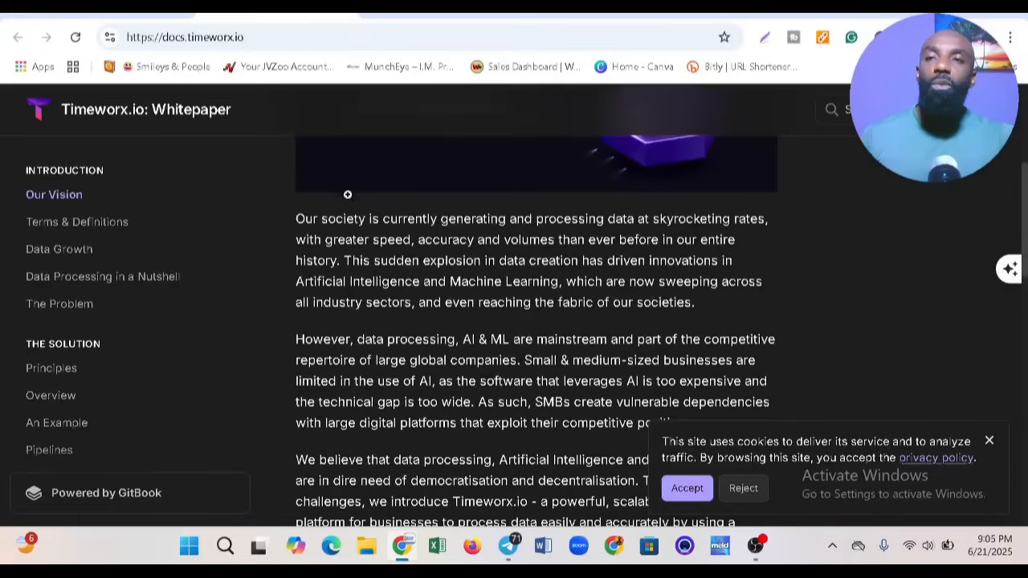
scroll("up", 3)
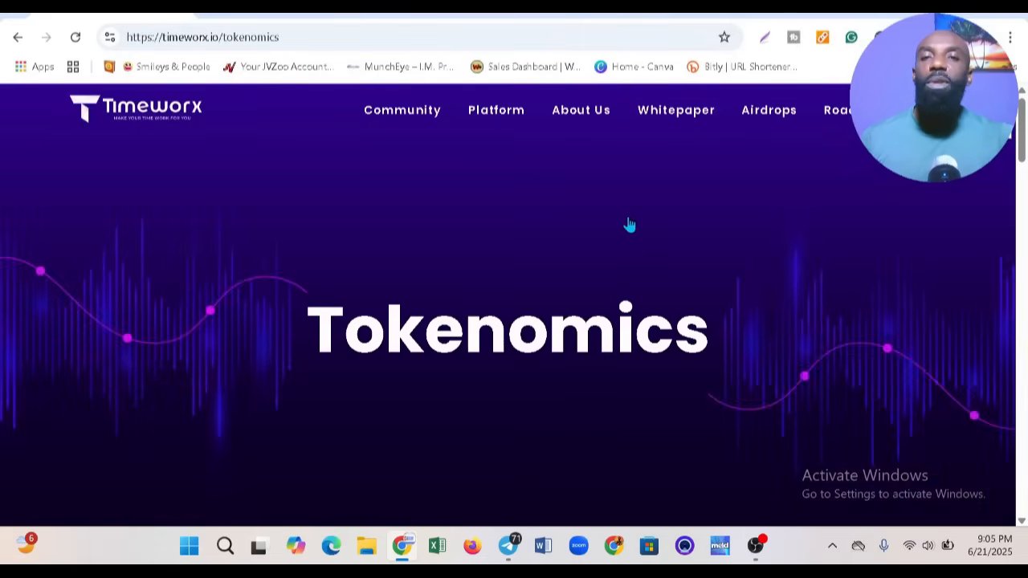
- Read the TIX distribution text, the 500,000,000 total supply and the Community allocation tab
scroll("down", 3)
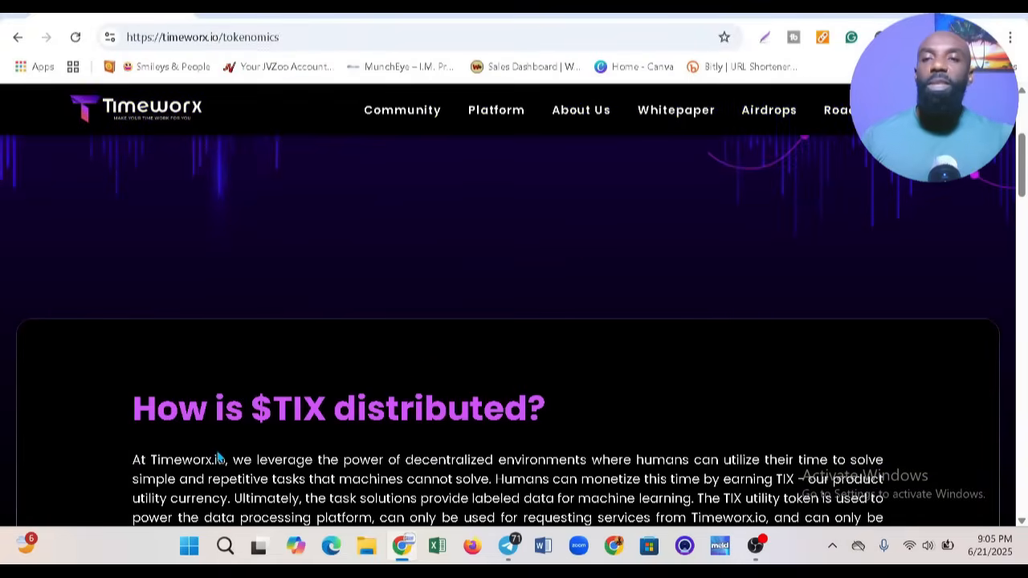
mouse_move(338, 421)
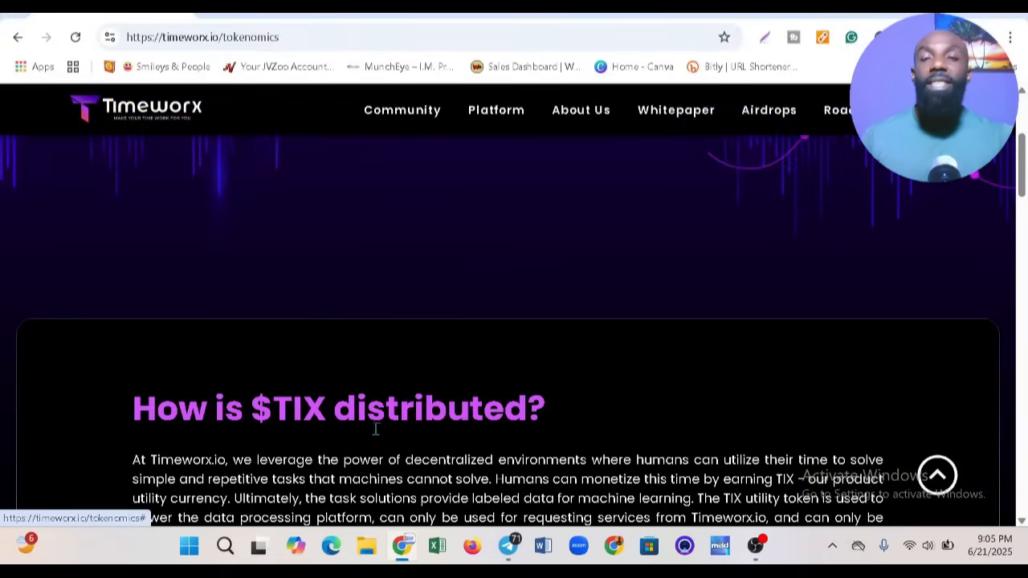
mouse_move(363, 440)
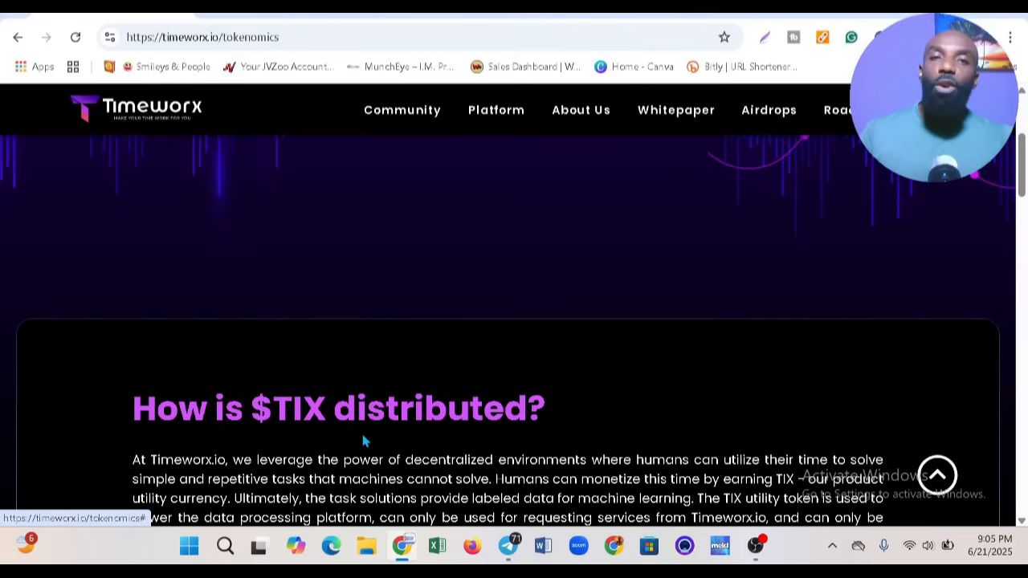
scroll("down", 3)
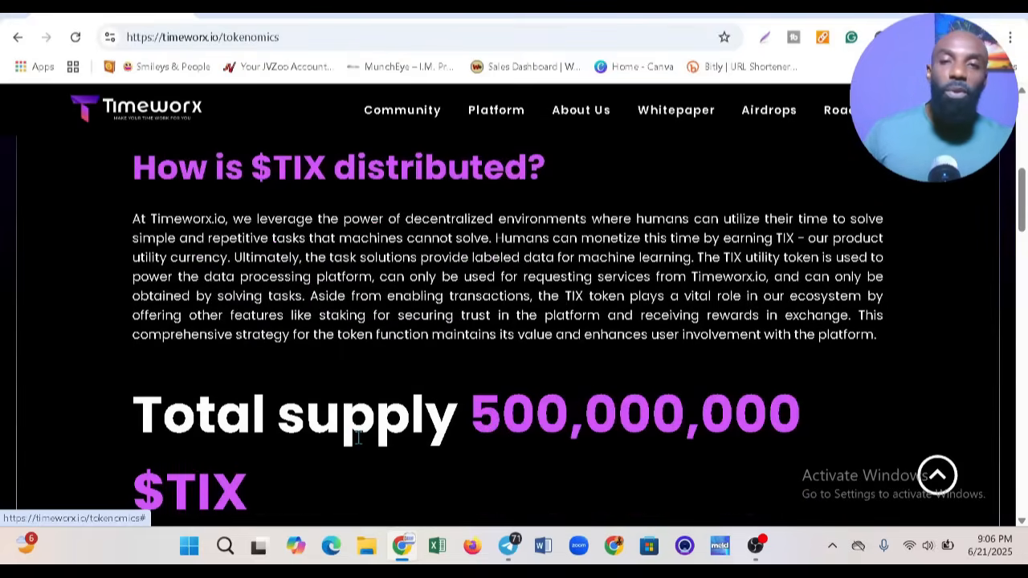
scroll("down", 3)
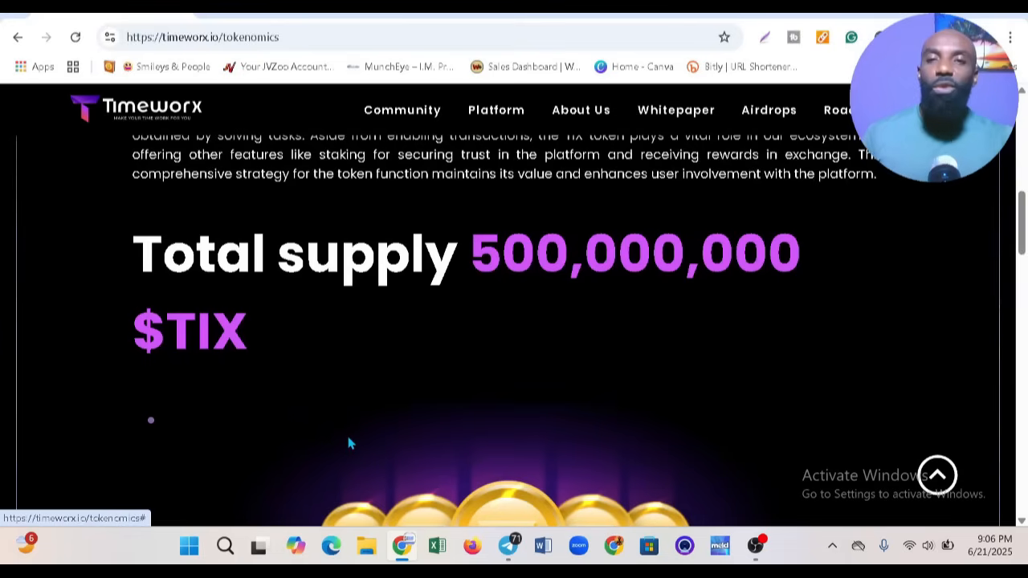
scroll("up", 3)
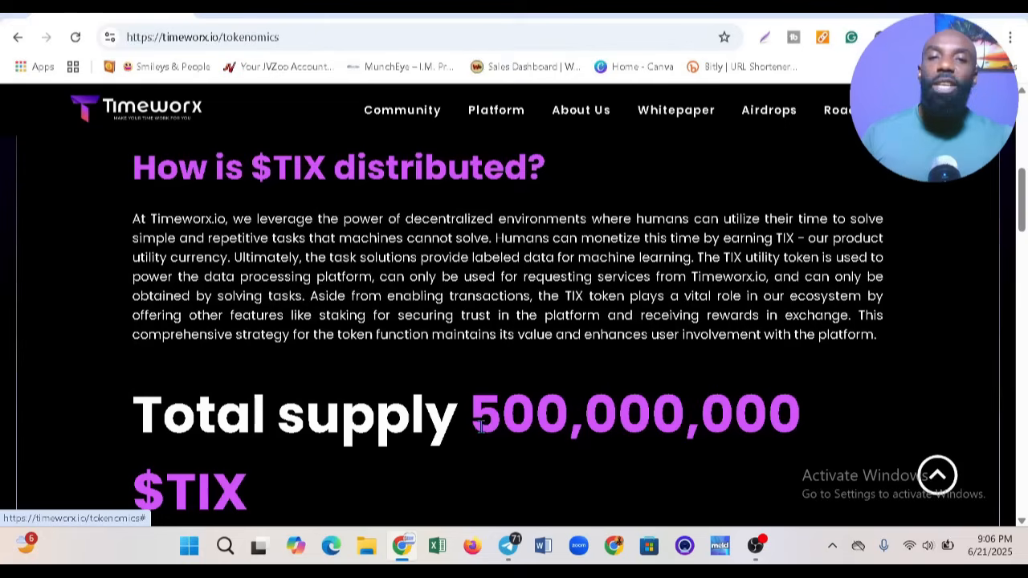
scroll("down", 3)
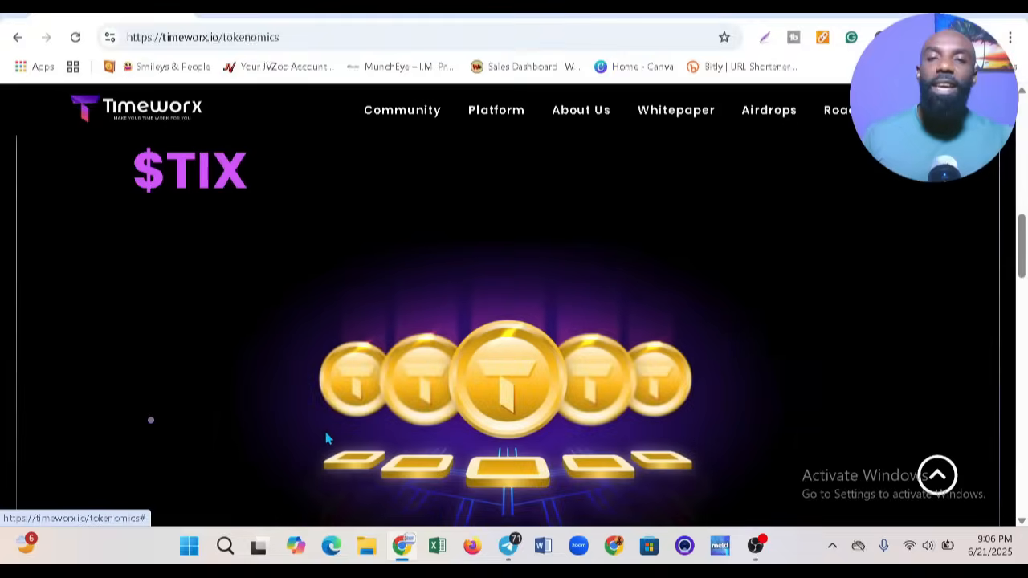
scroll("down", 3)
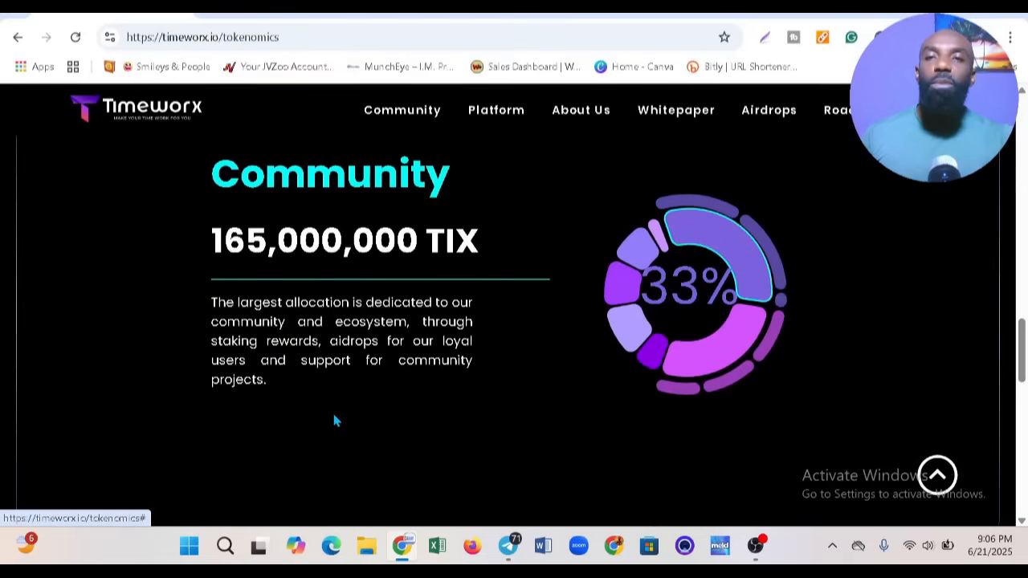
scroll("down", 3)
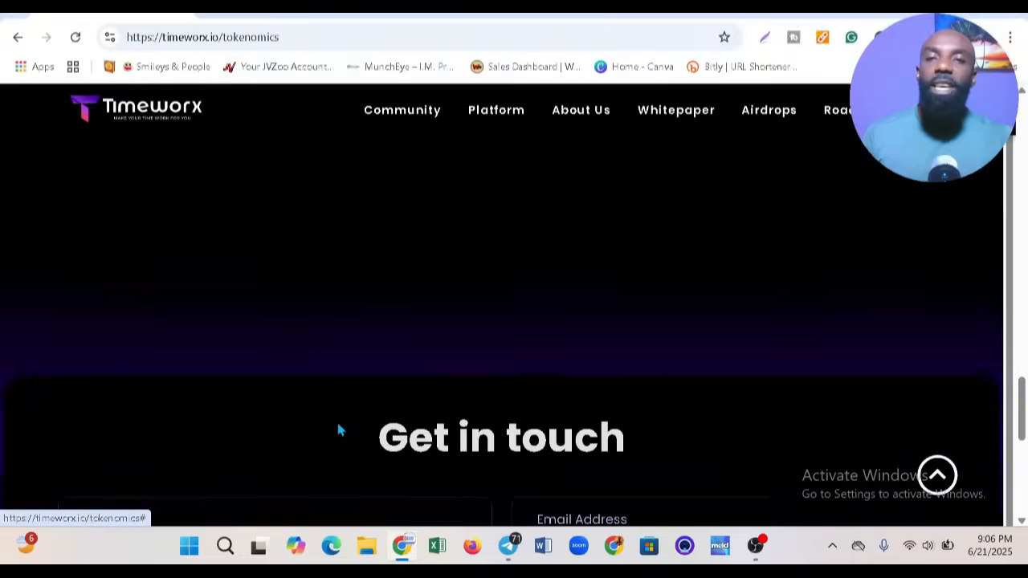
scroll("up", 3)
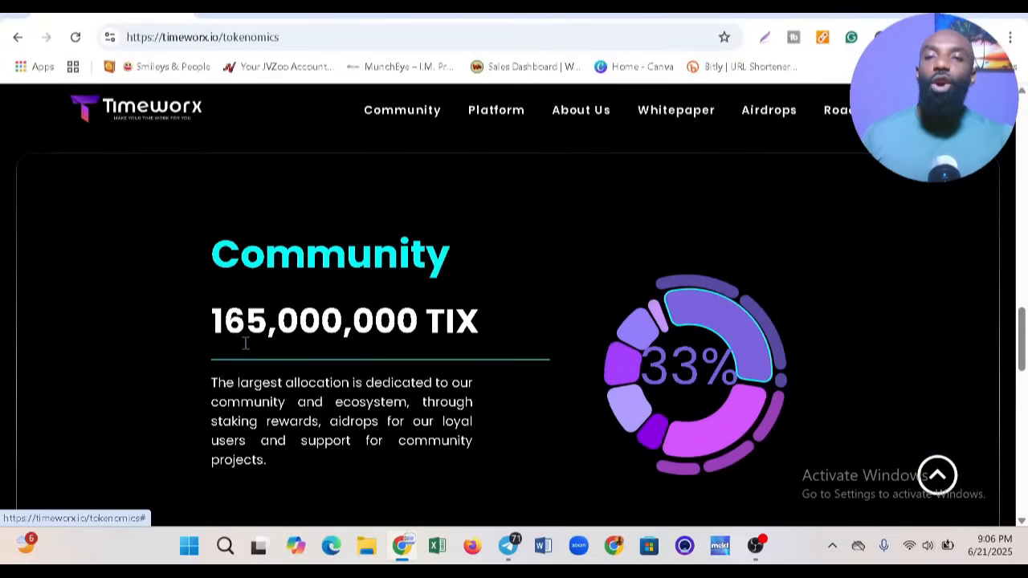
mouse_move(302, 319)
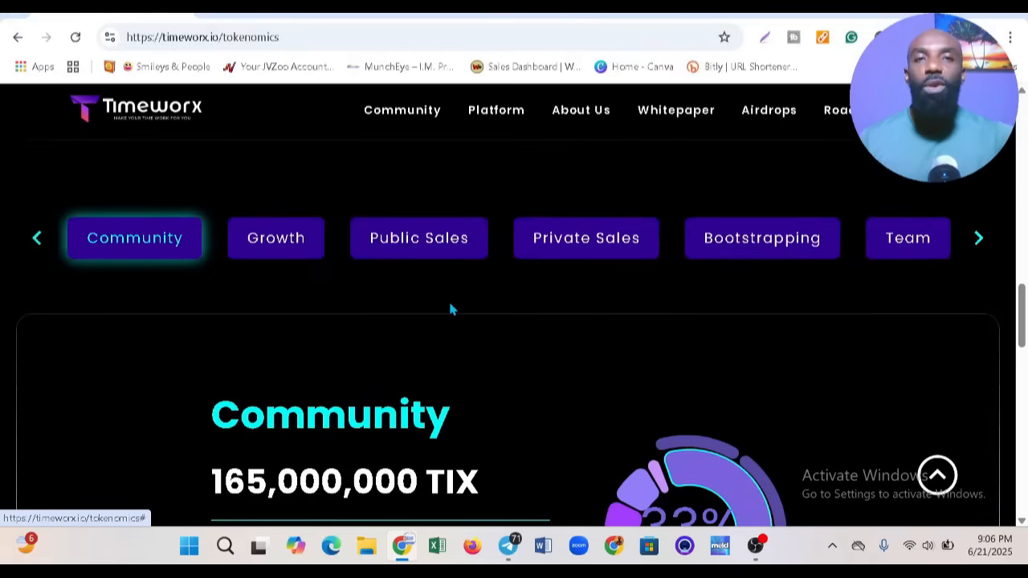
mouse_move(769, 128)
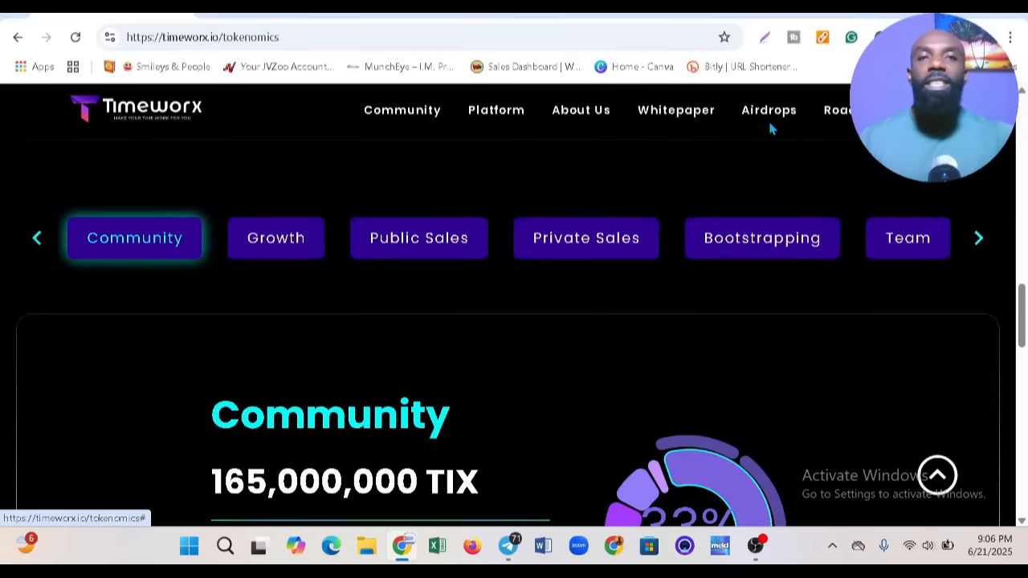
mouse_move(642, 138)
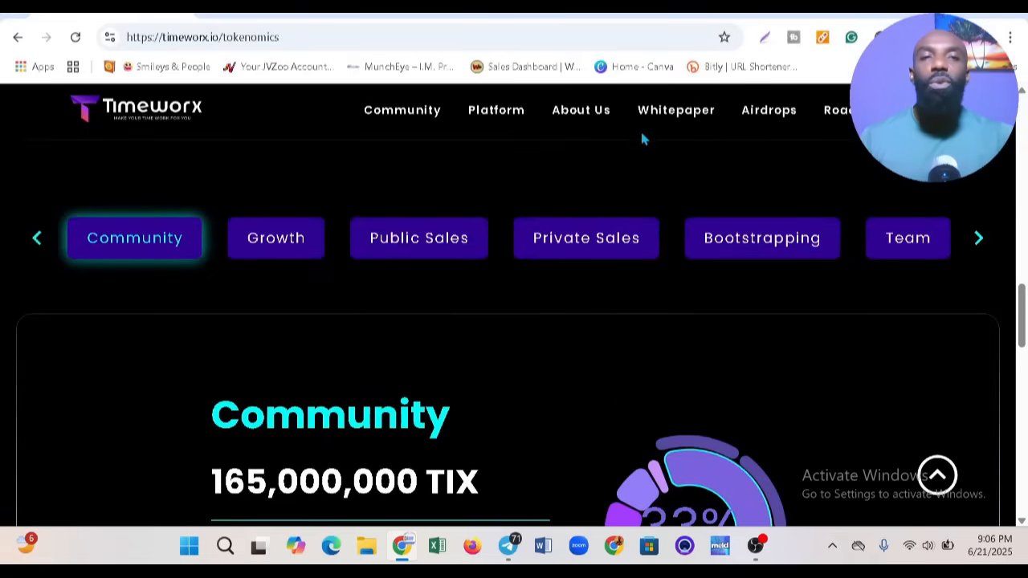
mouse_move(536, 173)
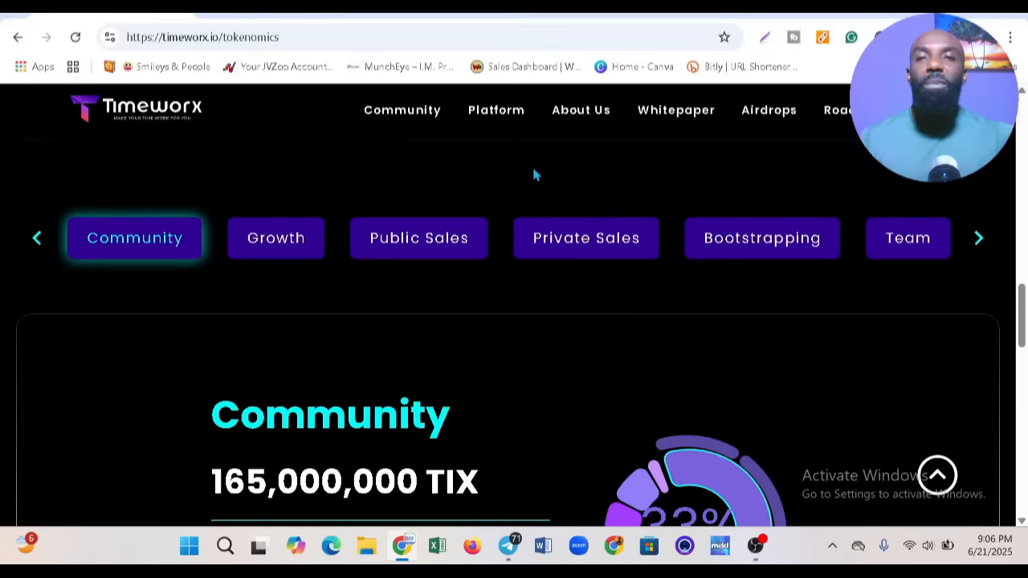
- Continue down to the tokenomics footer, then move on to the site's Platform page
scroll("down", 3)
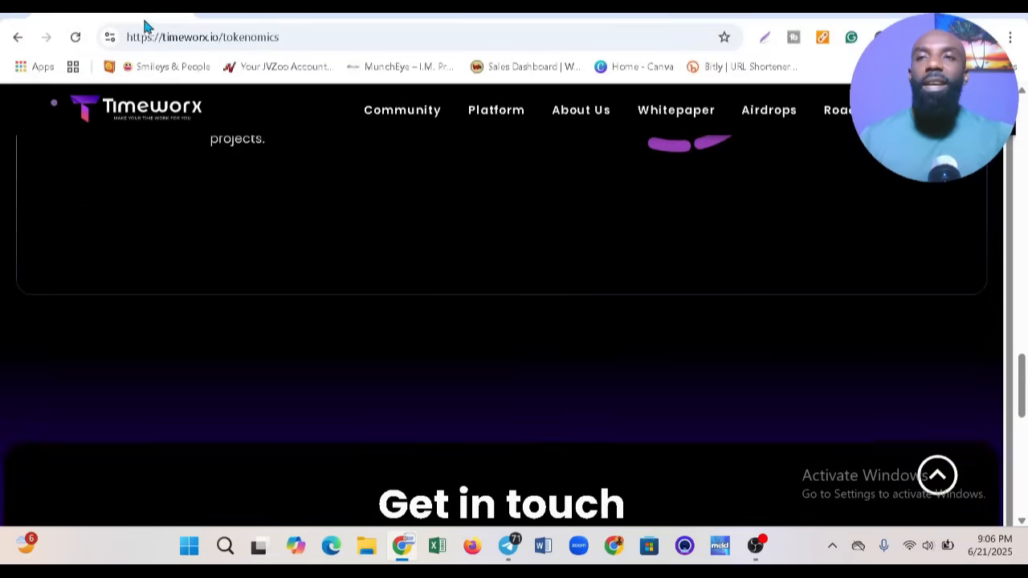
scroll("down", 3)
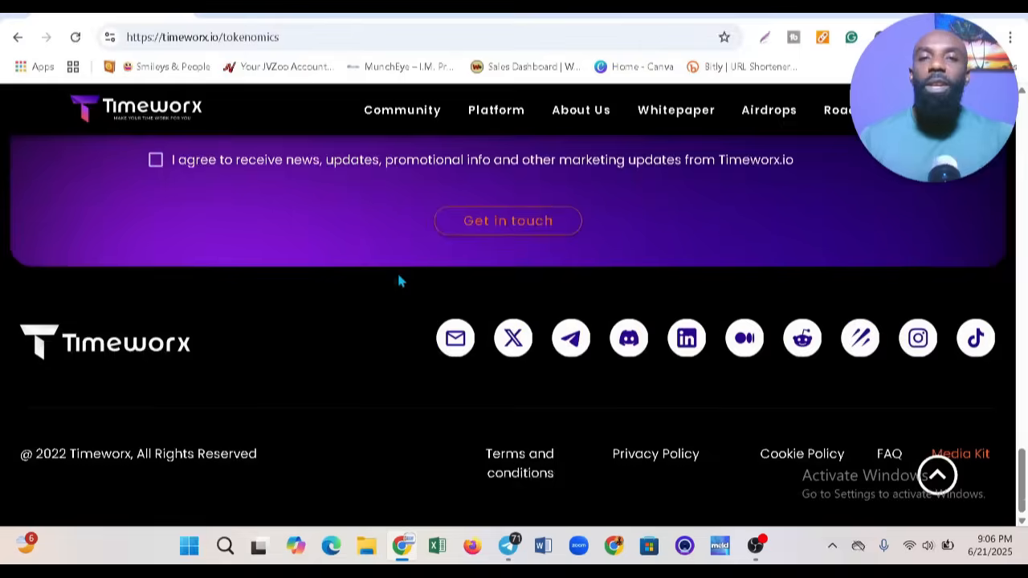
scroll("up", 3)
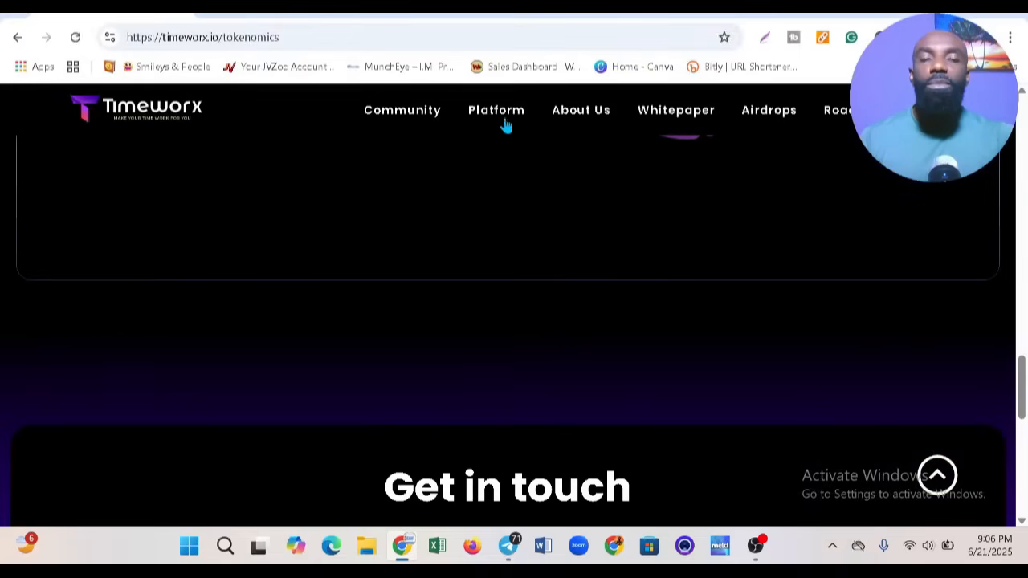
left_click(495, 110)
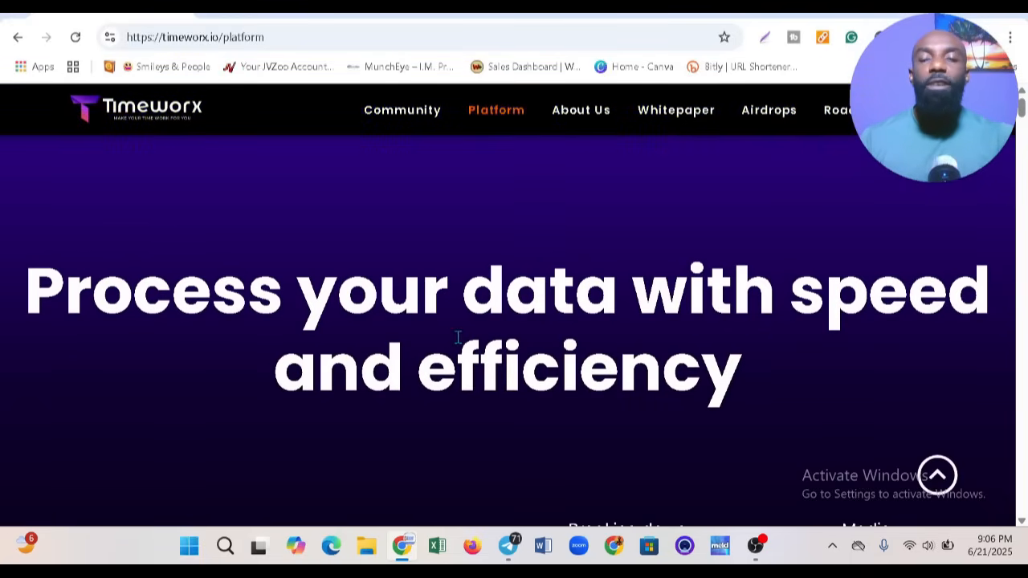
- Go through the Platform hero and data processing service cards on timeworx.io/platform
scroll("down", 3)
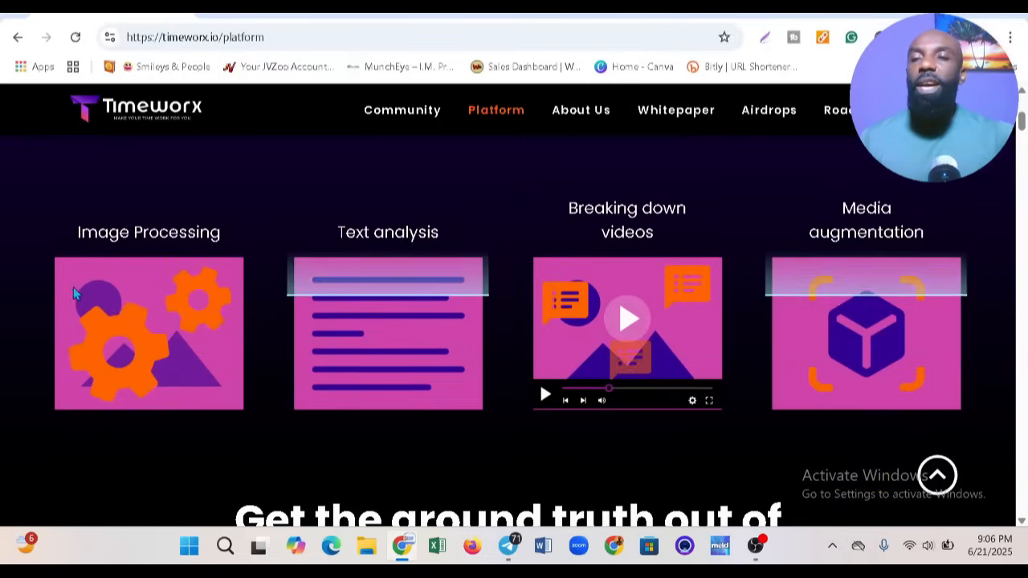
left_click(626, 318)
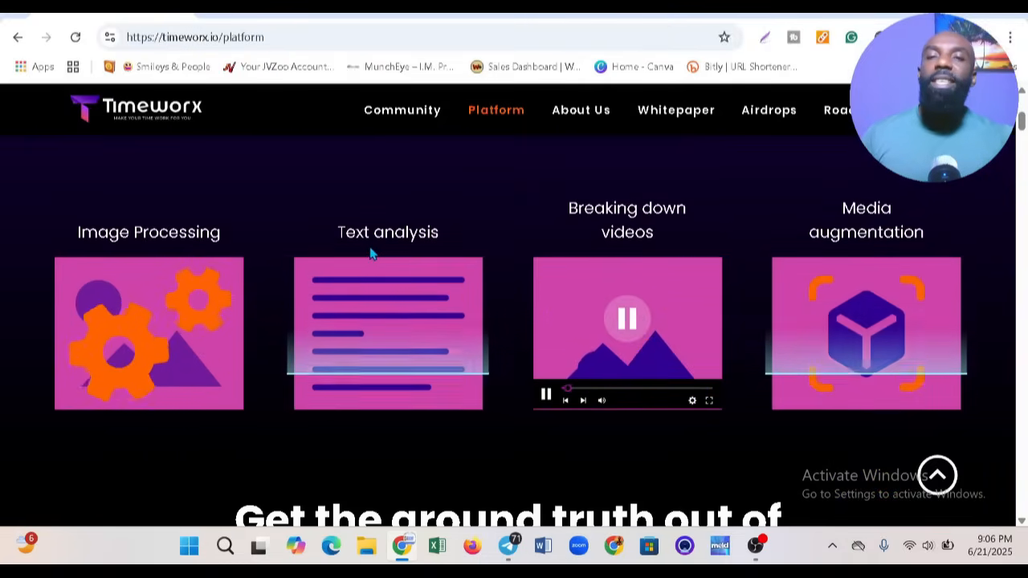
left_click(626, 318)
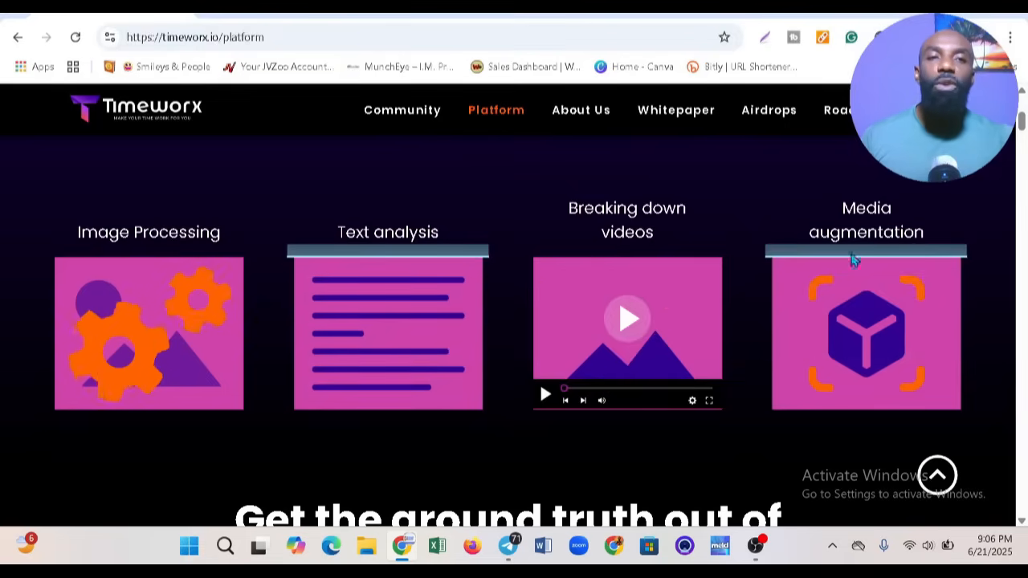
scroll("down", 3)
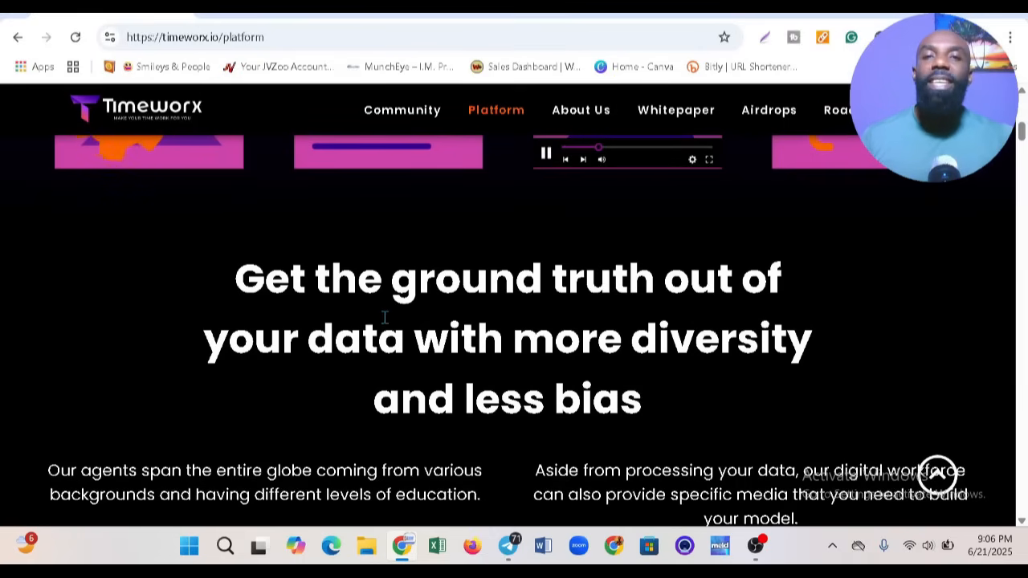
left_click(546, 154)
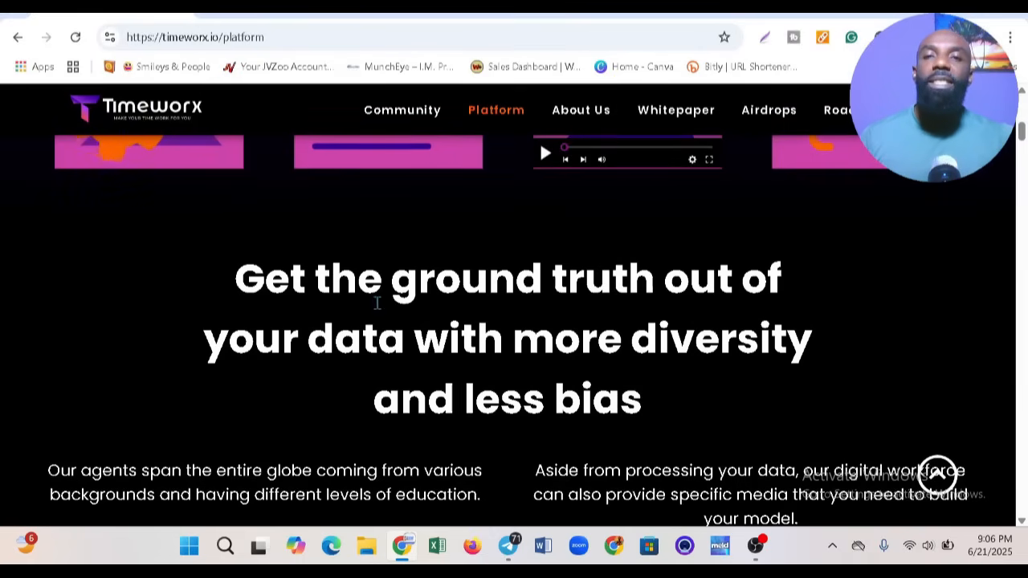
left_click(544, 154)
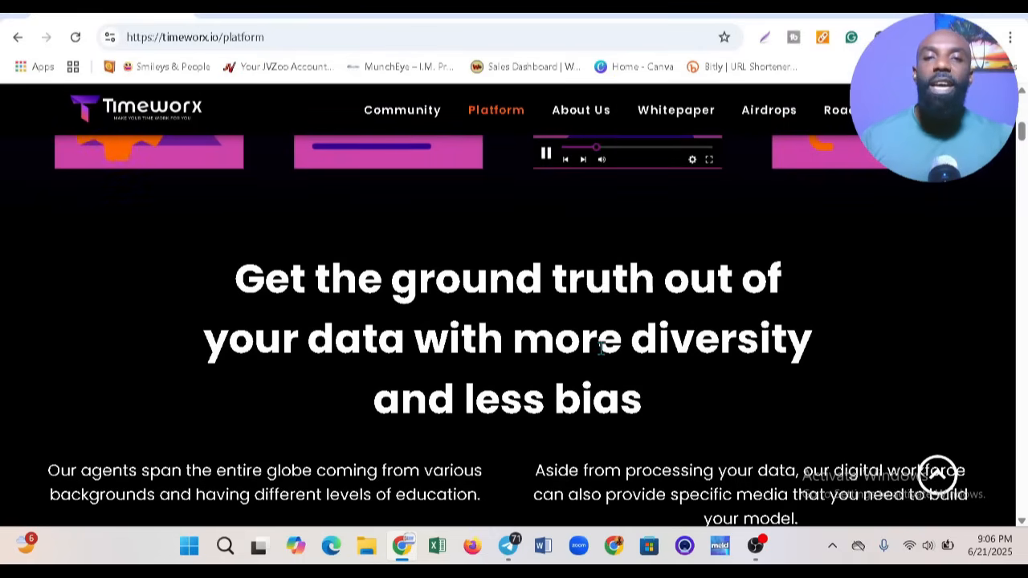
left_click(546, 154)
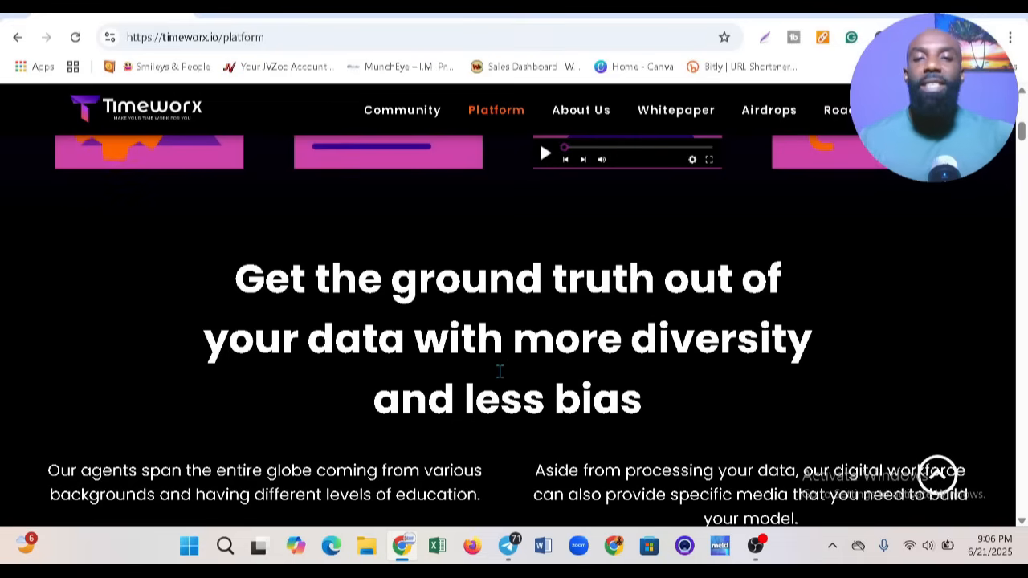
- Pass the trusted-by partner logos to the Affordable Data Labeling at Scale section
scroll("down", 3)
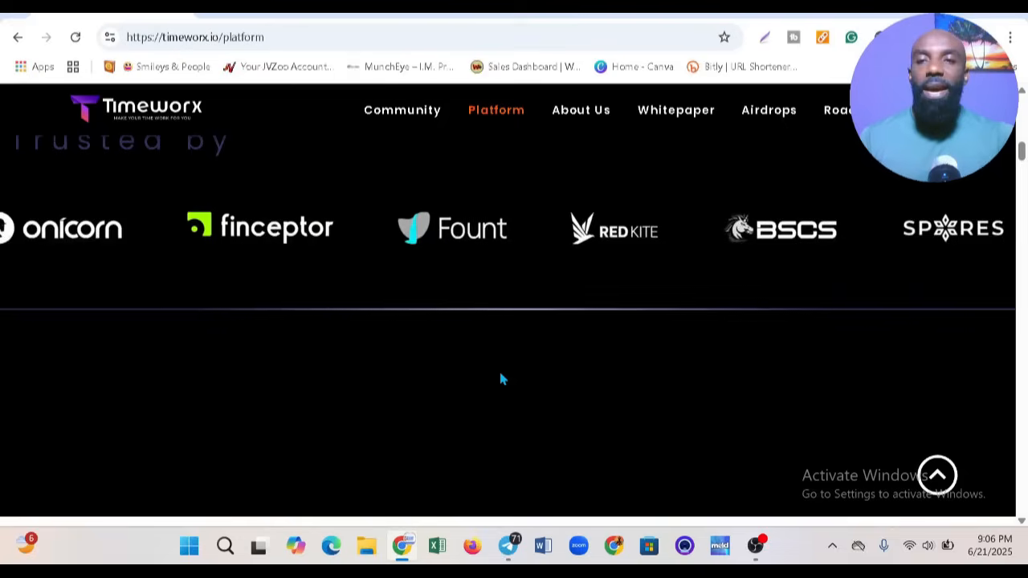
scroll("down", 3)
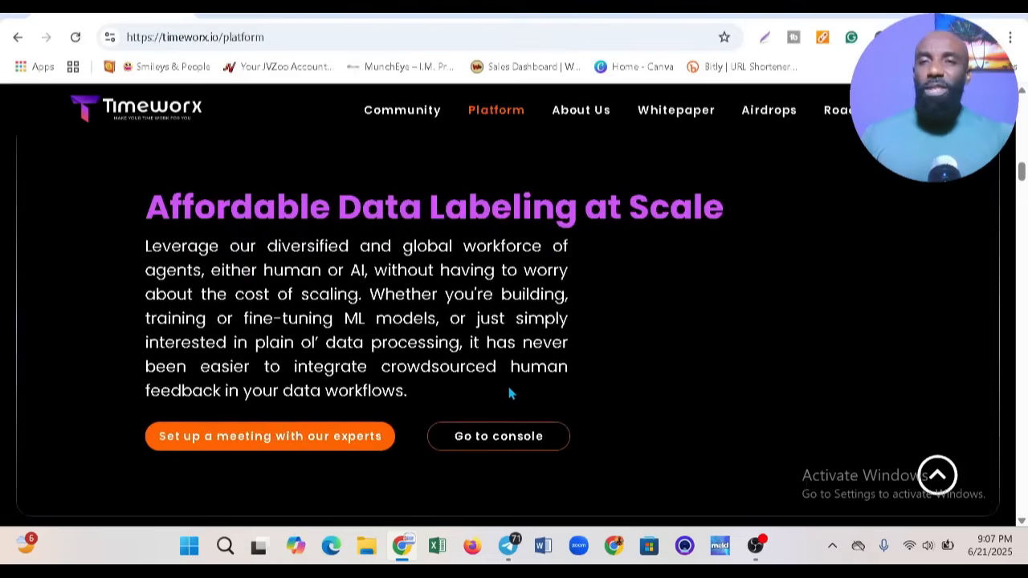
scroll("up", 3)
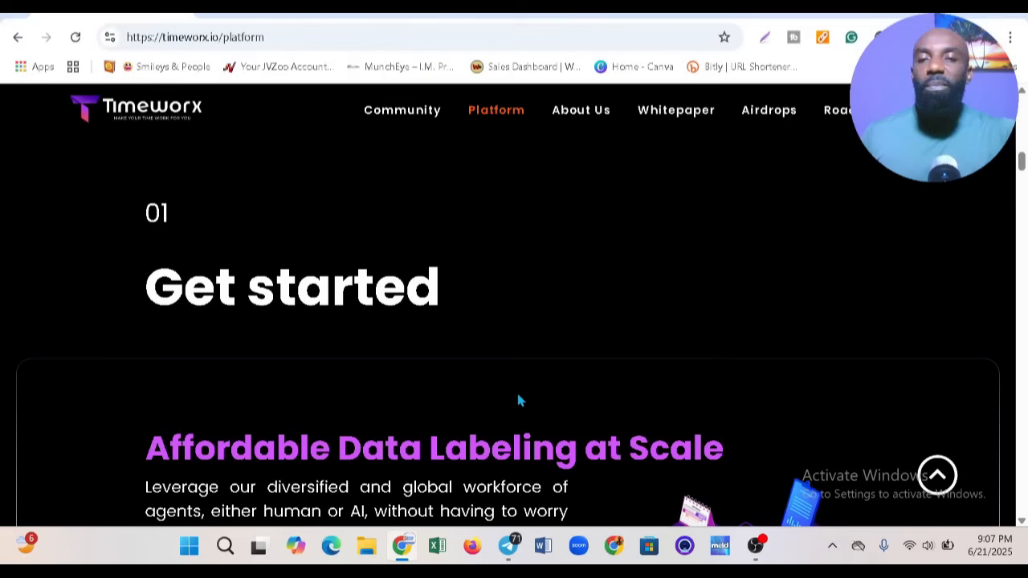
mouse_move(579, 423)
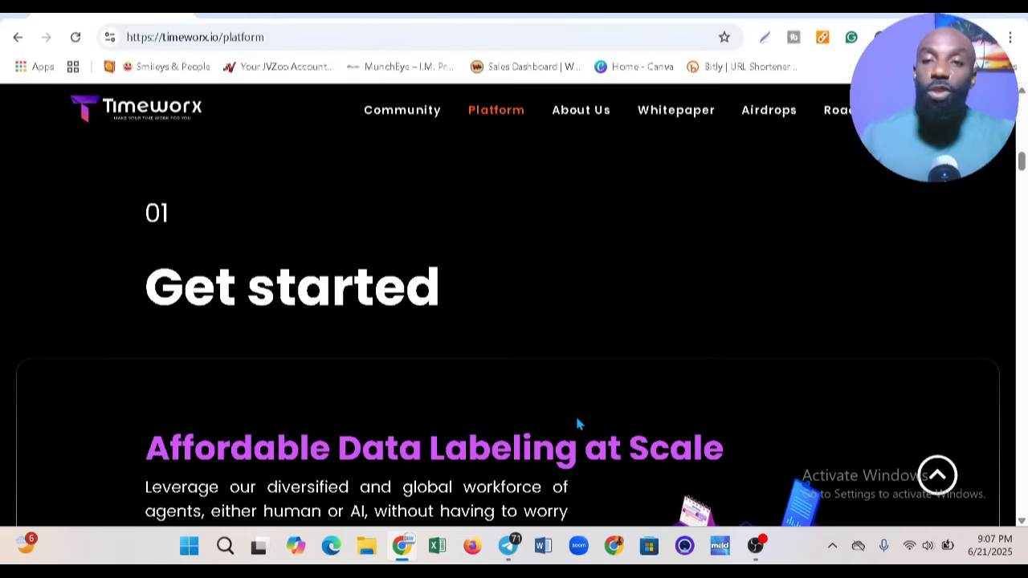
- Scroll past the Benefits section to 'Annotate your data' and its All-in-one toolbox description
scroll("down", 3)
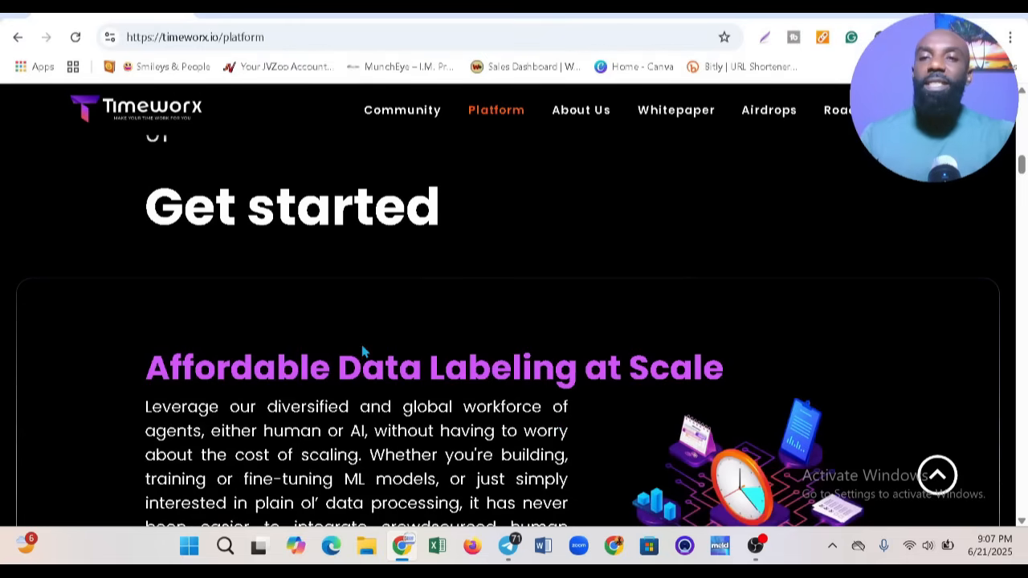
scroll("down", 3)
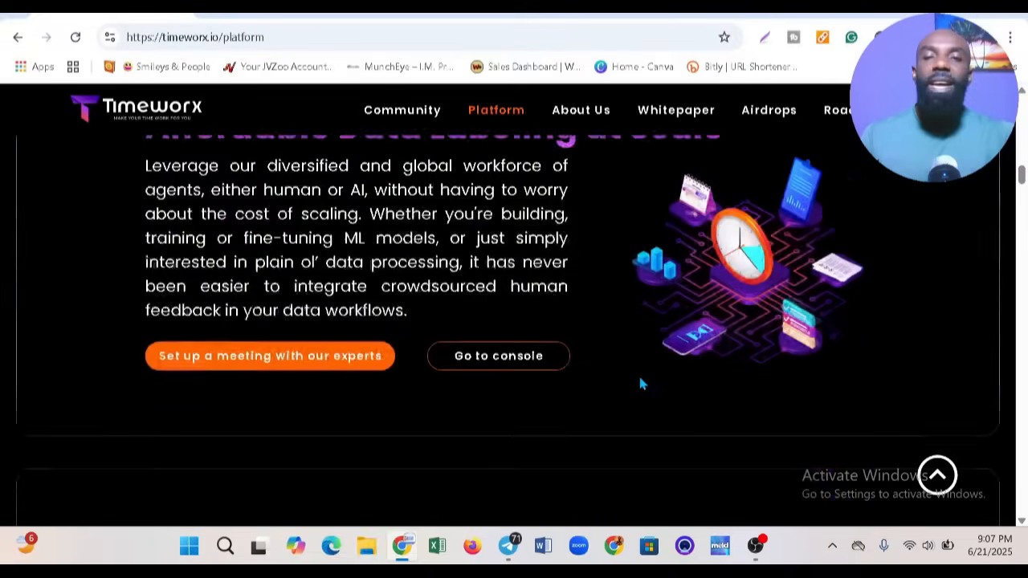
scroll("down", 3)
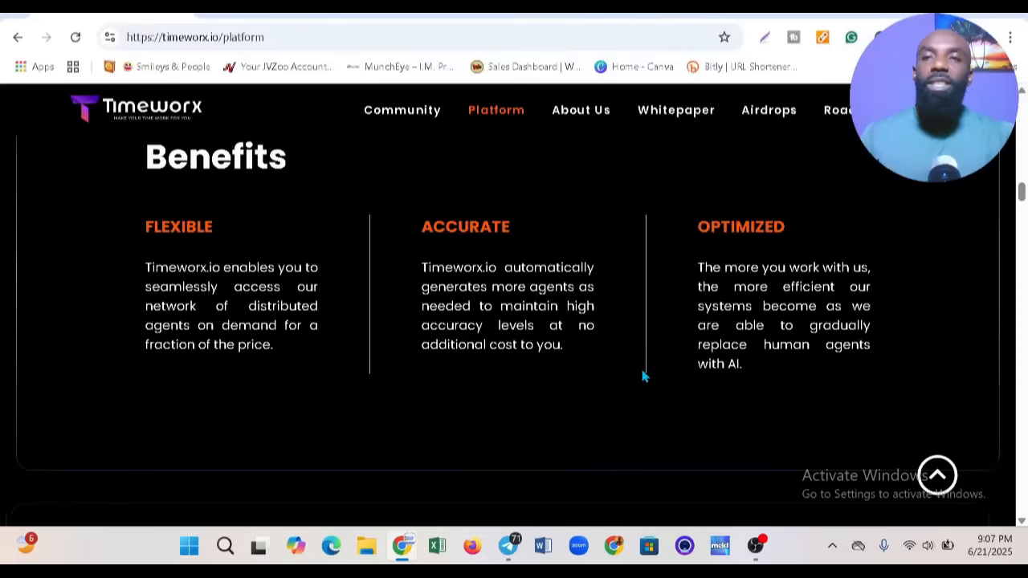
scroll("up", 3)
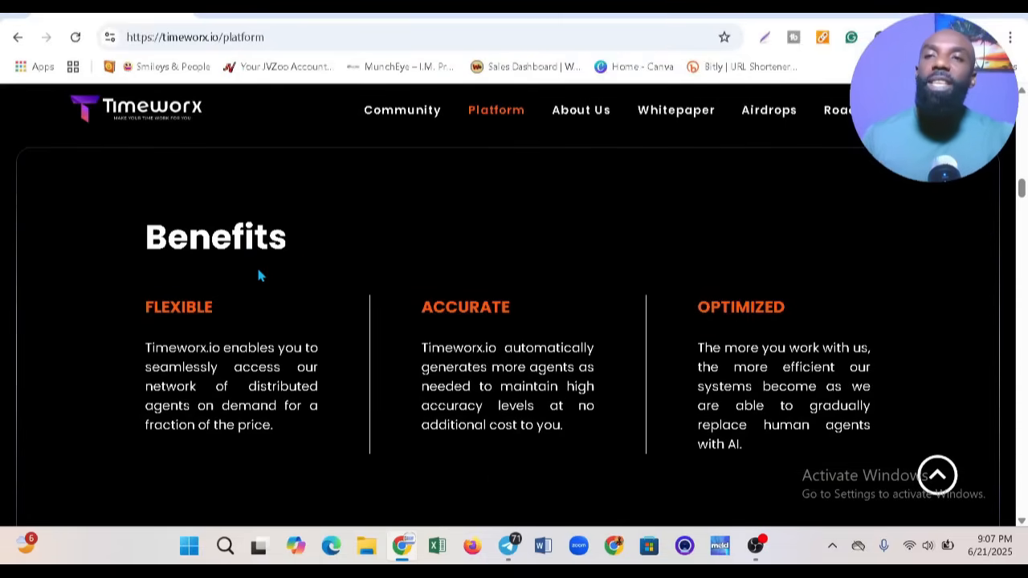
mouse_move(192, 335)
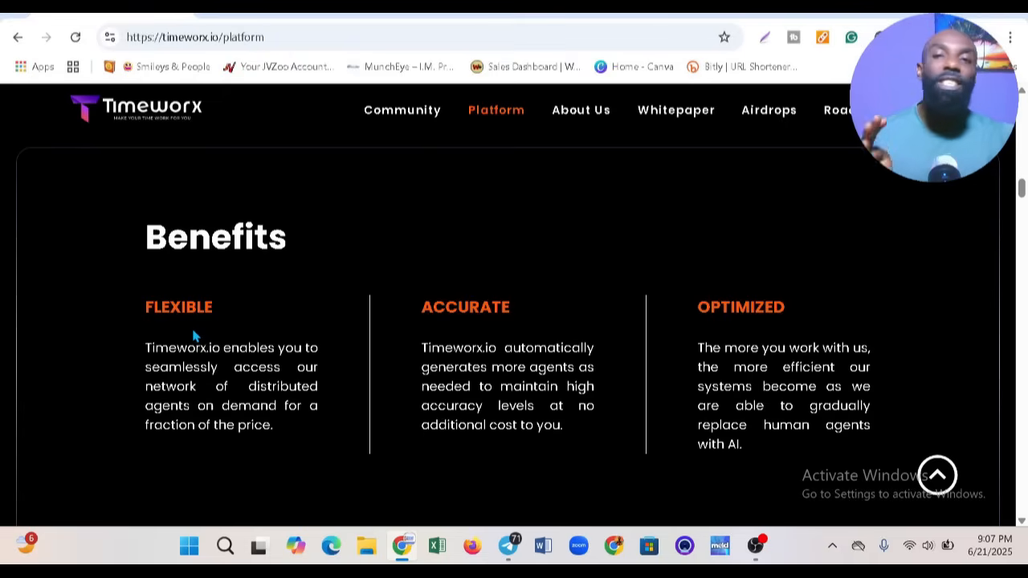
mouse_move(806, 340)
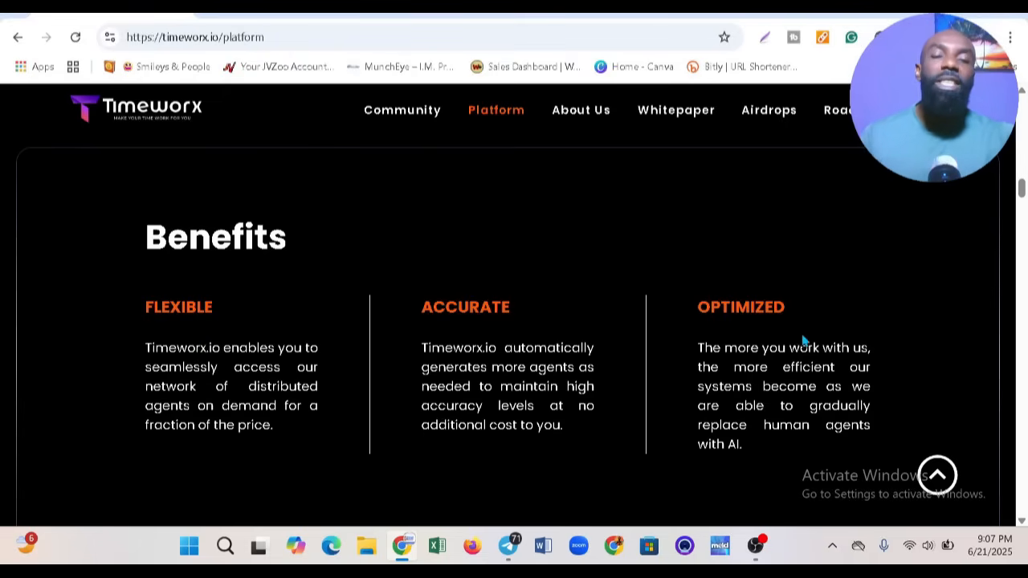
scroll("down", 3)
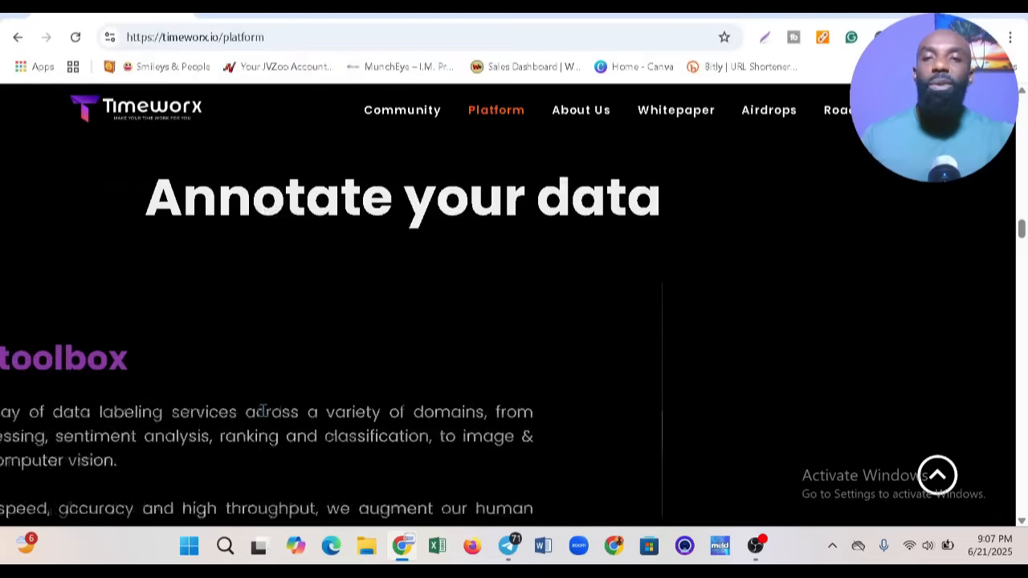
scroll("up", 3)
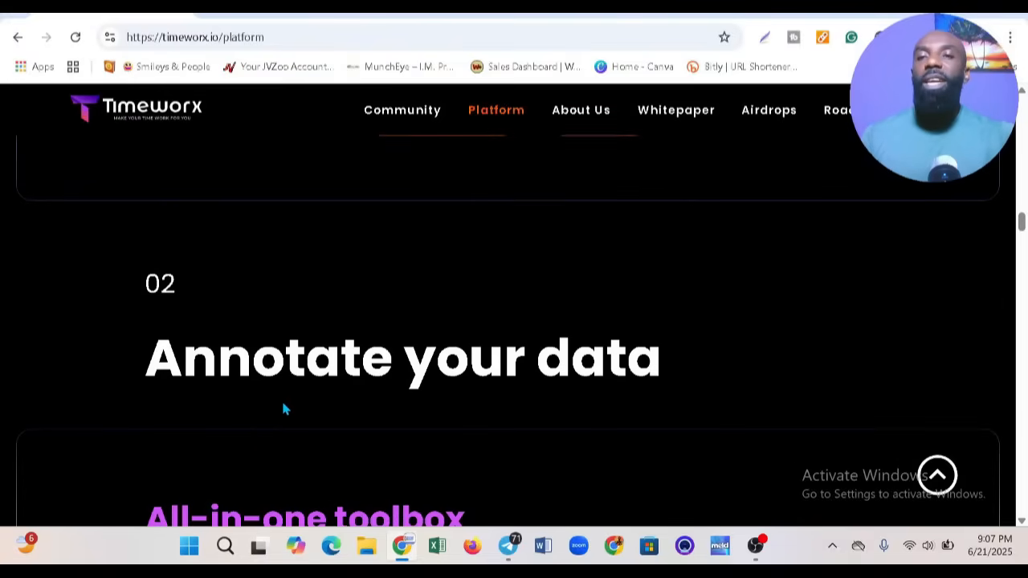
scroll("down", 3)
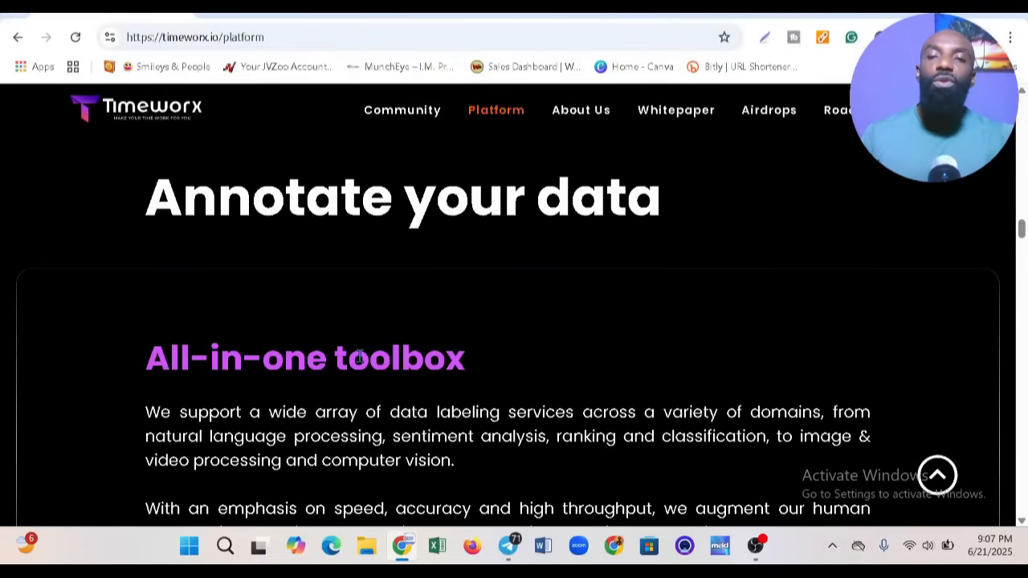
scroll("down", 3)
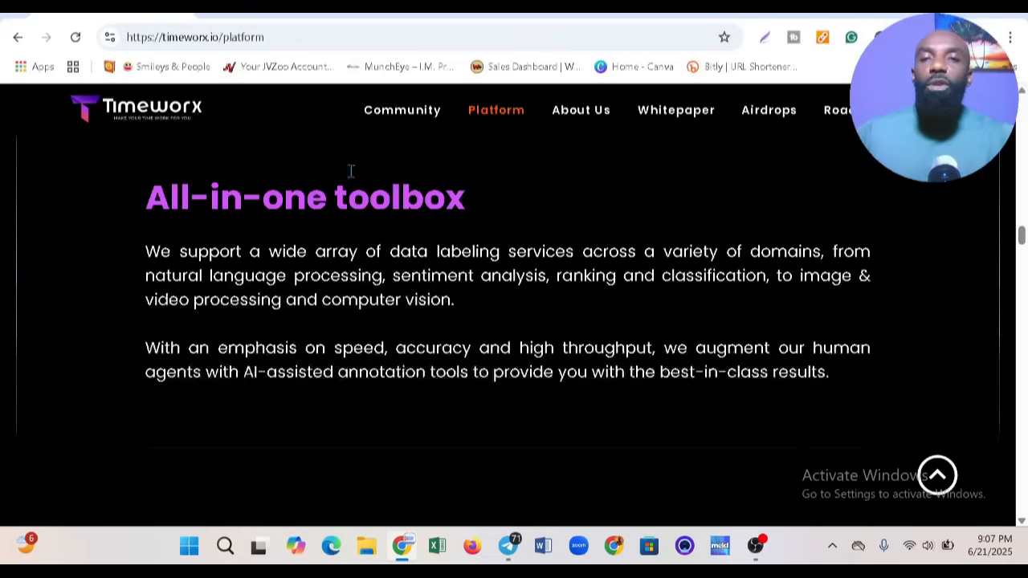
scroll("down", 3)
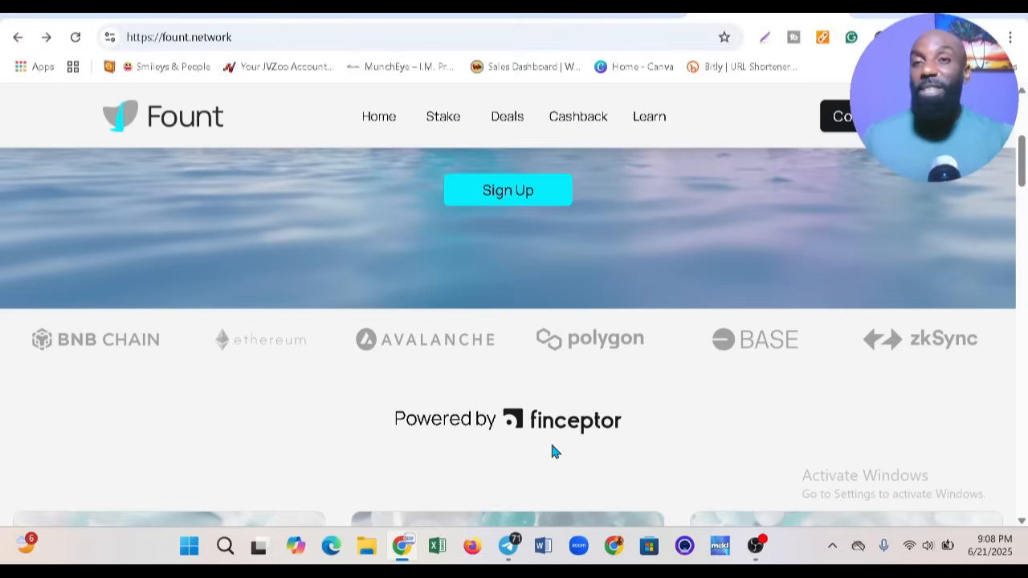
- Review the Fount homepage hero 'Early-stage Token Drops Fresh from the Waterfall' and supported chains below it
scroll("up", 3)
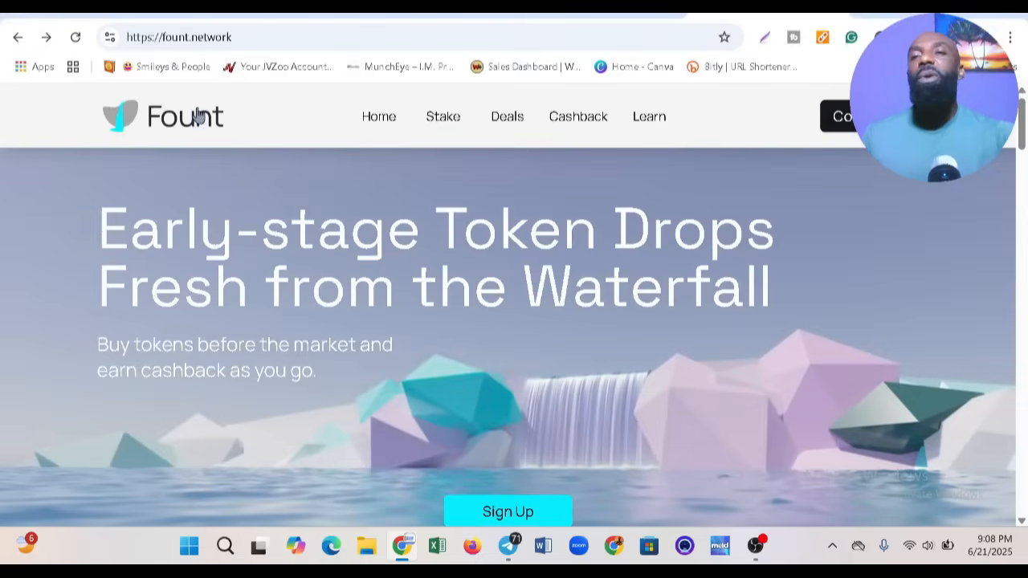
mouse_move(215, 267)
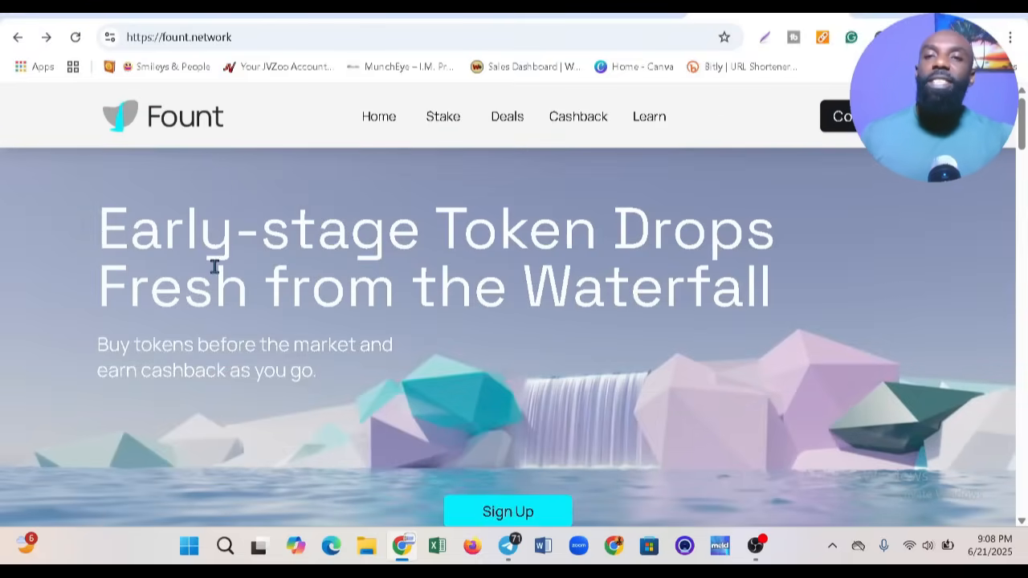
mouse_move(311, 276)
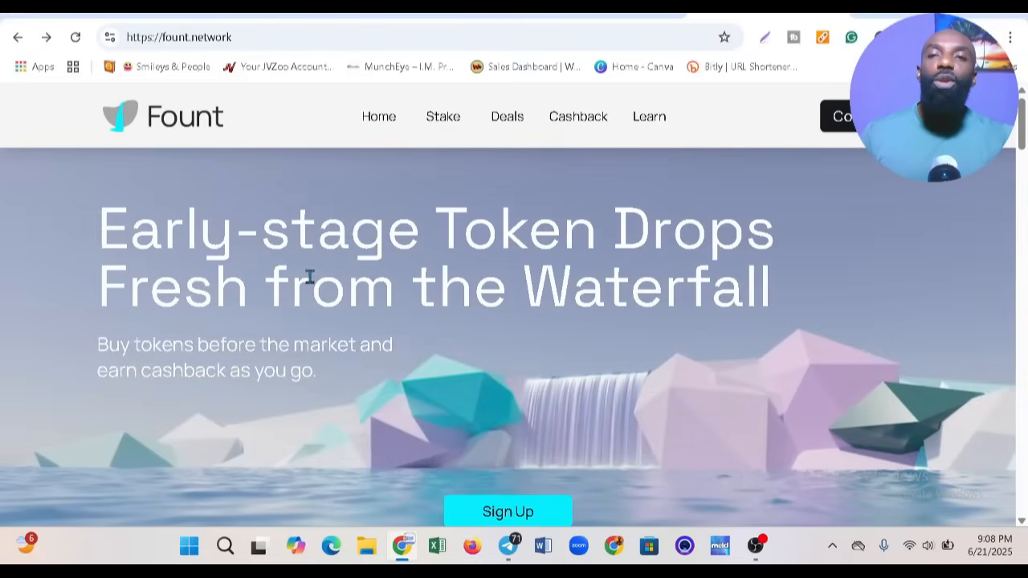
mouse_move(623, 297)
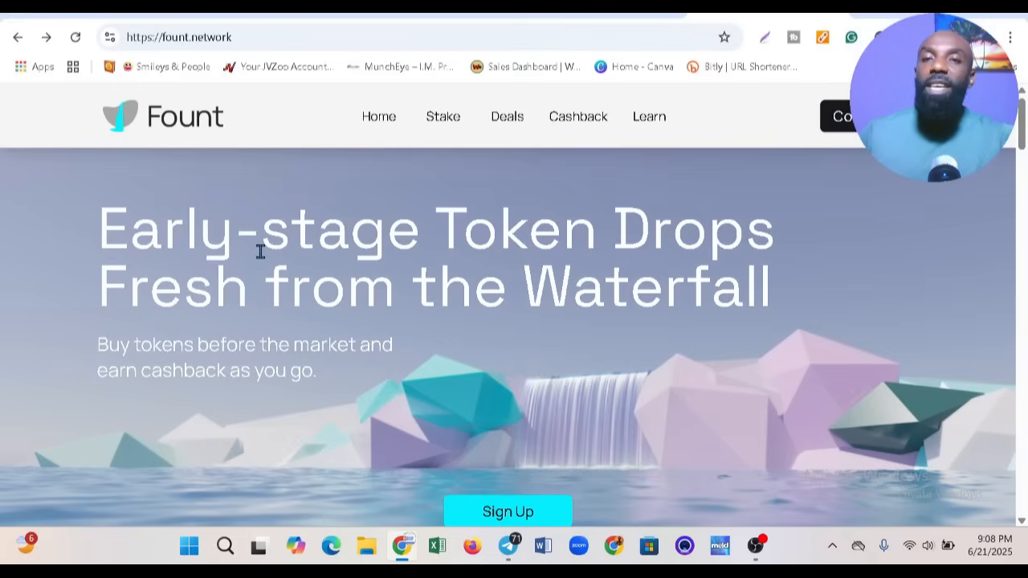
mouse_move(684, 314)
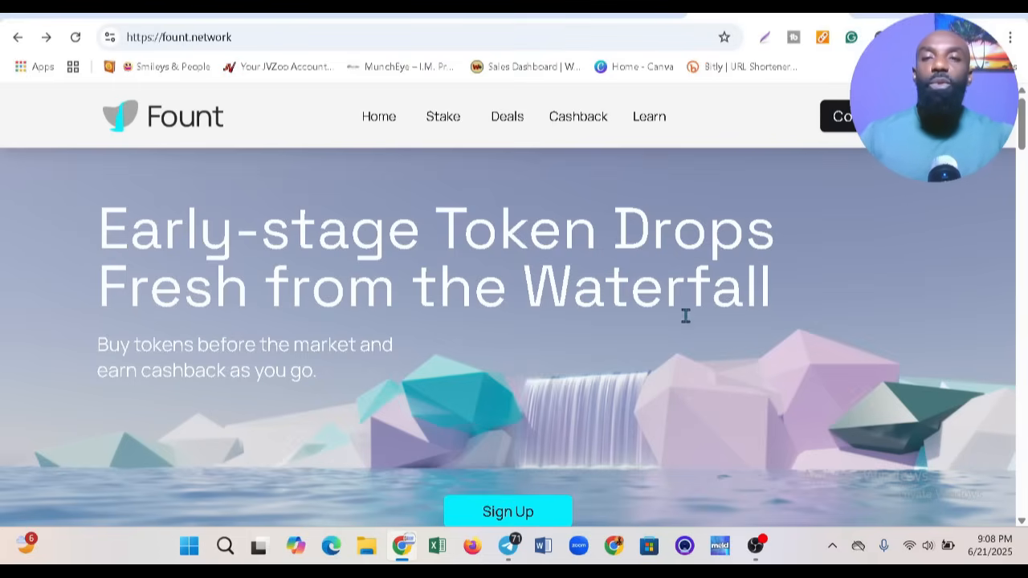
mouse_move(273, 362)
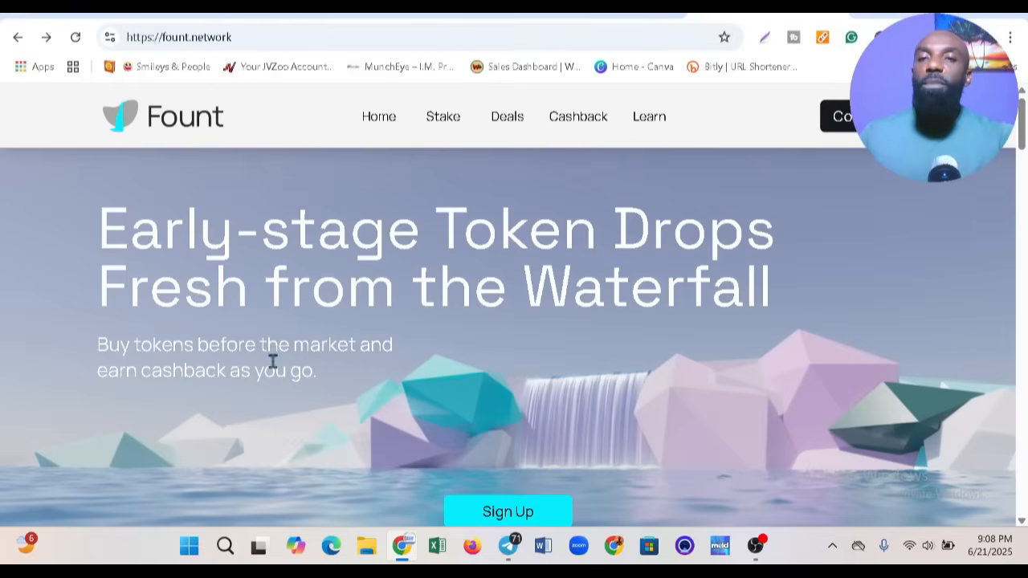
mouse_move(285, 379)
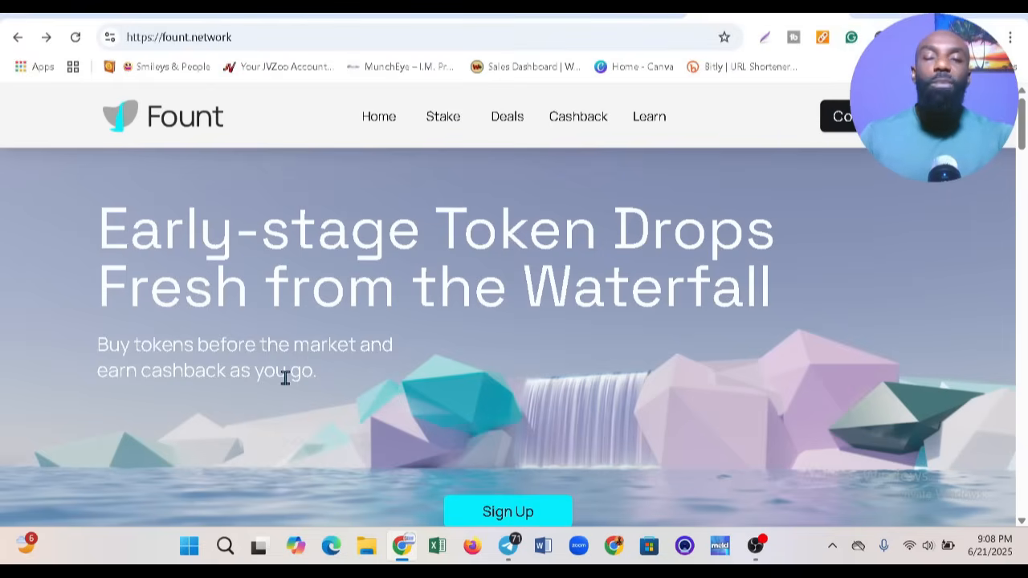
scroll("down", 3)
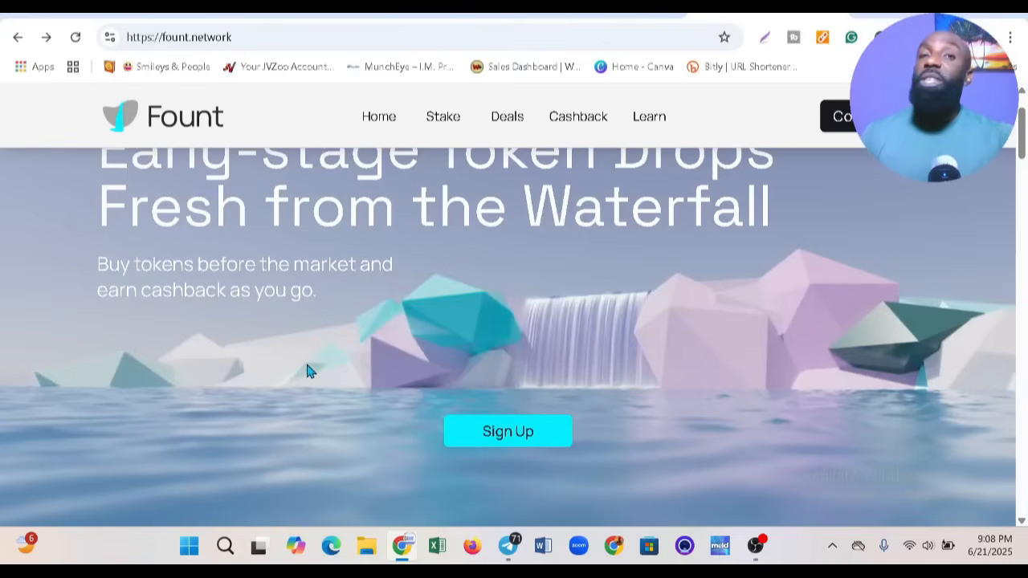
scroll("up", 3)
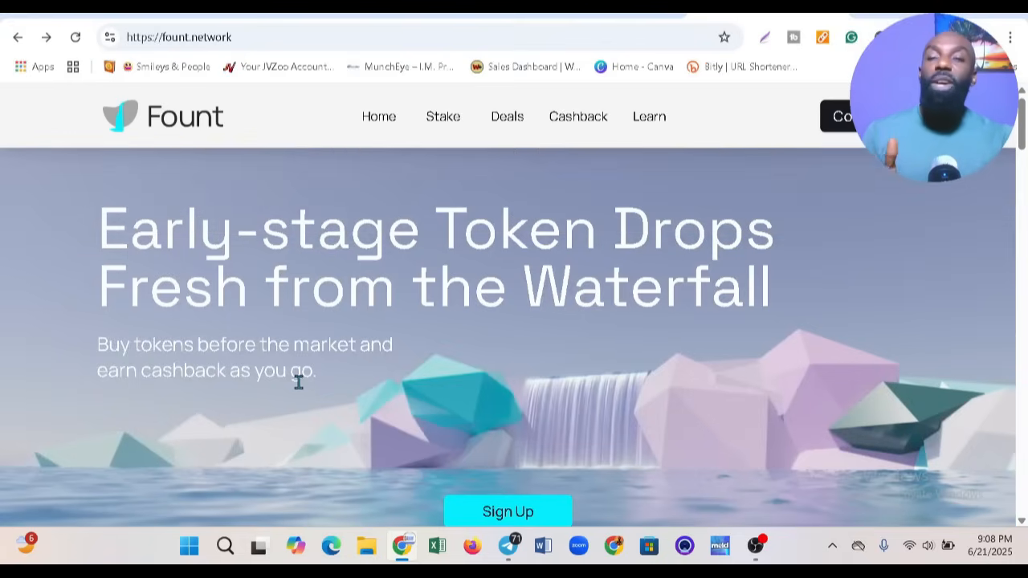
mouse_move(292, 400)
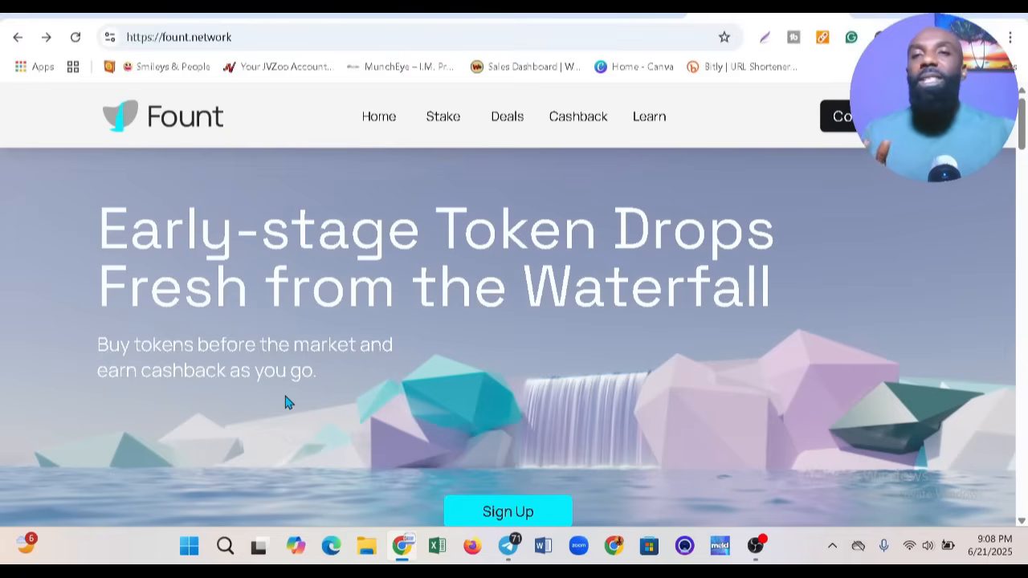
mouse_move(286, 228)
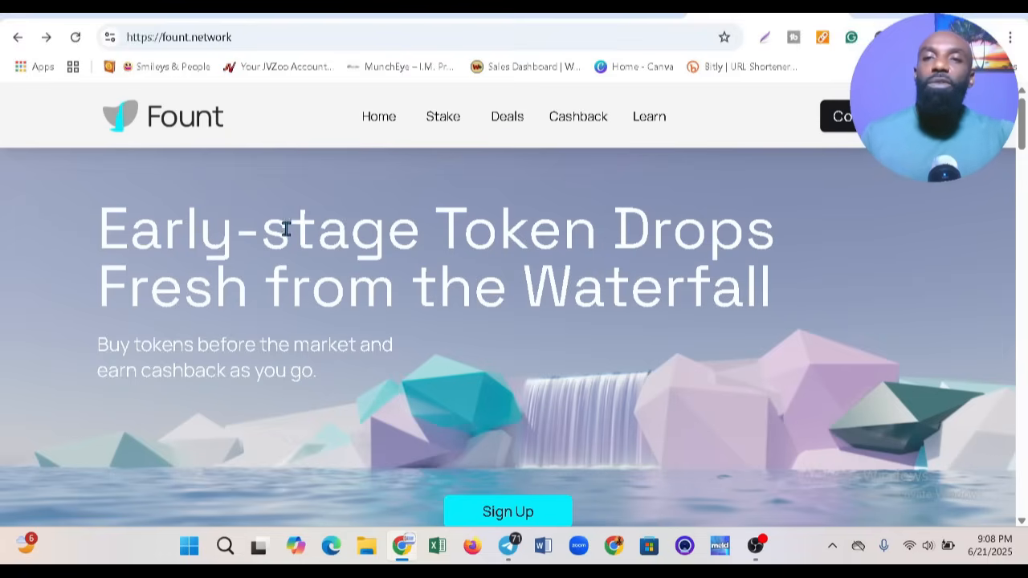
scroll("down", 3)
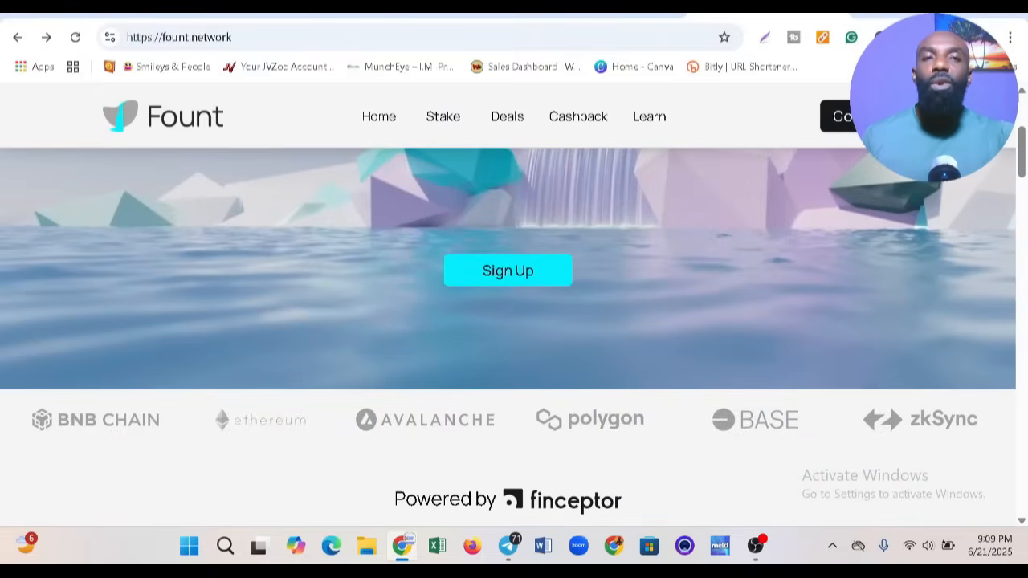
- Scroll past the Rewarding/Refundable/Accessible cards to the Latest Deals grid with Catex, Timeworx and iLuminary
scroll("down", 3)
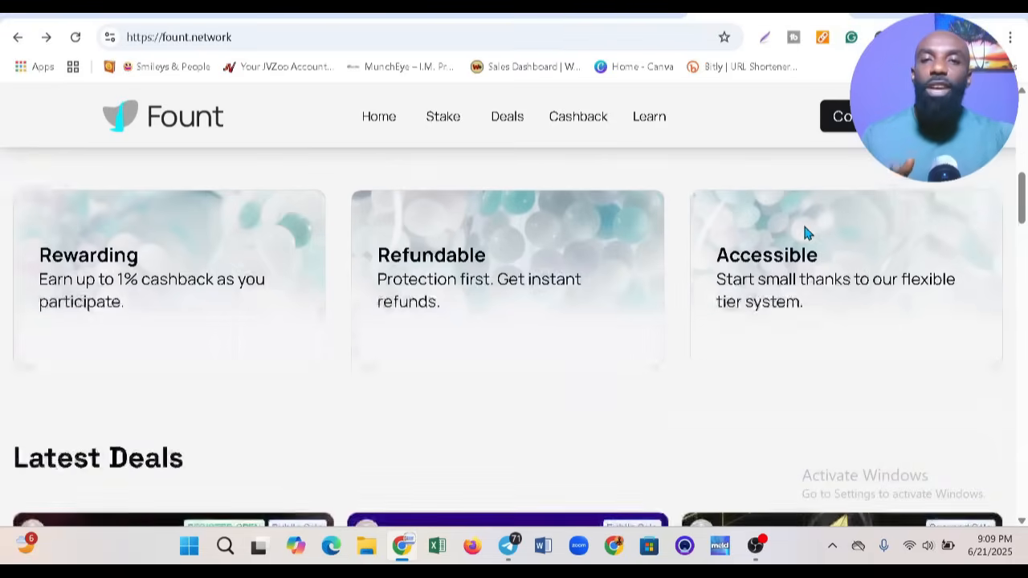
scroll("down", 3)
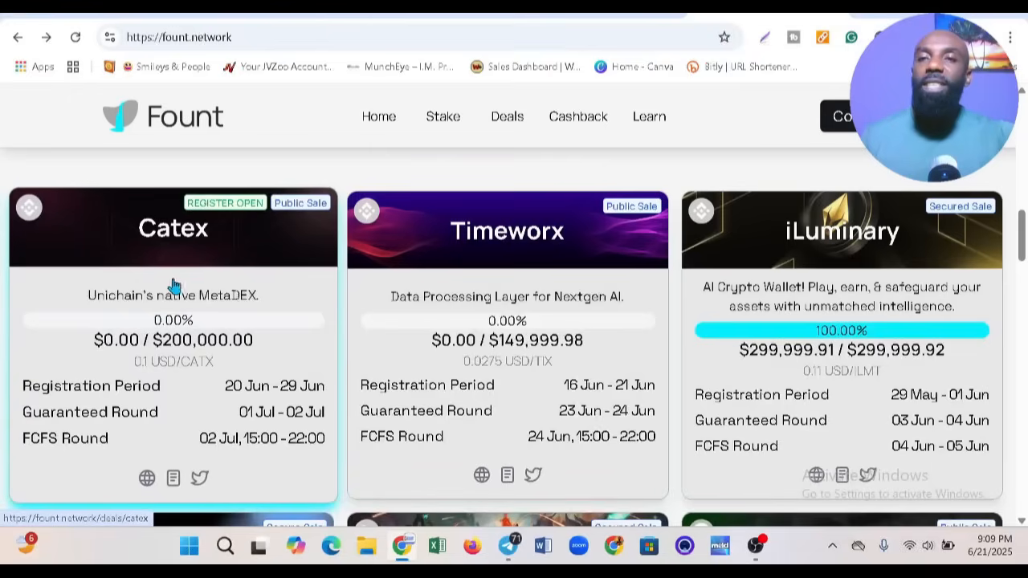
mouse_move(507, 257)
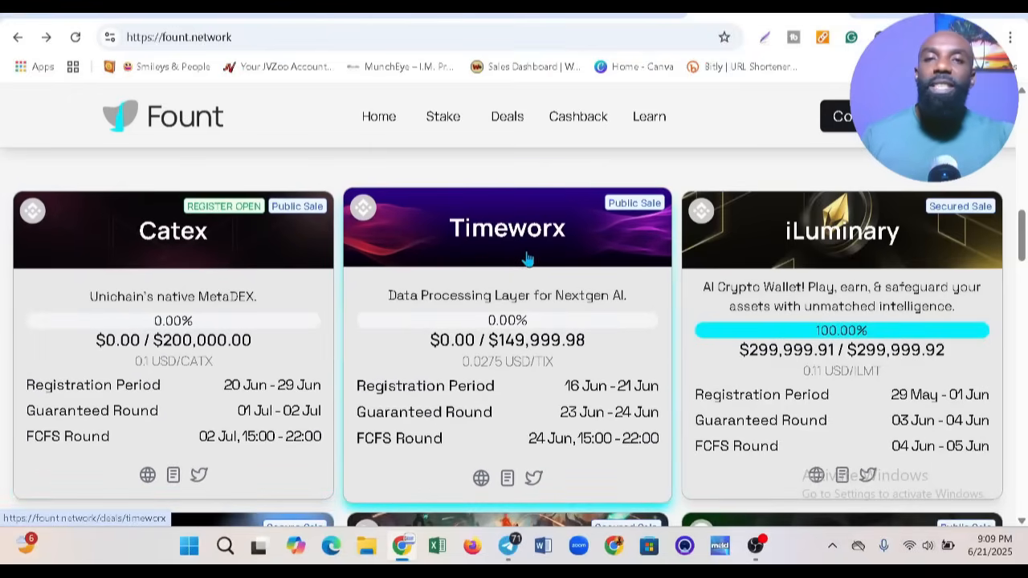
mouse_move(537, 300)
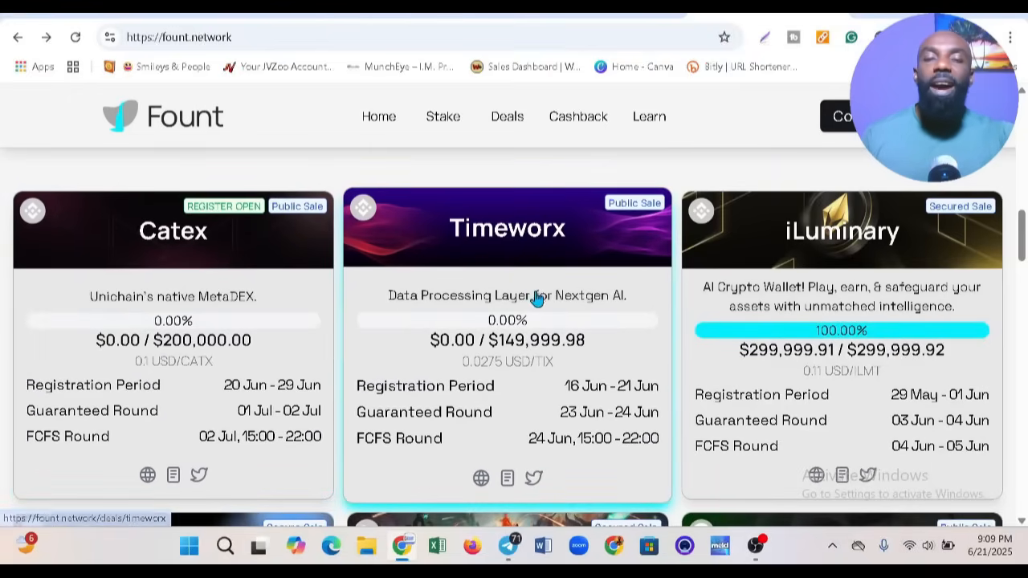
mouse_move(842, 247)
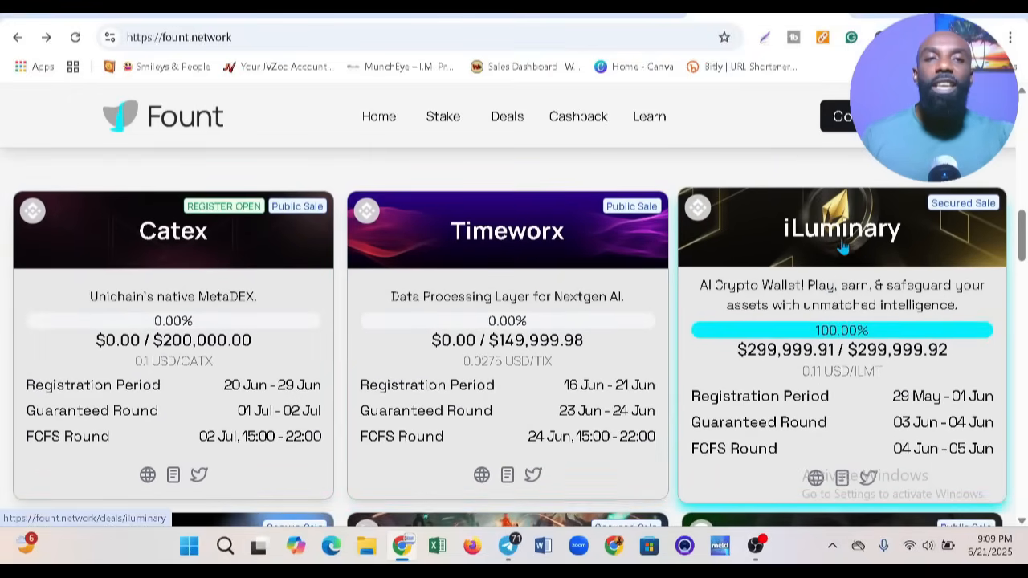
scroll("down", 3)
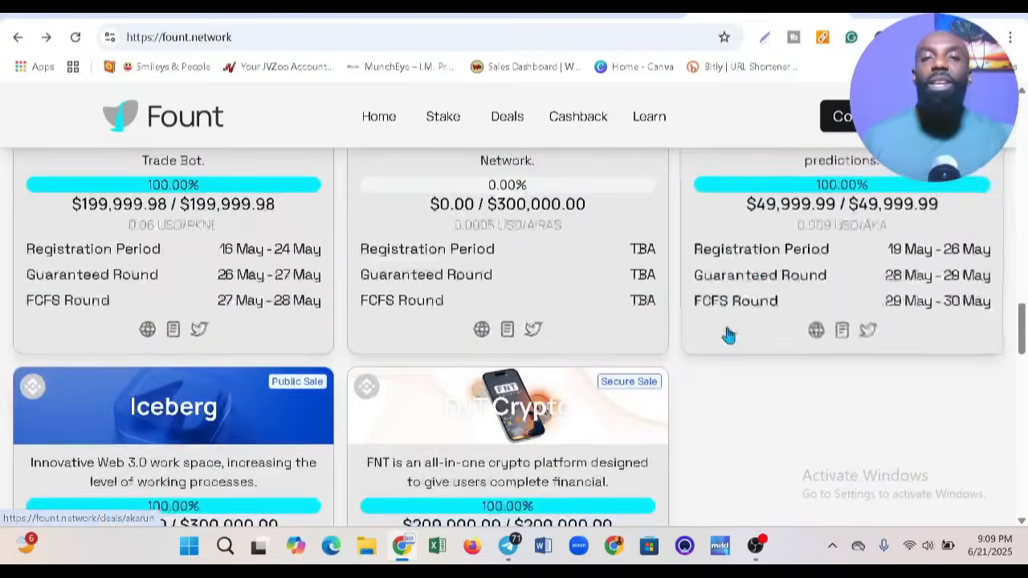
scroll("up", 3)
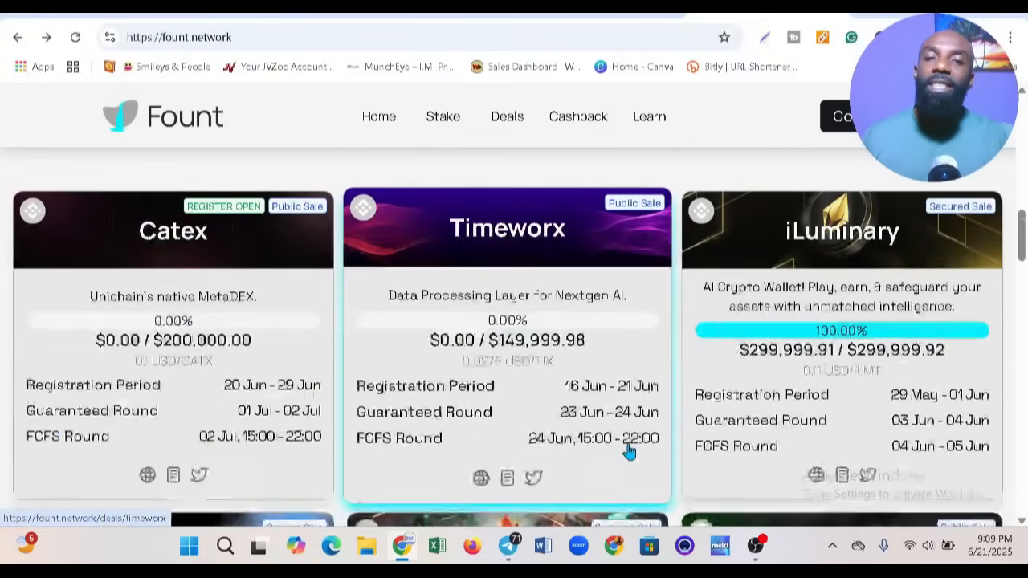
scroll("down", 3)
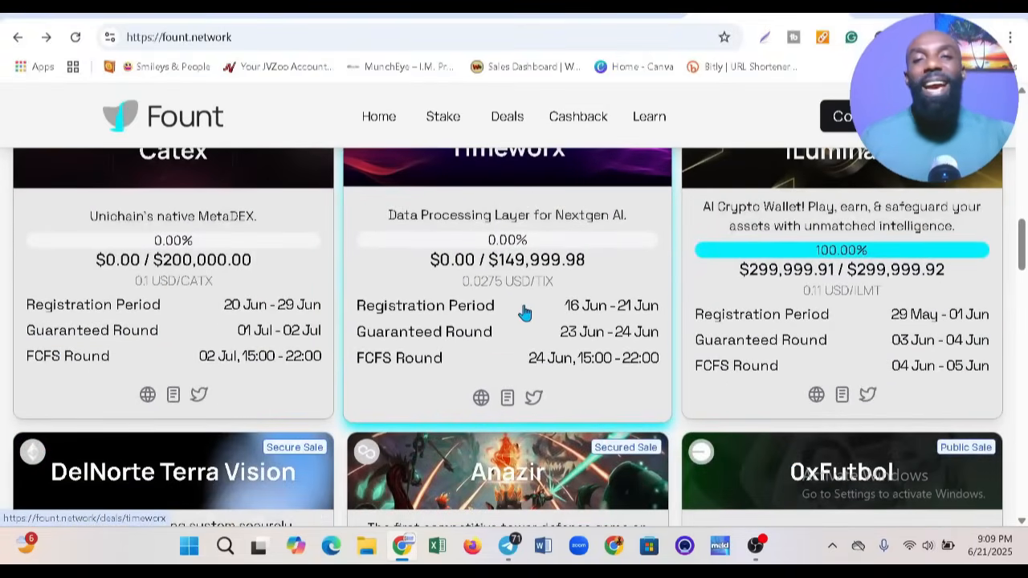
left_click(507, 289)
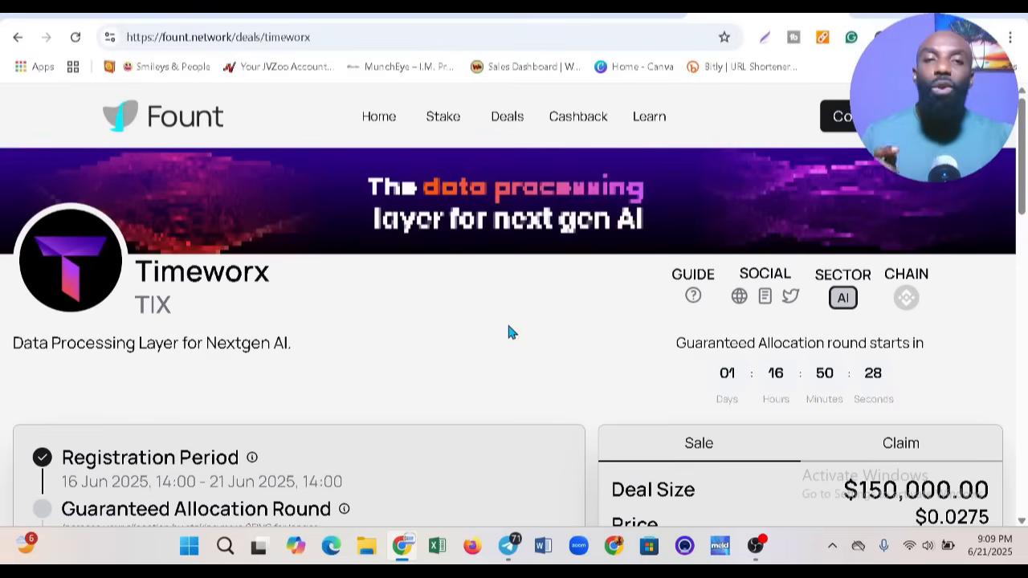
mouse_move(500, 347)
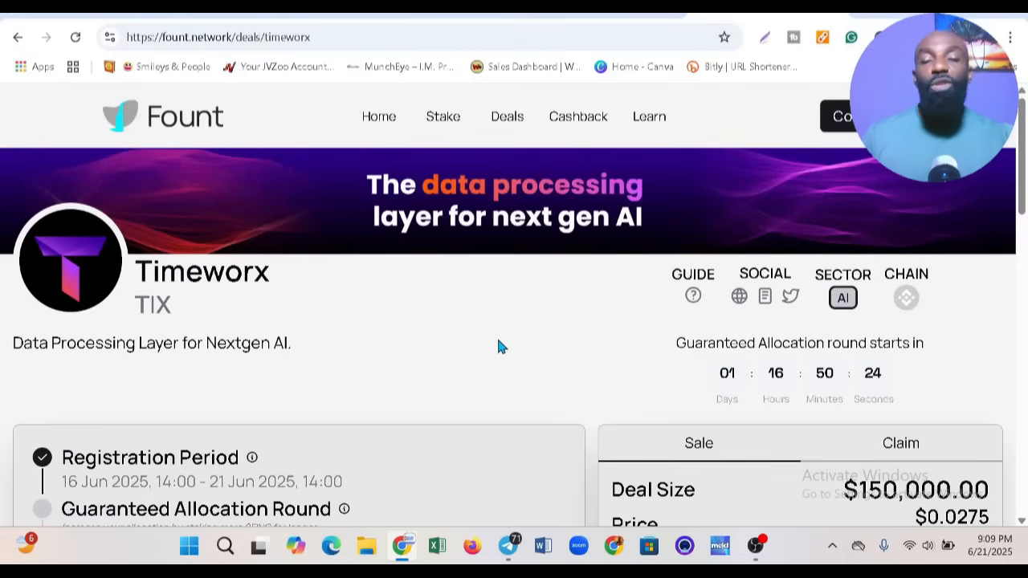
mouse_move(410, 347)
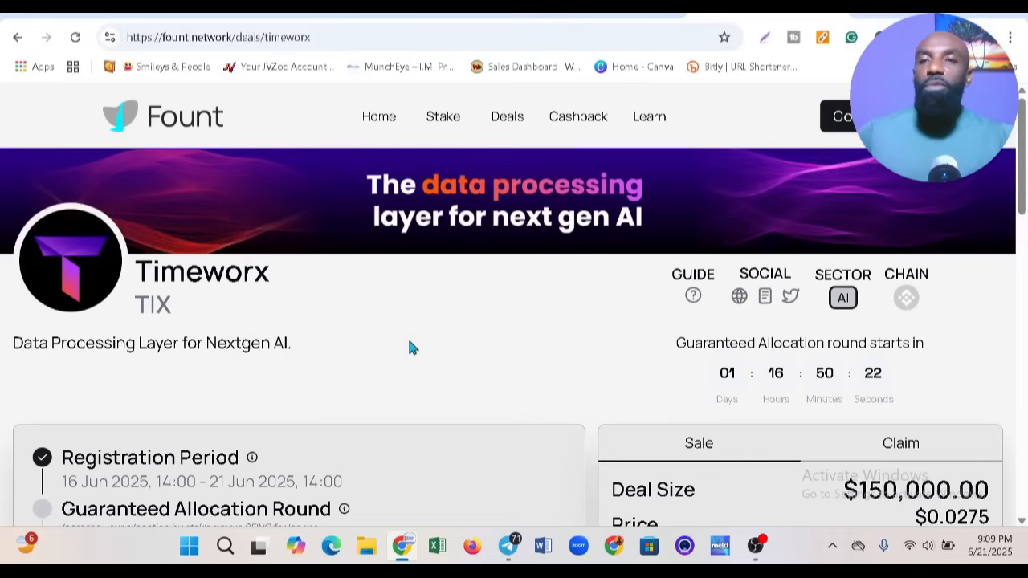
mouse_move(338, 297)
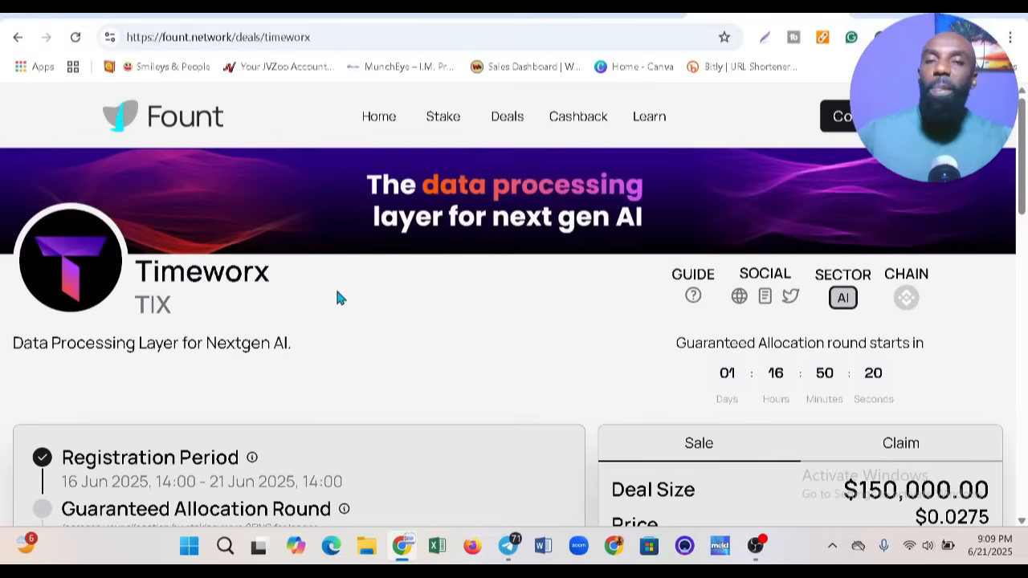
scroll("down", 3)
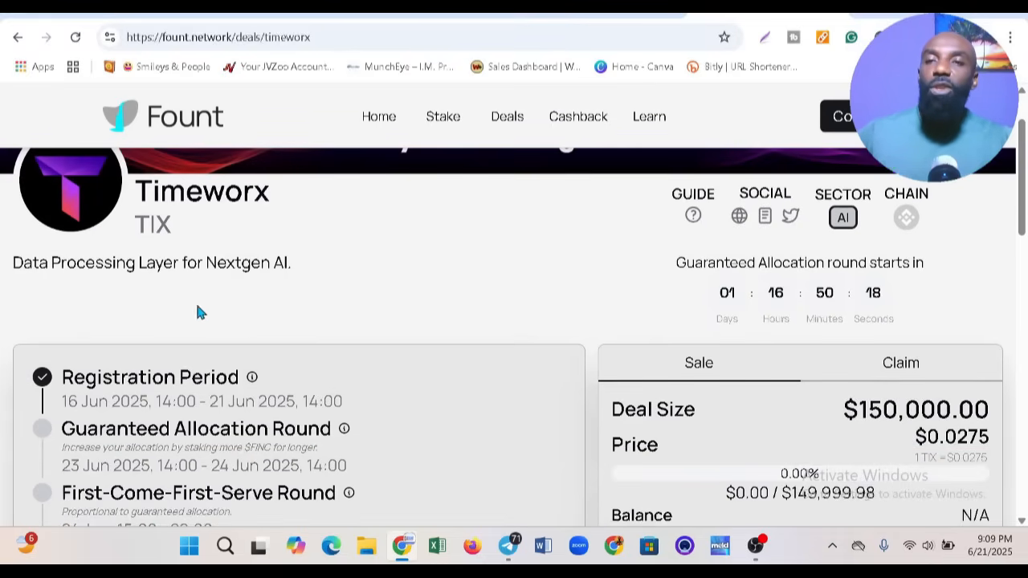
scroll("down", 3)
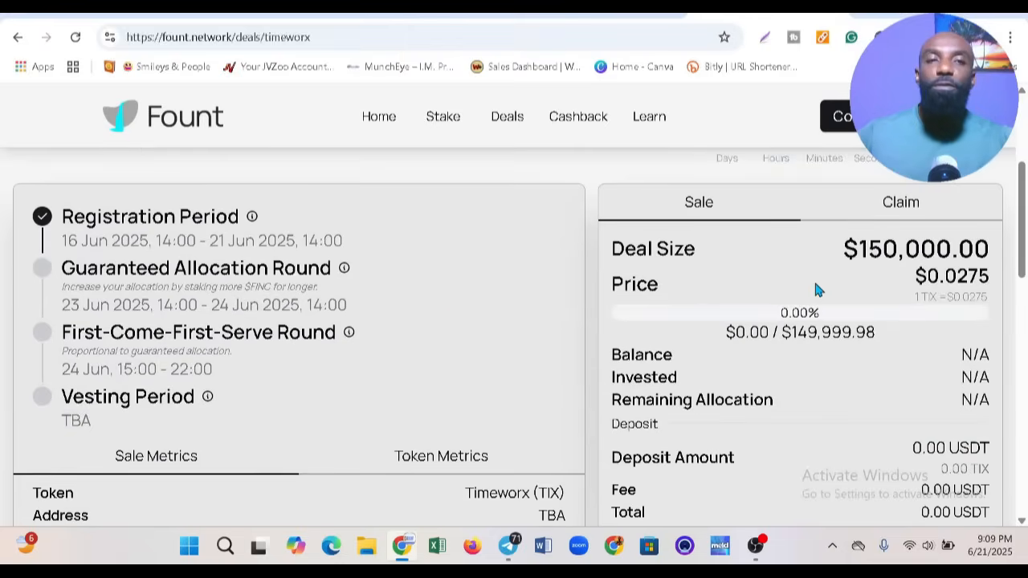
scroll("down", 3)
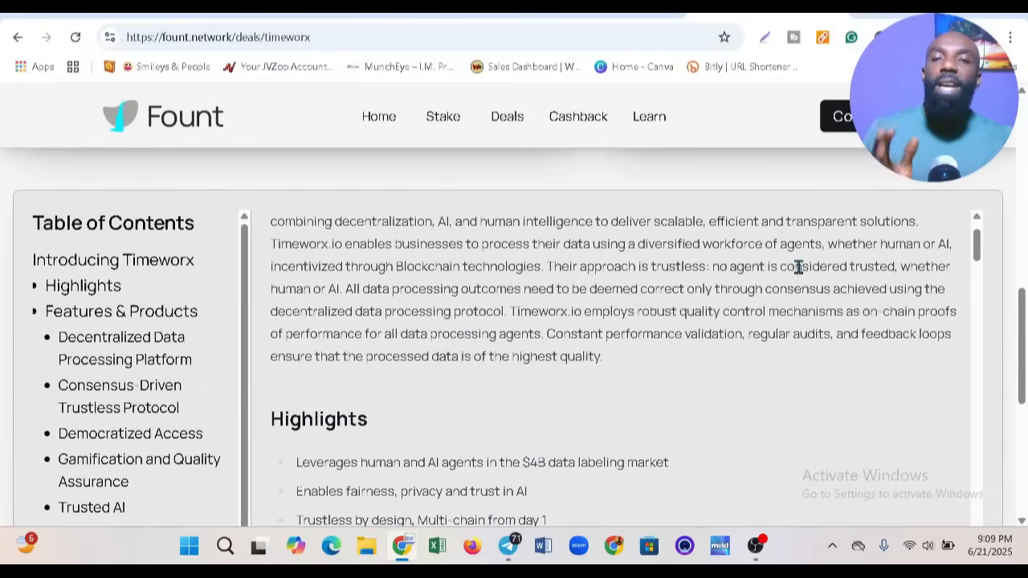
scroll("up", 3)
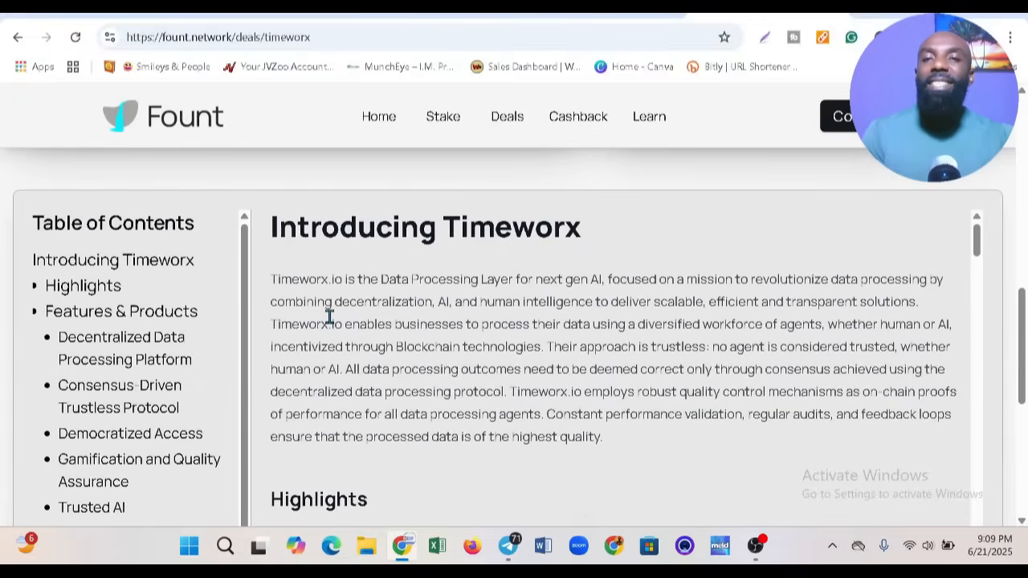
mouse_move(345, 319)
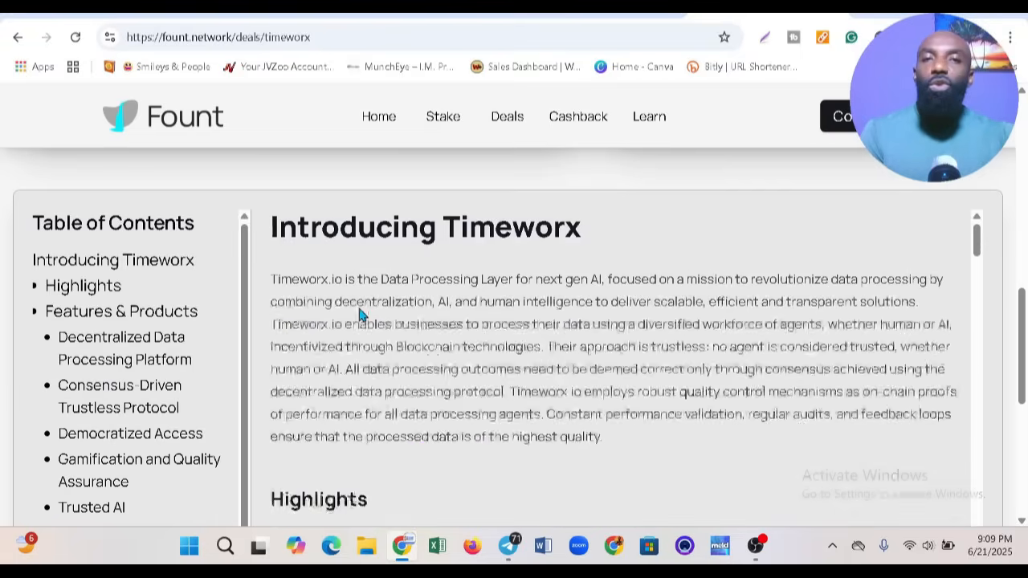
scroll("up", 3)
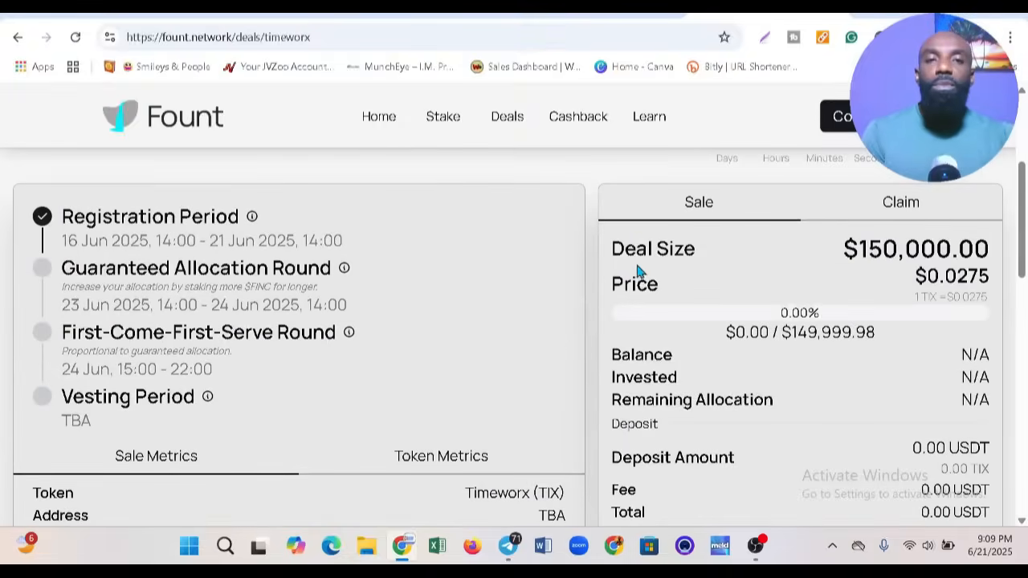
mouse_move(233, 264)
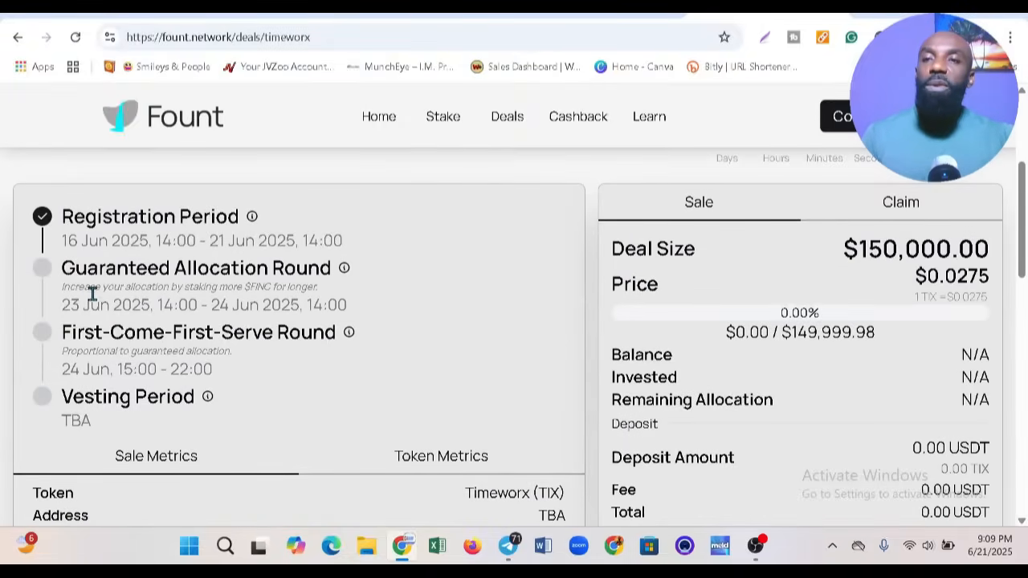
mouse_move(335, 313)
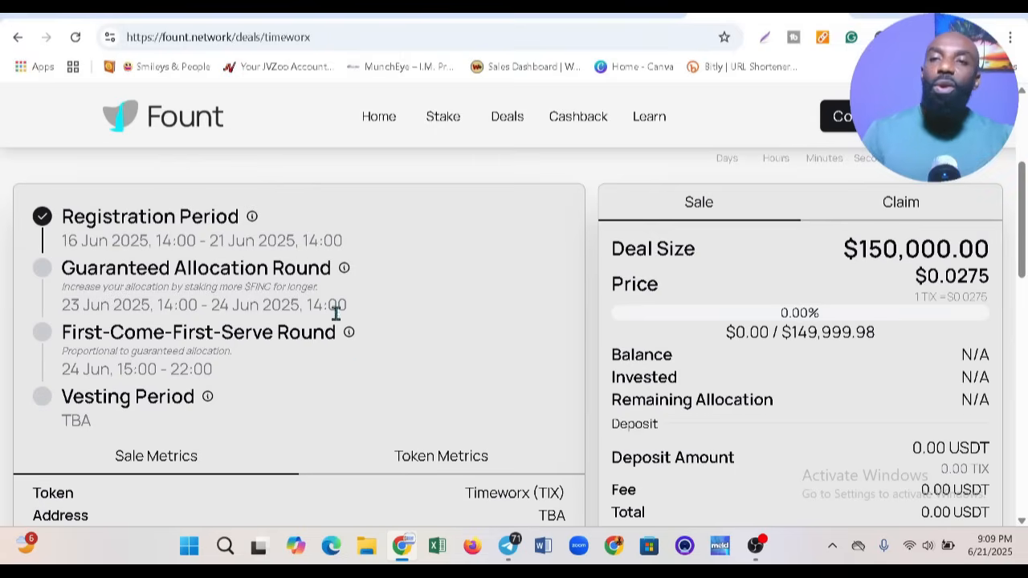
scroll("down", 3)
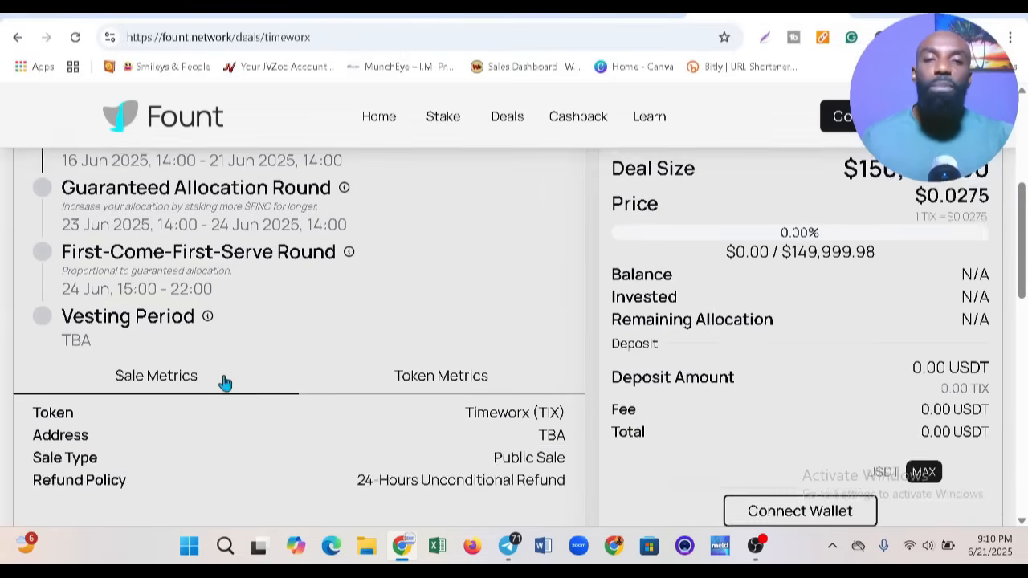
scroll("down", 3)
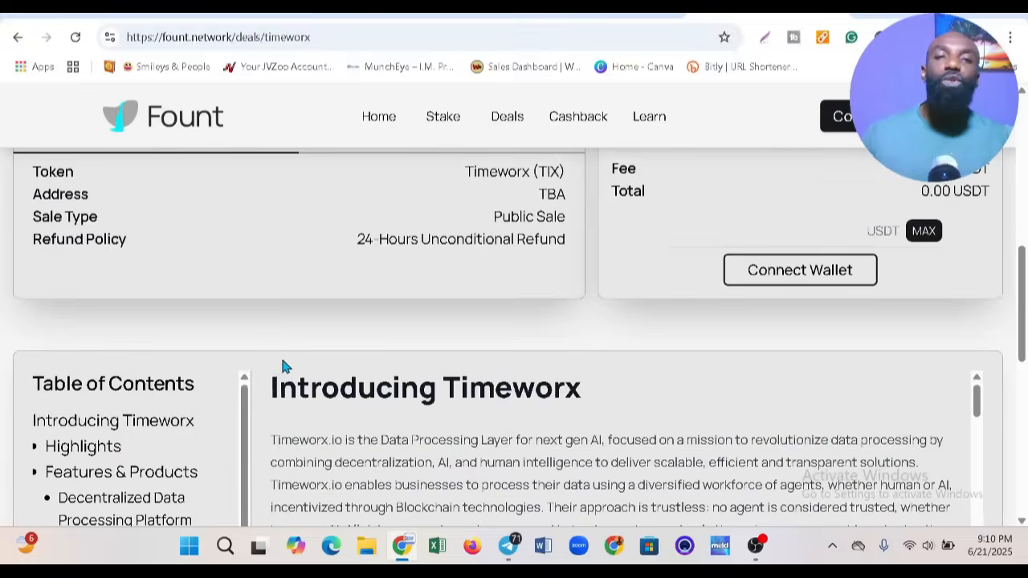
scroll("down", 3)
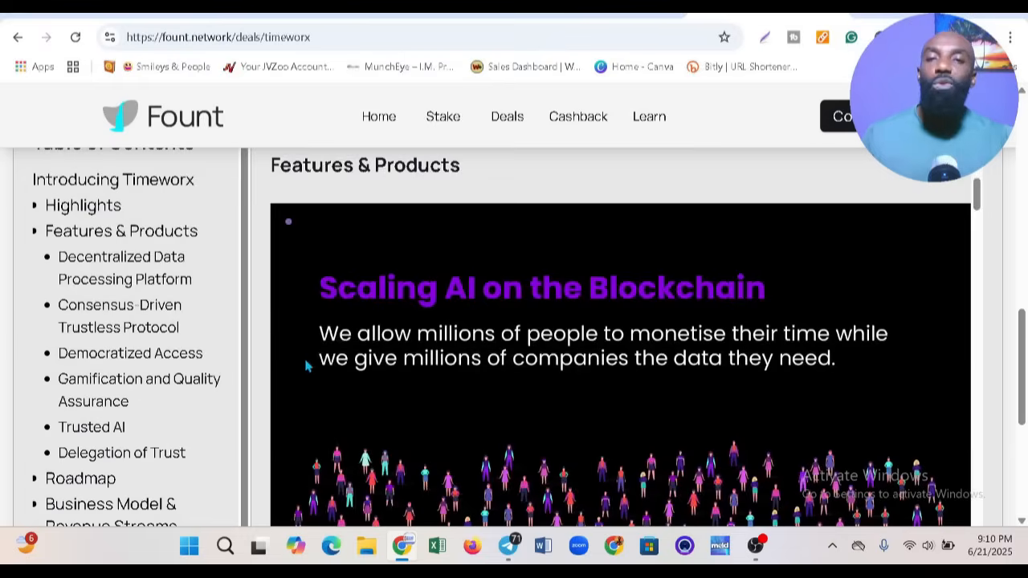
scroll("down", 3)
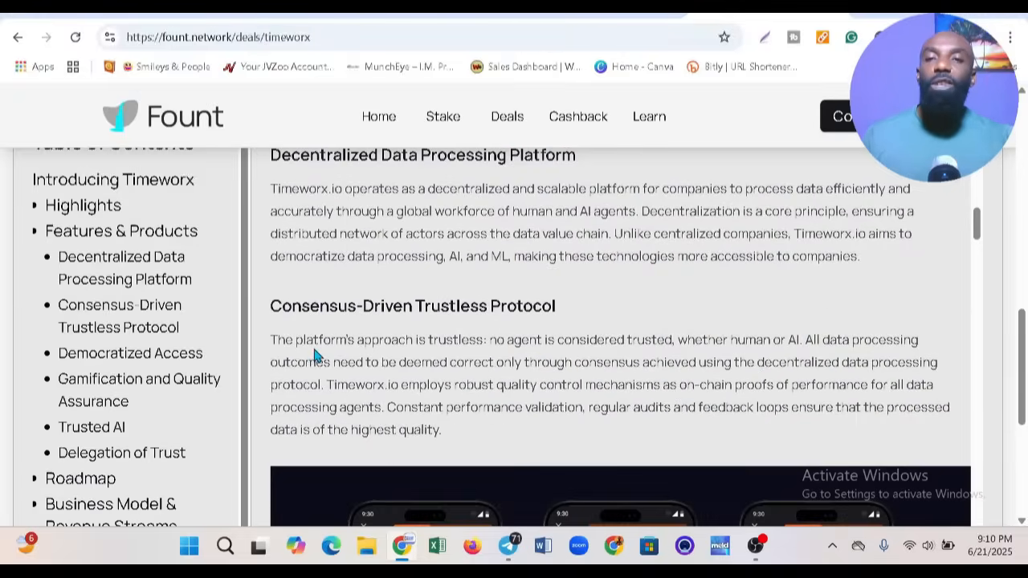
scroll("down", 3)
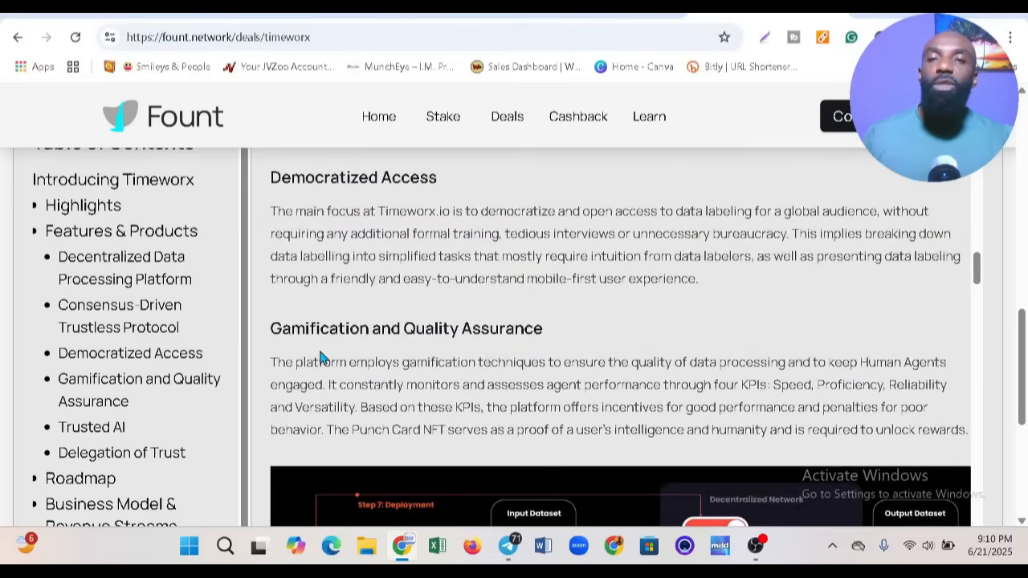
scroll("down", 3)
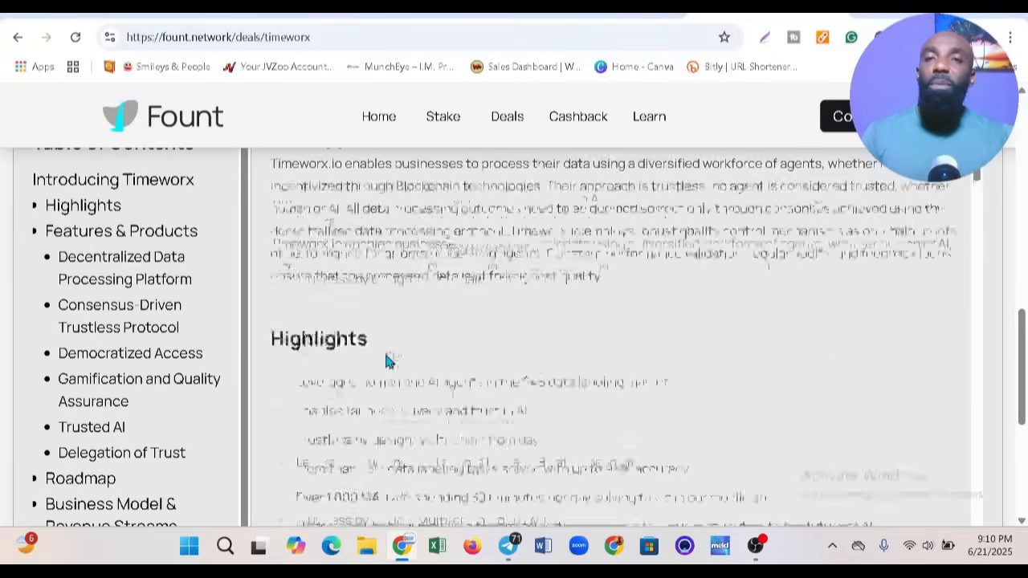
scroll("up", 3)
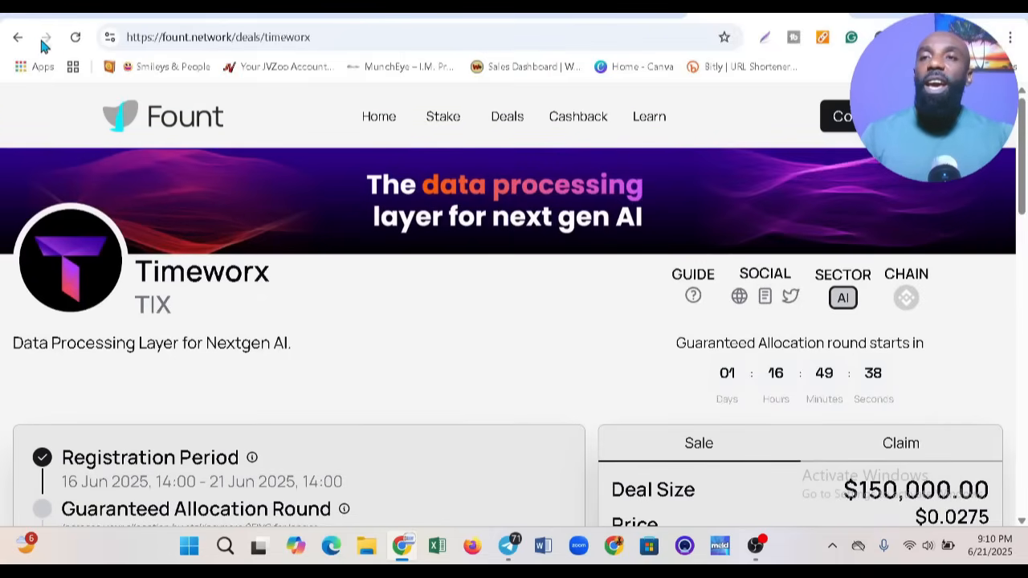
- Return to fount.network from the Timeworx deal and scroll through Latest Deals down to the FAQ
left_click(18, 37)
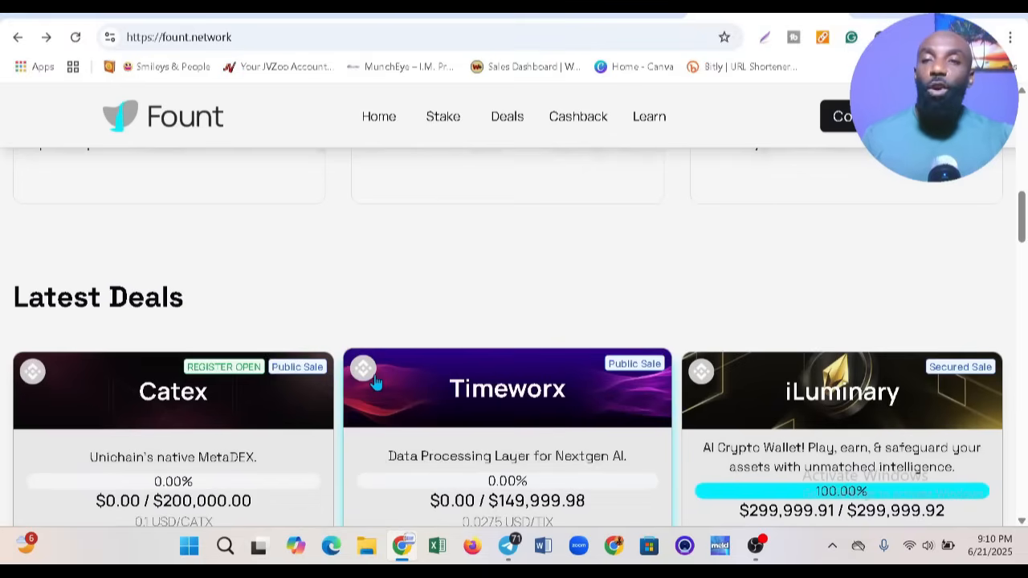
mouse_move(440, 457)
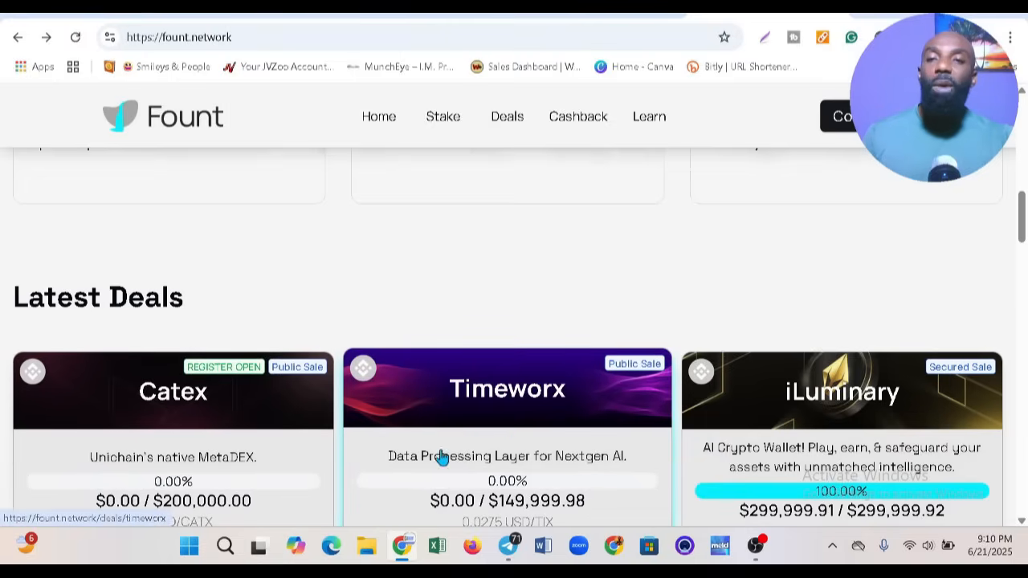
scroll("down", 3)
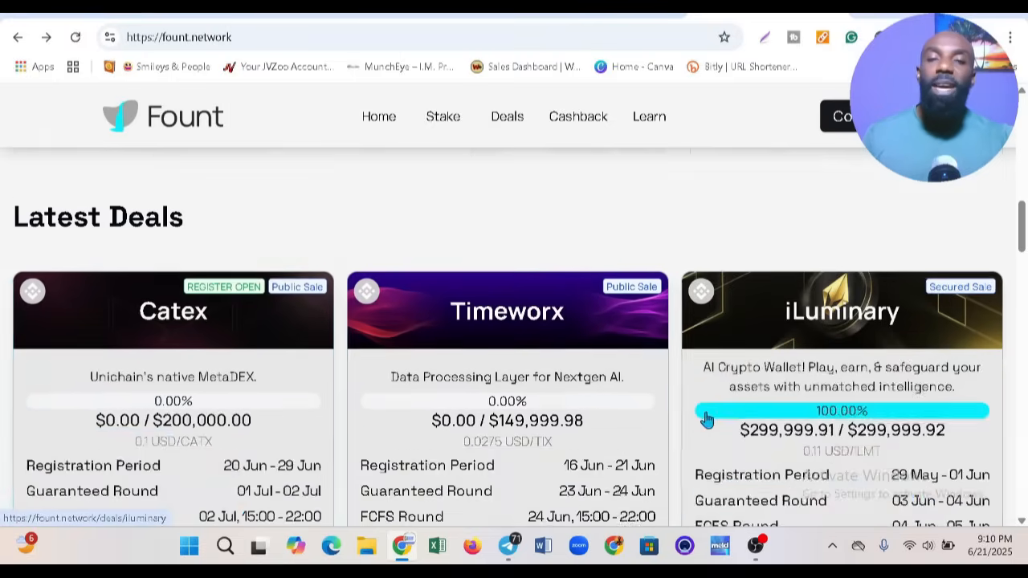
scroll("down", 3)
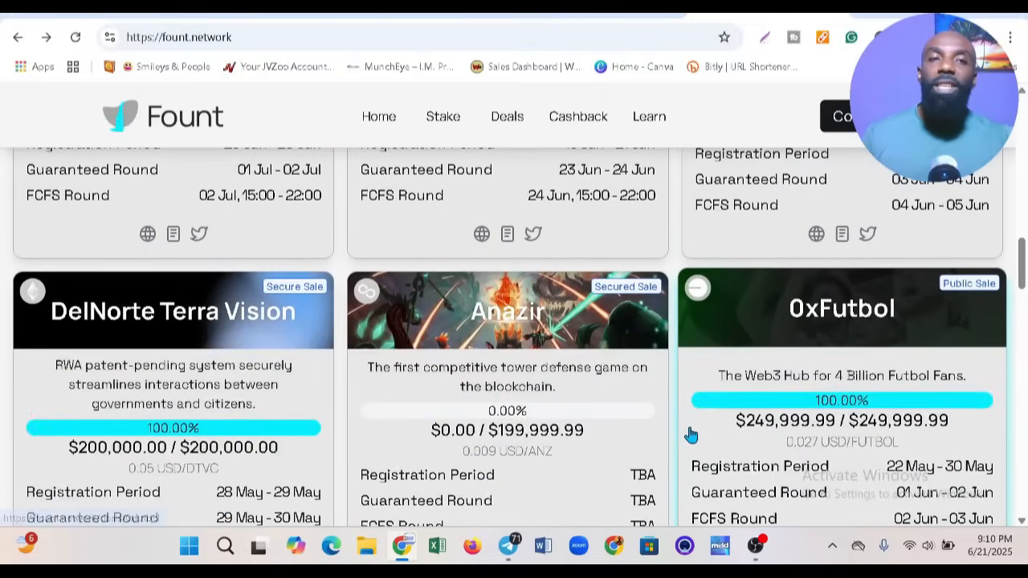
scroll("down", 3)
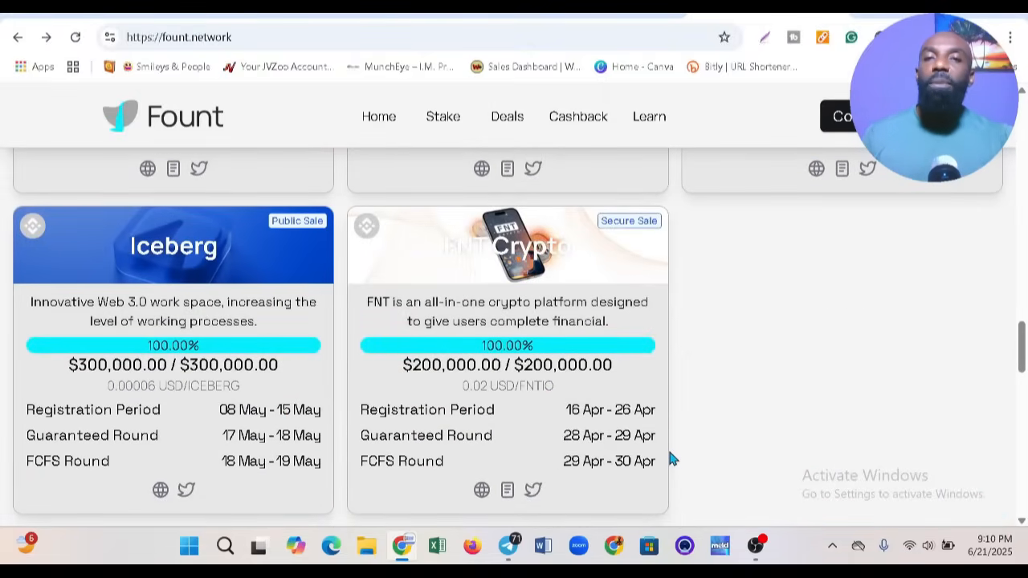
scroll("down", 3)
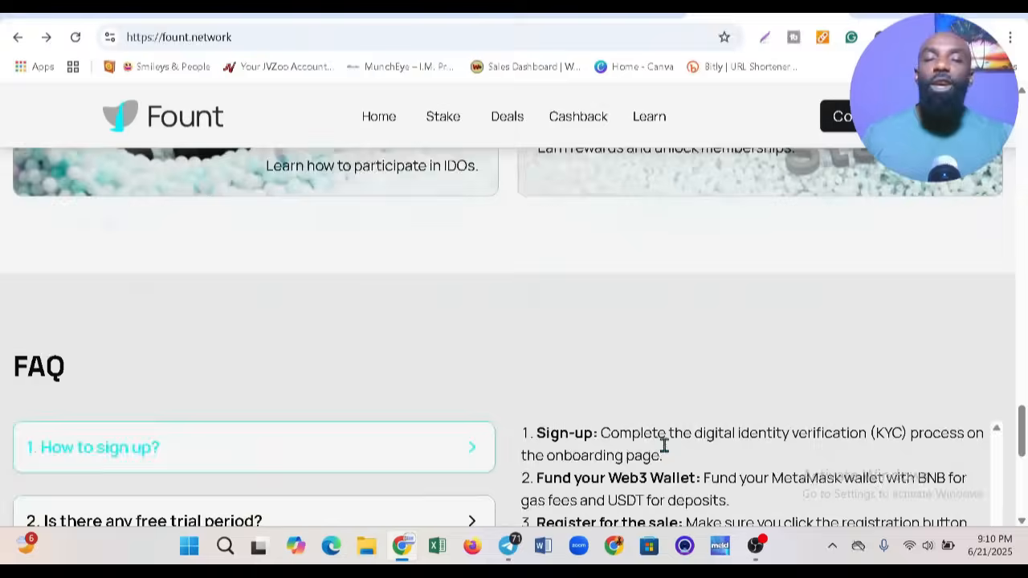
scroll("up", 3)
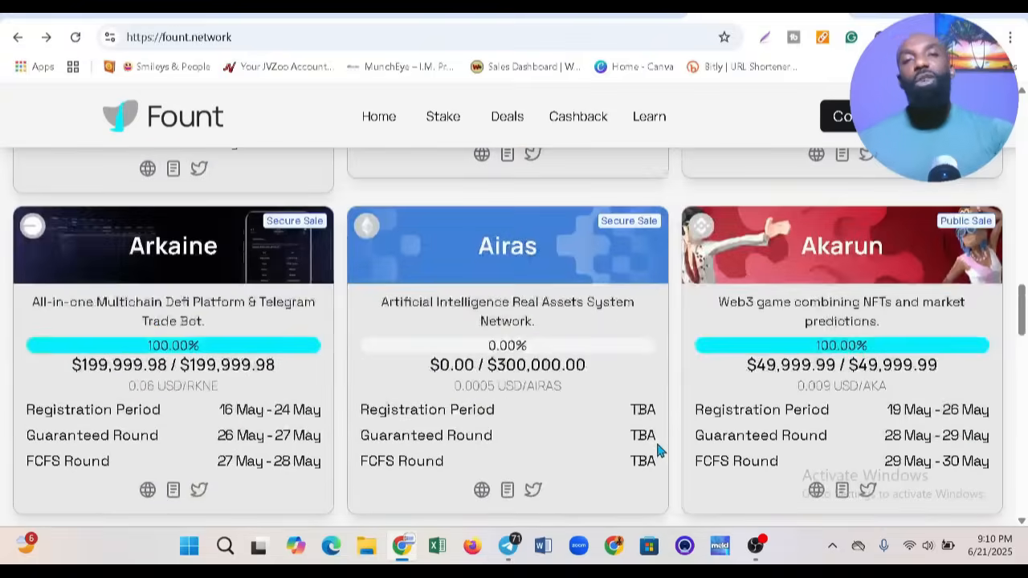
scroll("down", 3)
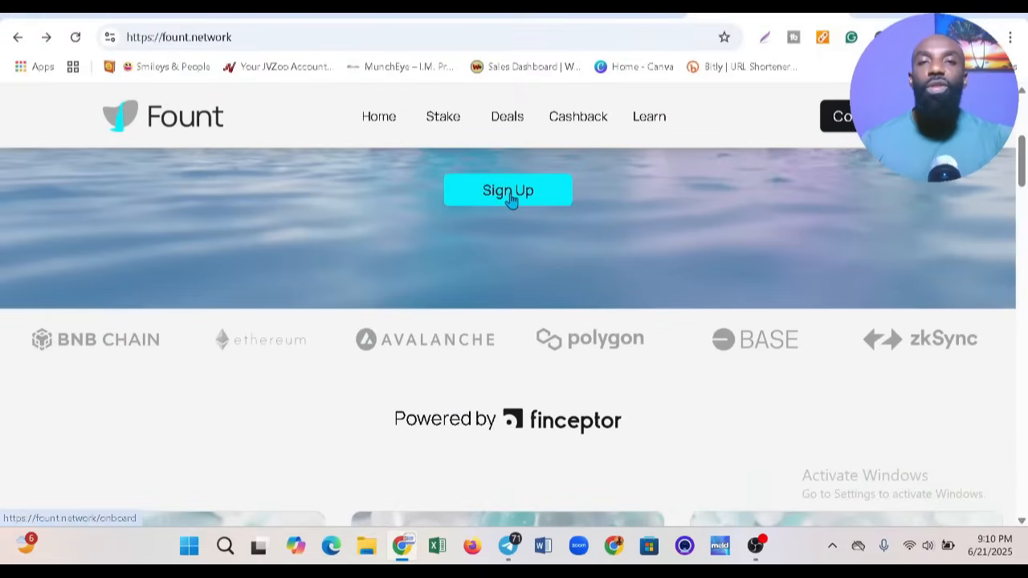
mouse_move(565, 400)
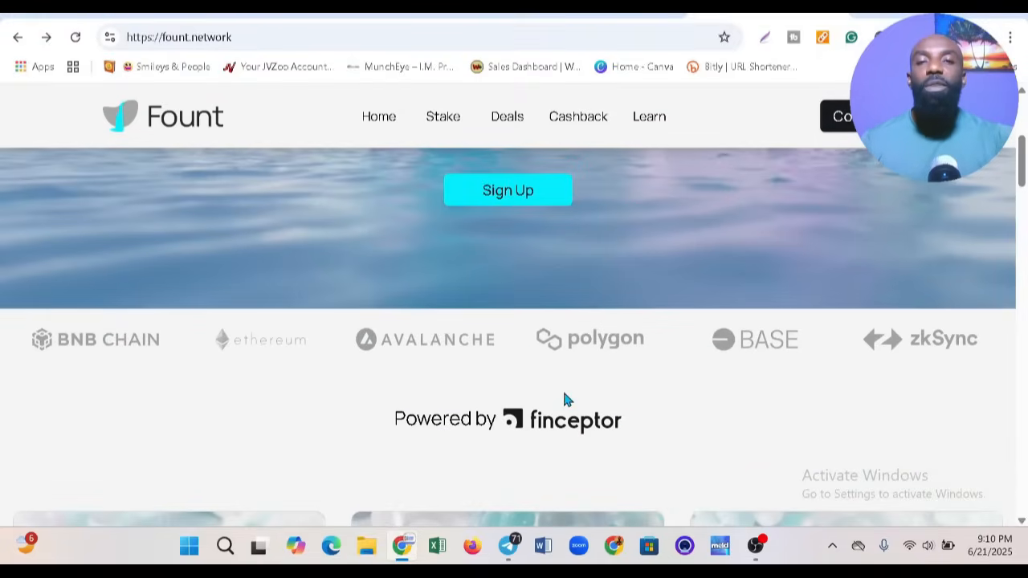
scroll("down", 3)
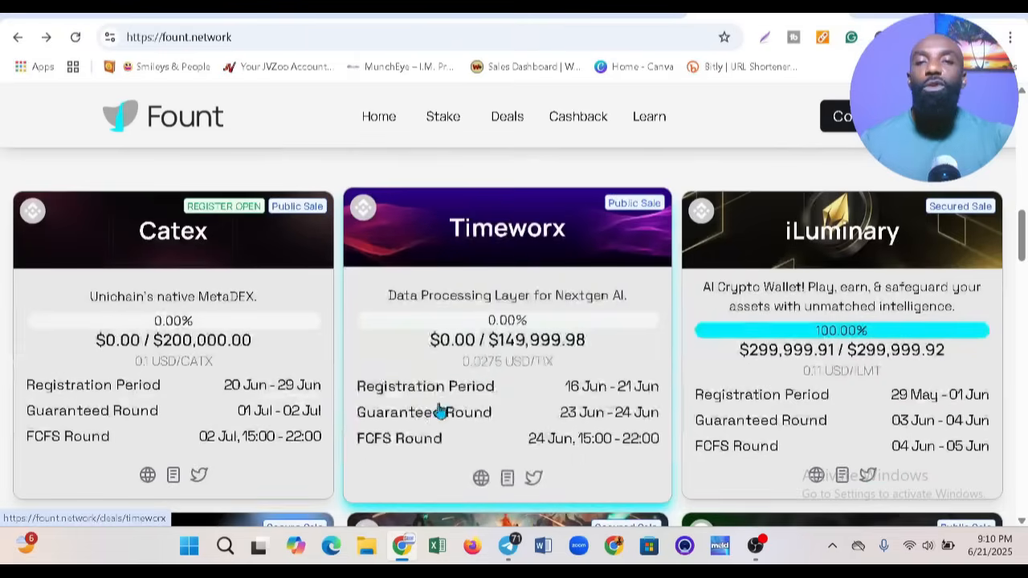
mouse_move(505, 415)
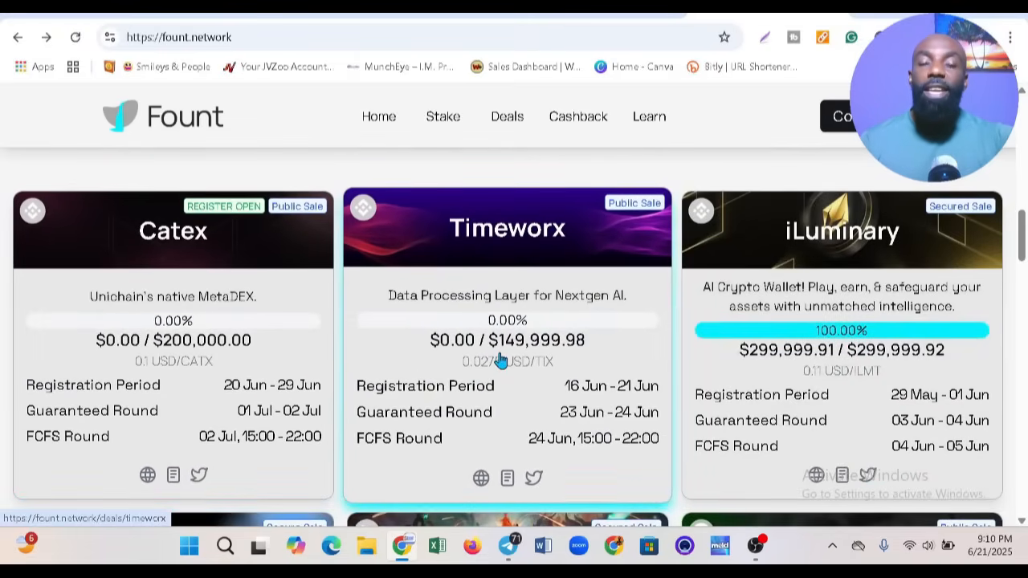
mouse_move(618, 368)
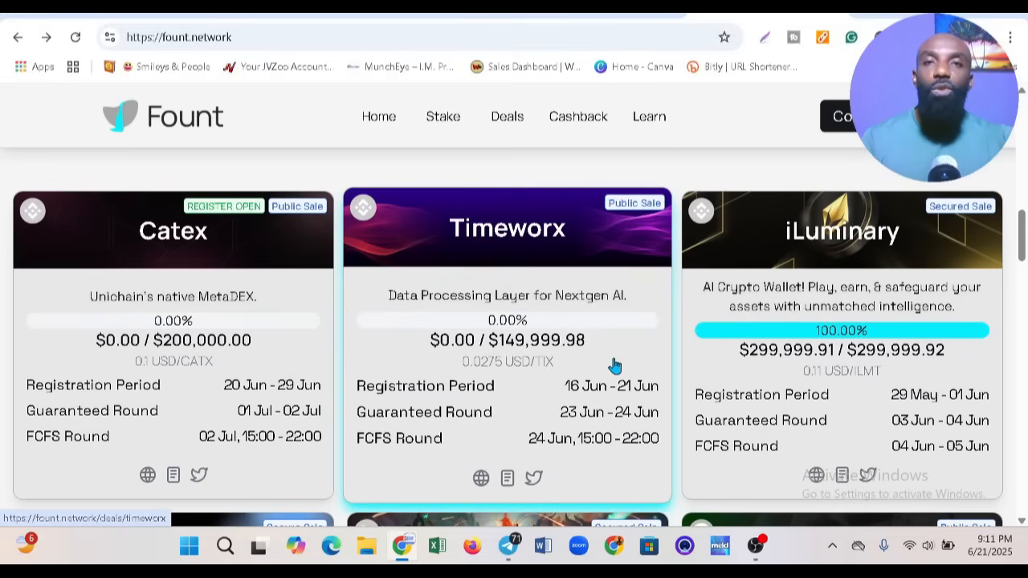
mouse_move(388, 328)
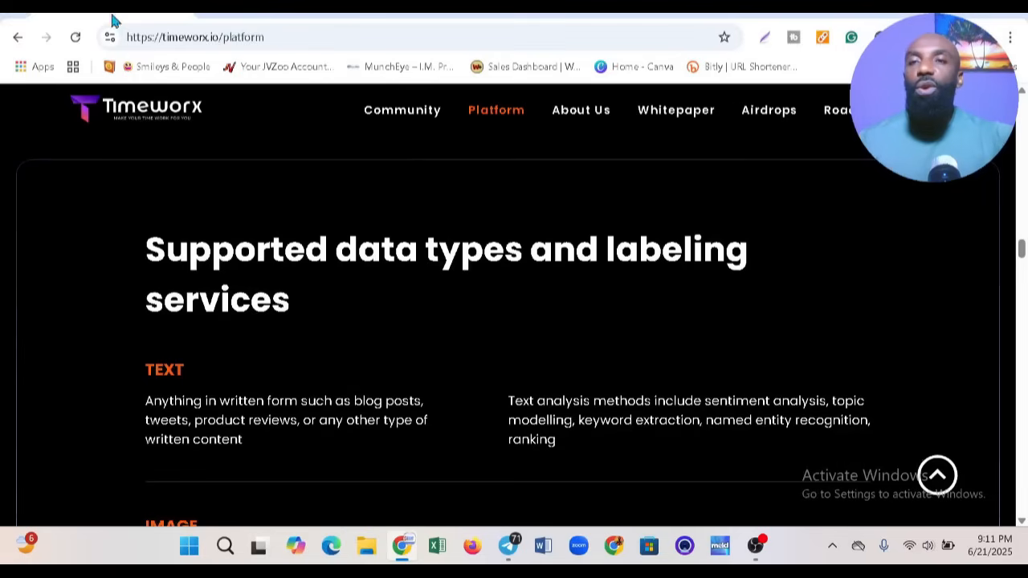
mouse_move(404, 82)
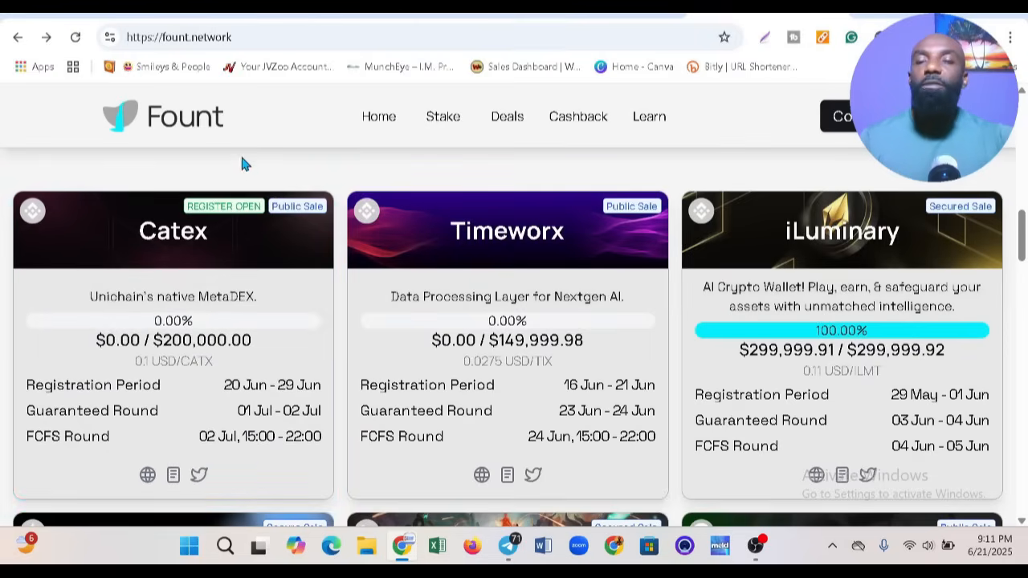
mouse_move(239, 196)
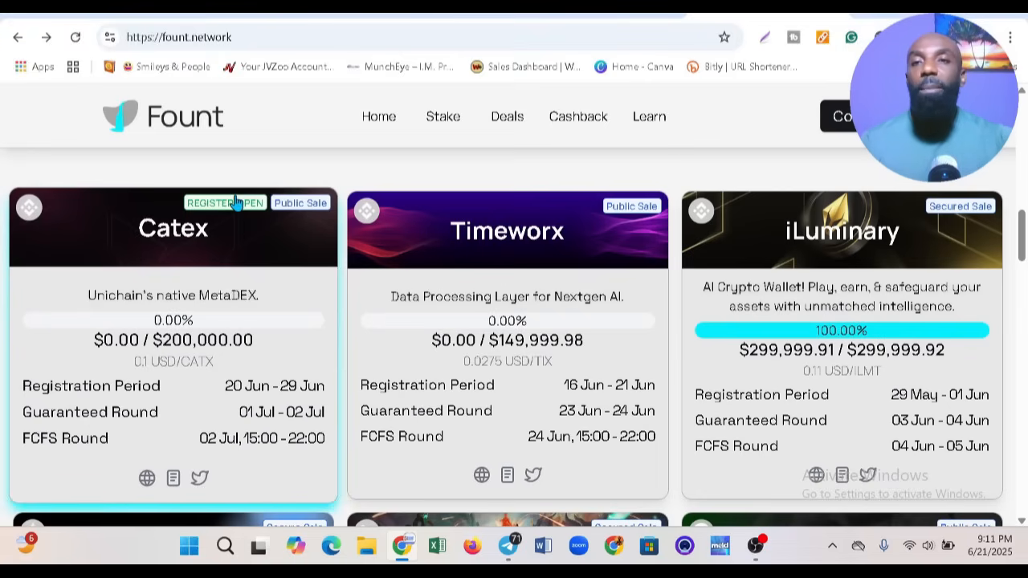
mouse_move(239, 207)
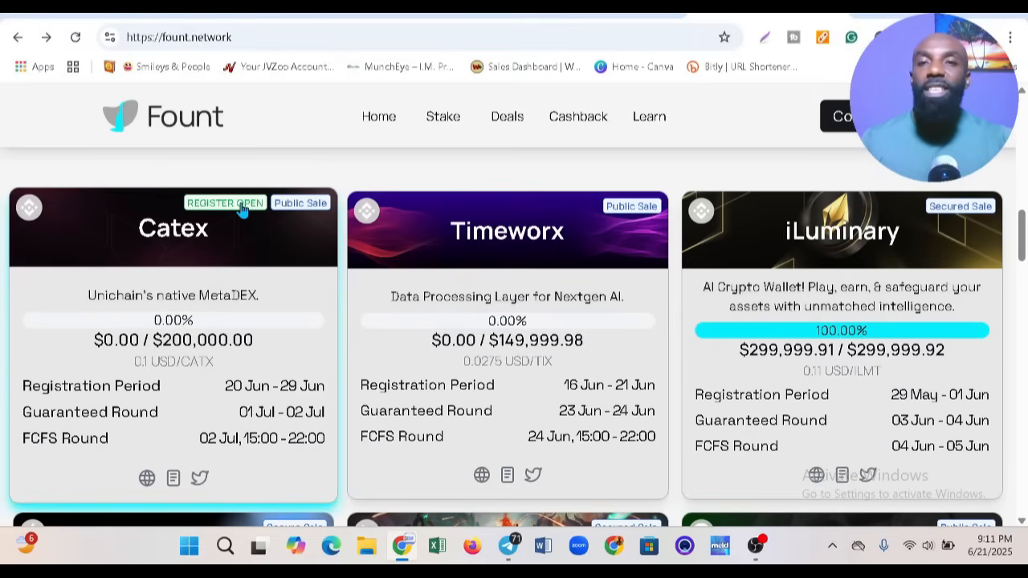
mouse_move(340, 206)
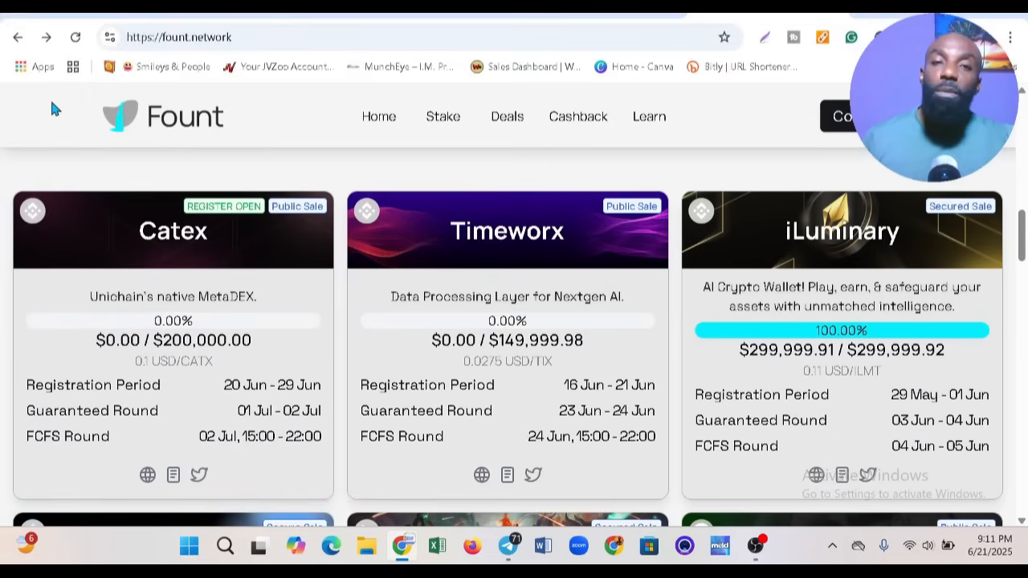
mouse_move(95, 151)
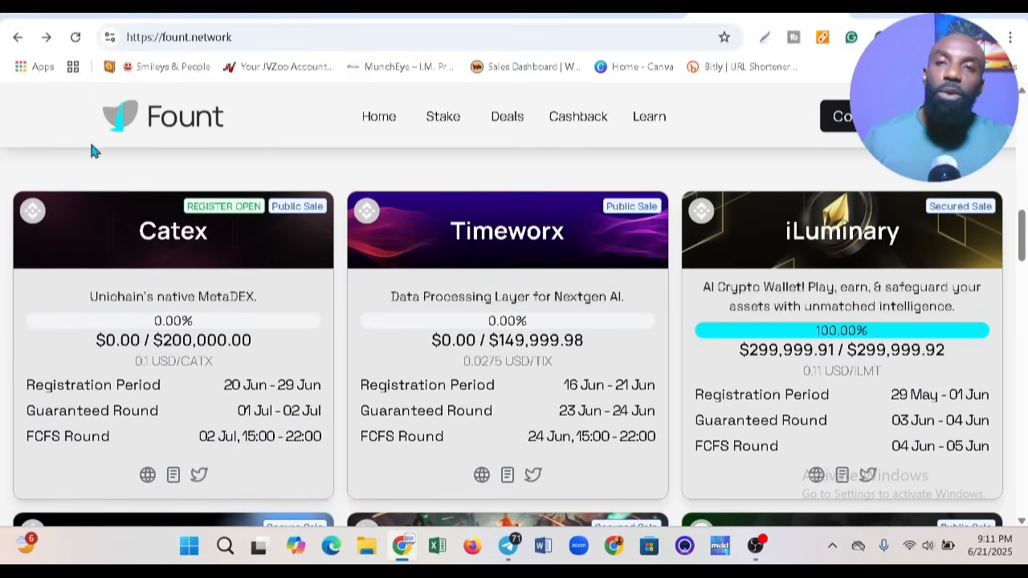